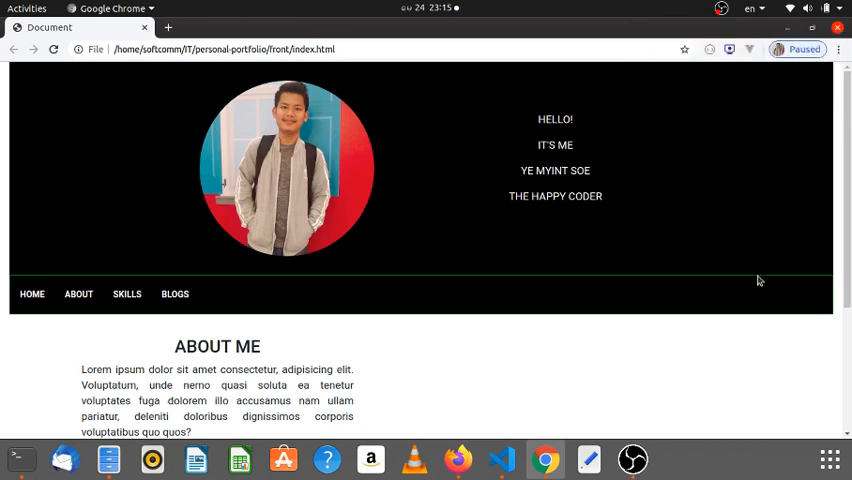
mouse_move(614, 314)
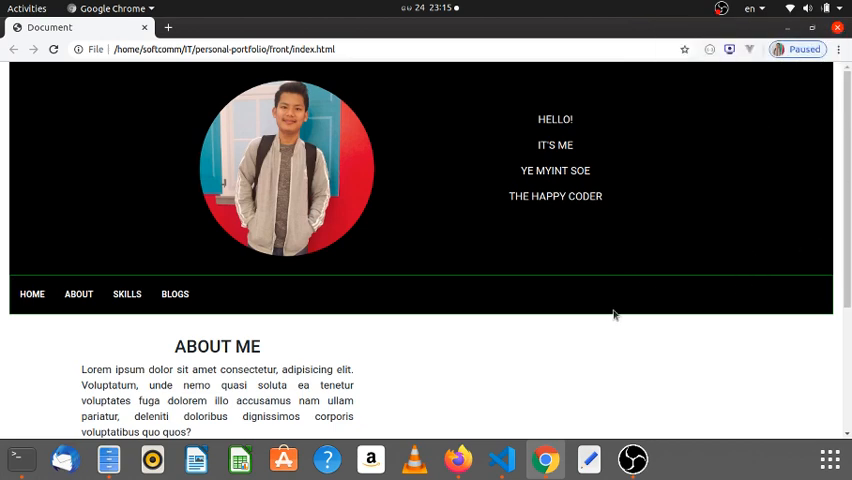
mouse_move(639, 327)
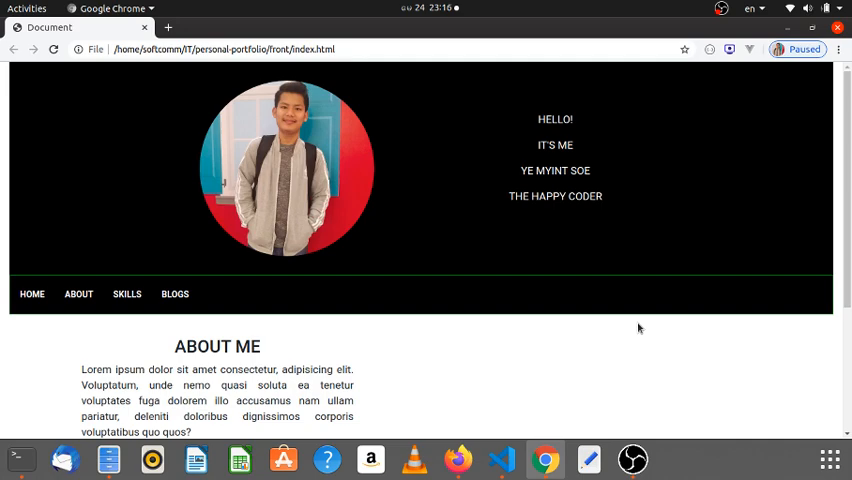
Step: Fold the col-md-5 About Me div in the editor
scroll("down", 3)
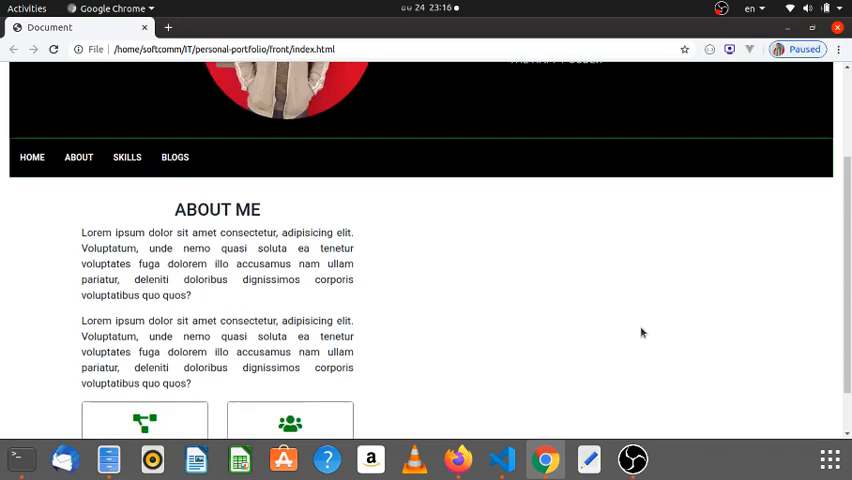
scroll("down", 3)
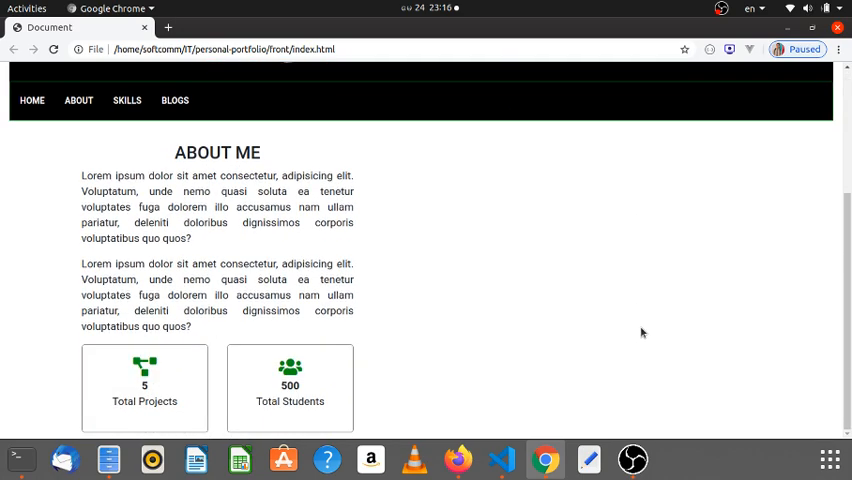
mouse_move(754, 184)
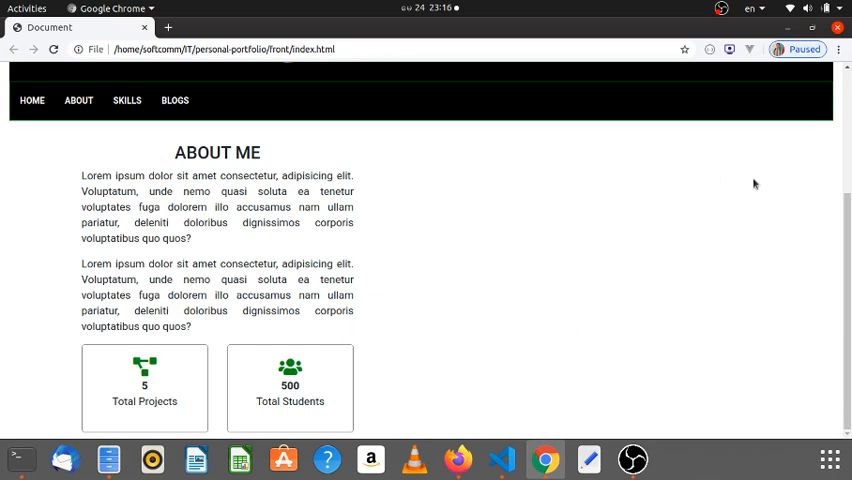
left_click(501, 459)
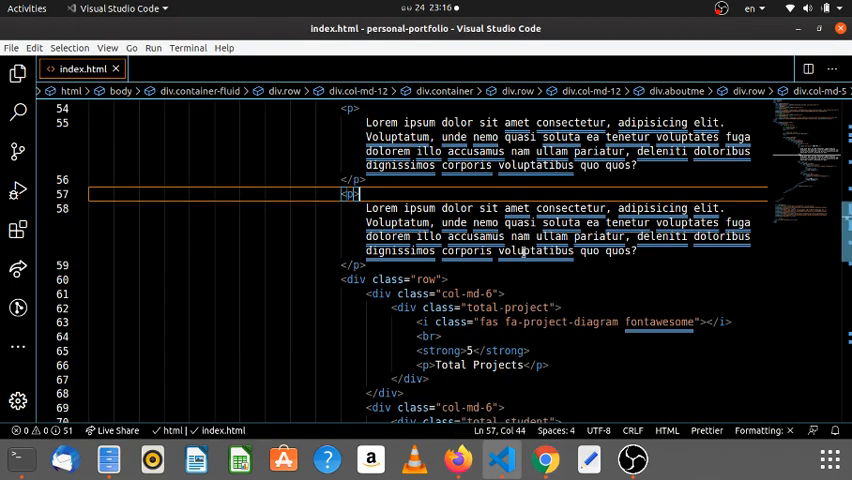
scroll("up", 3)
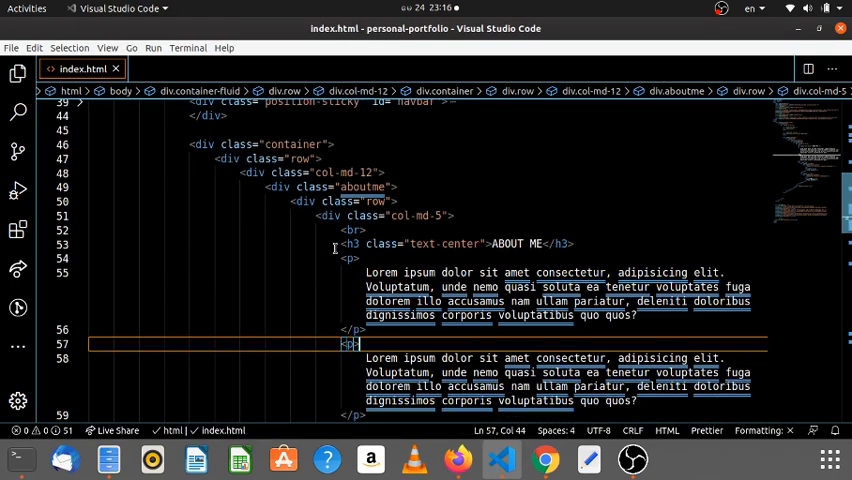
left_click(280, 187)
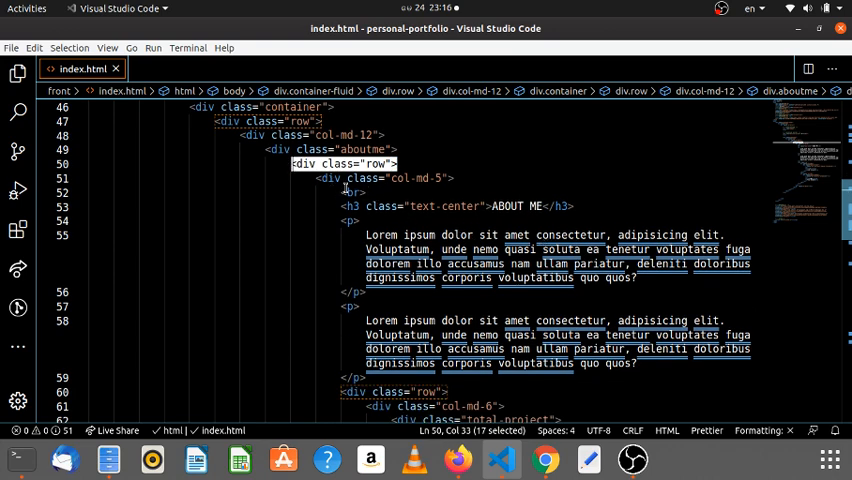
scroll("down", 3)
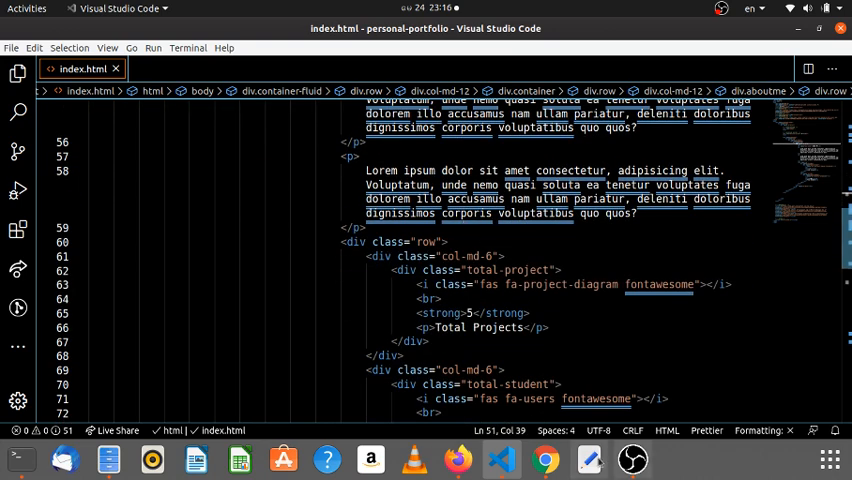
Step: Add a col-md-7 div holding an h3 'MY SKILSS' beside About Me
left_click(544, 460)
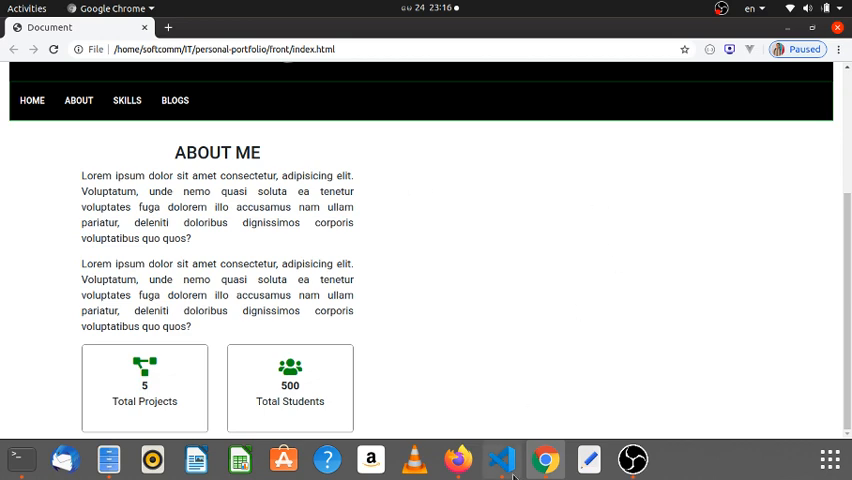
scroll("up", 3)
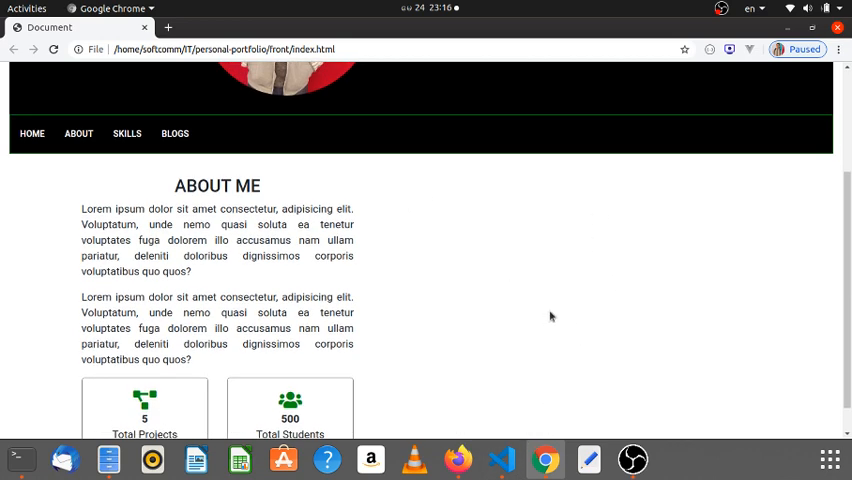
mouse_move(820, 227)
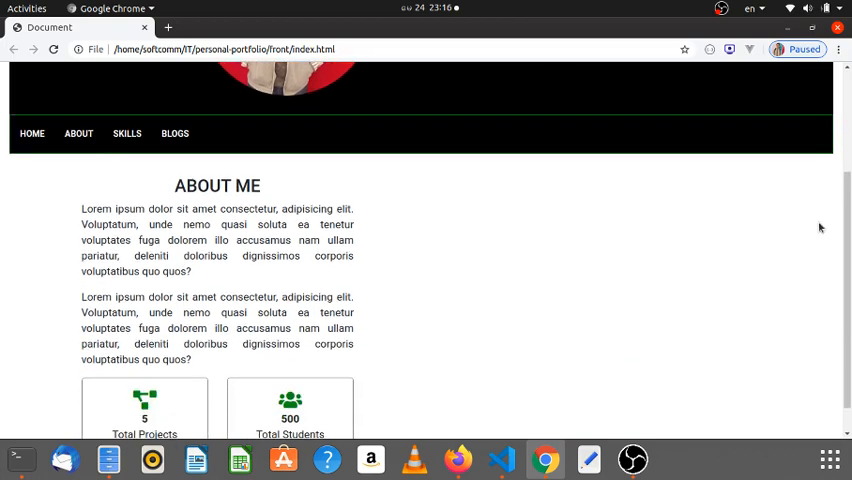
left_click(501, 460)
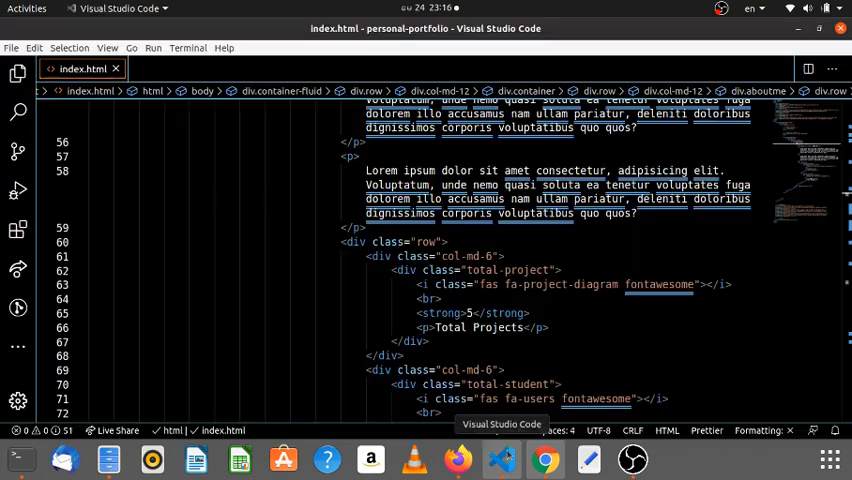
scroll("up", 3)
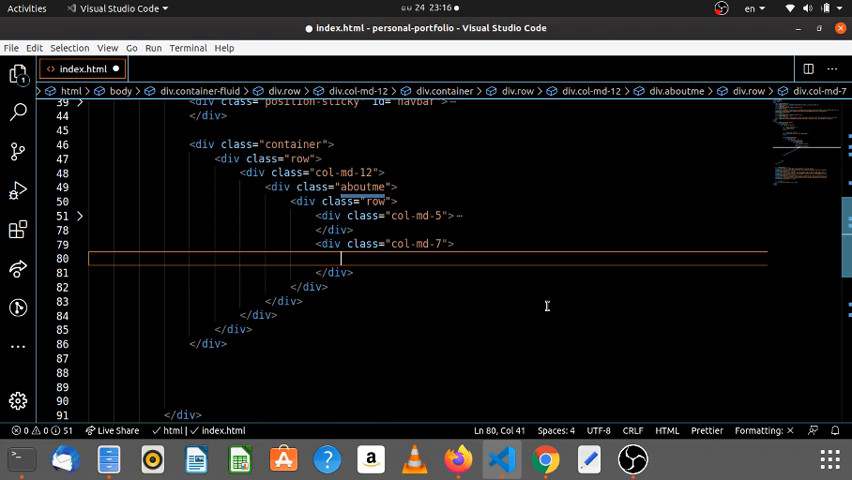
type("h")
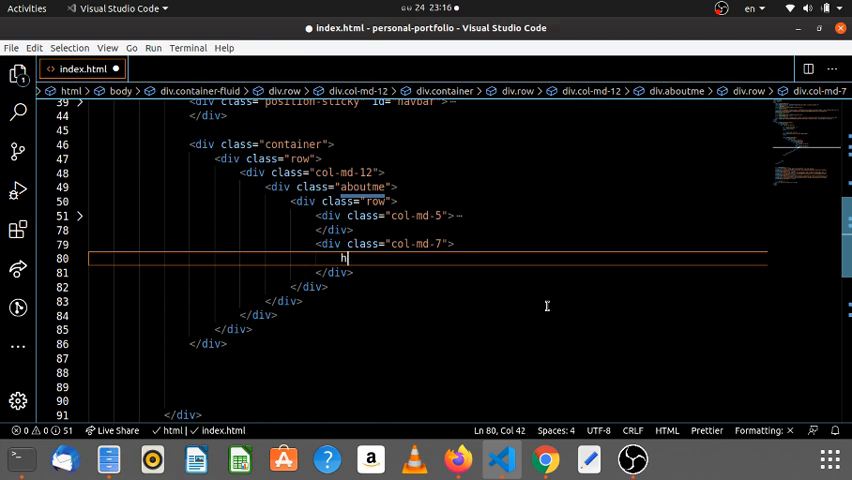
mouse_move(438, 281)
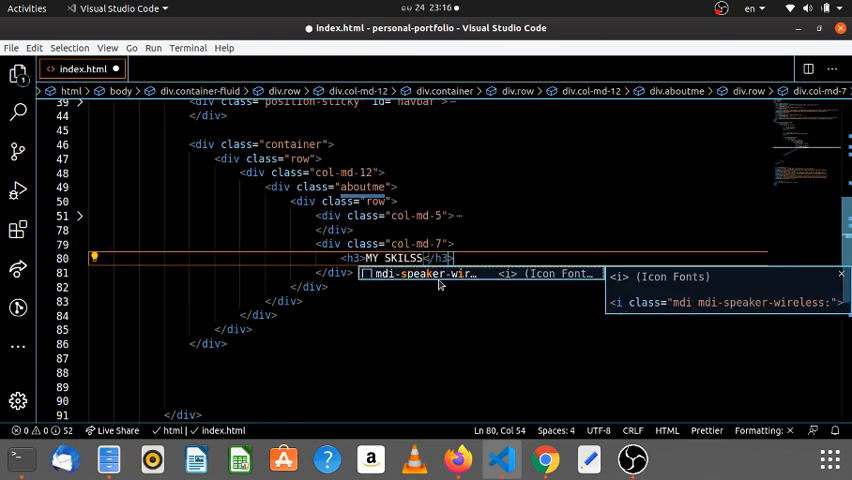
Step: Start adding a text-center class to the h3, typed as 'text-cneter'
left_click(544, 459)
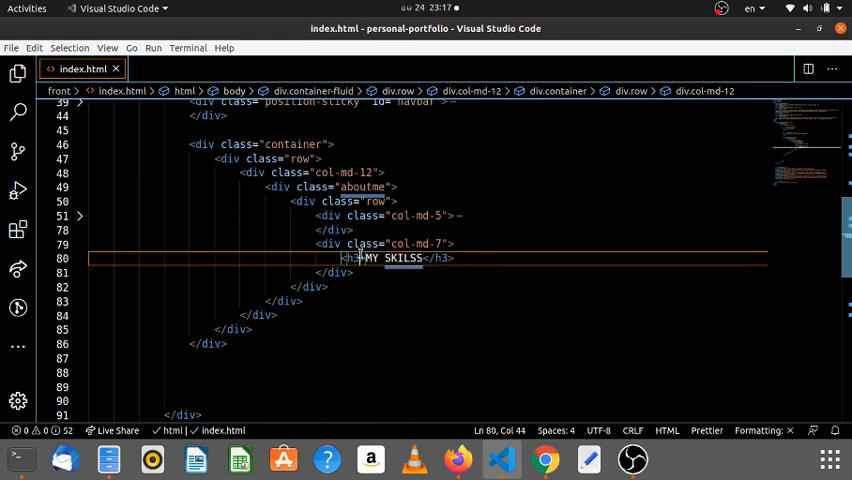
type("class=\"\"")
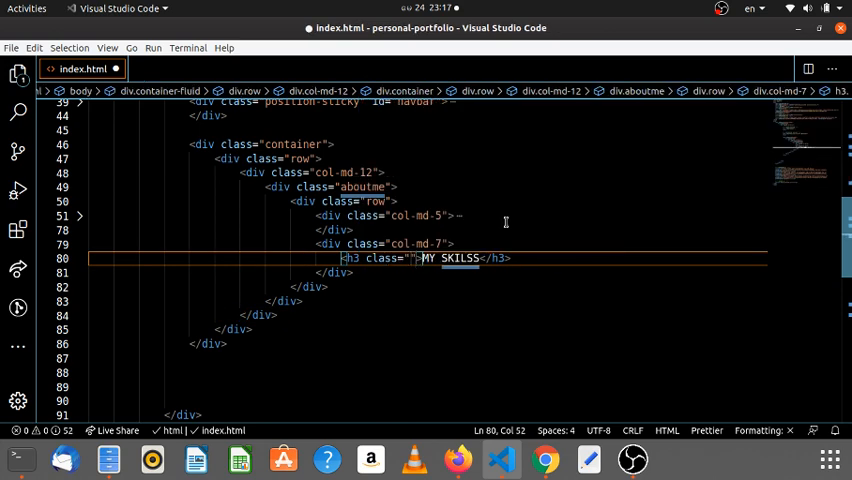
type("text")
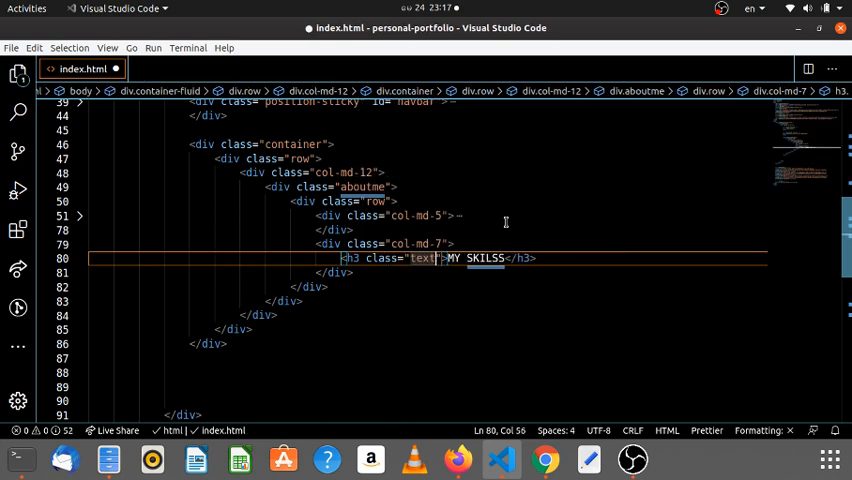
type("-cneter")
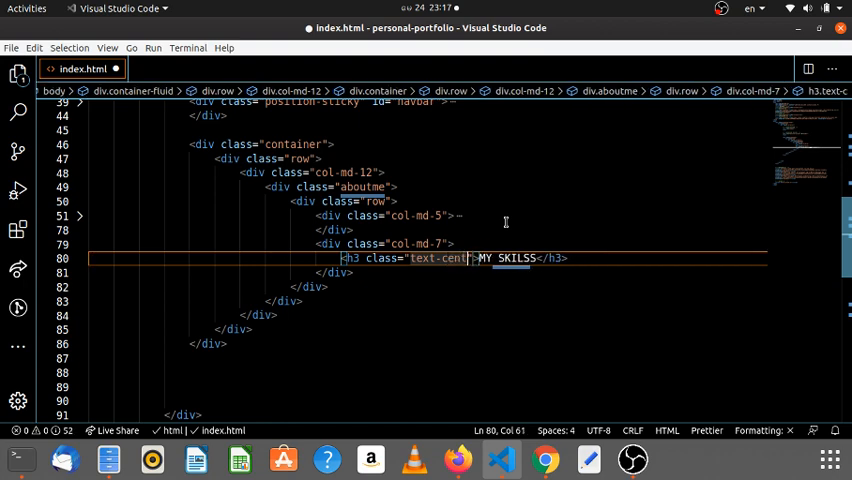
Step: Put a <br> above the MY SKILSS heading and an empty row div after it
left_click(544, 459)
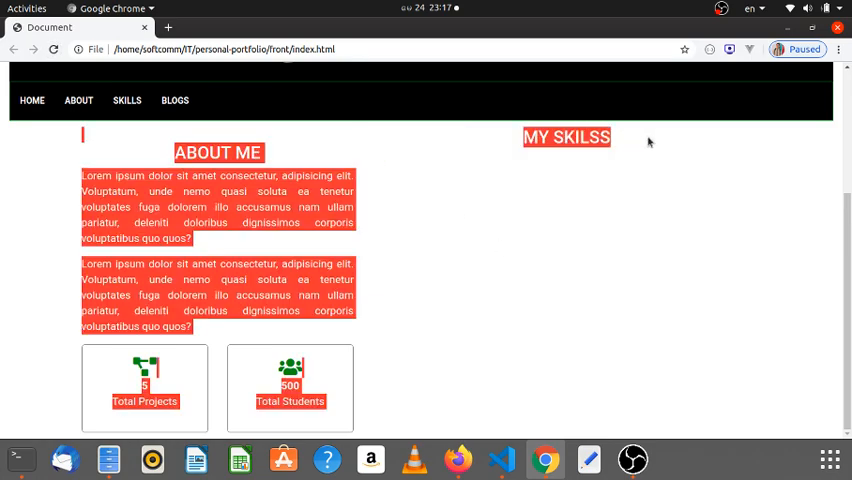
left_click(420, 180)
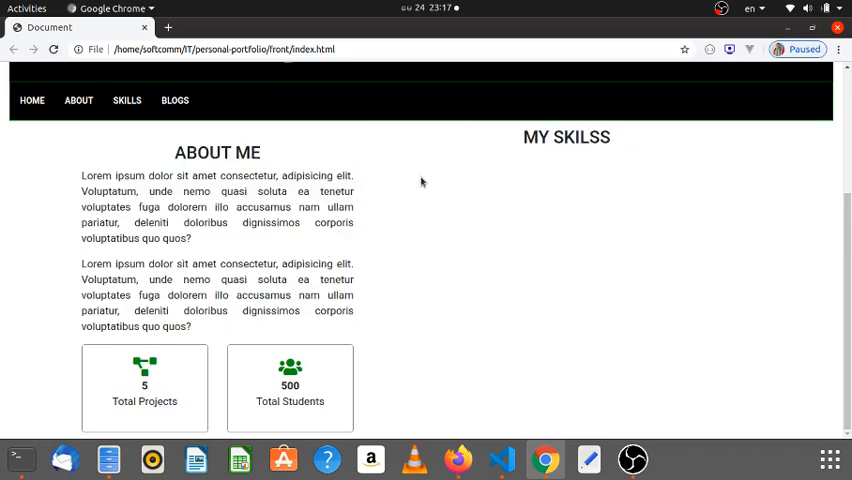
mouse_move(566, 143)
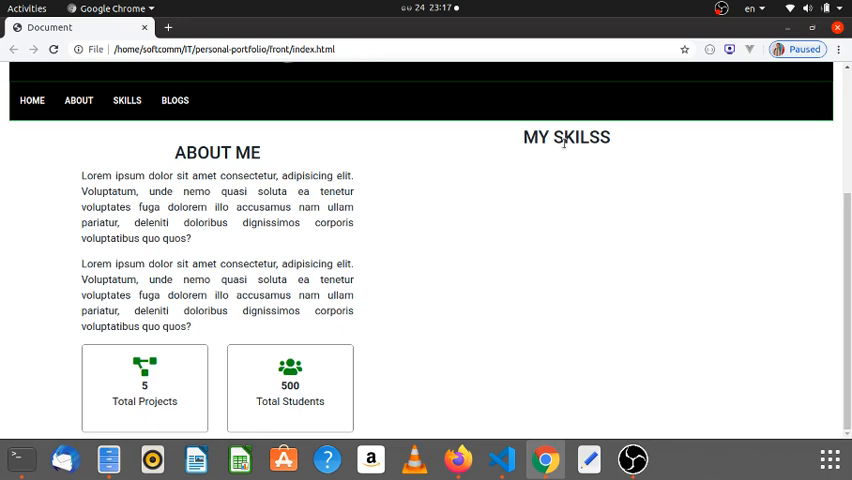
left_click(500, 459)
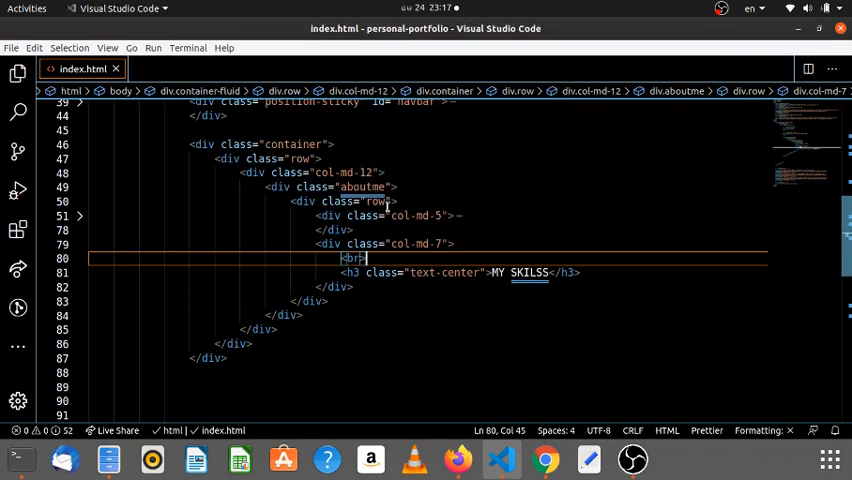
left_click(544, 460)
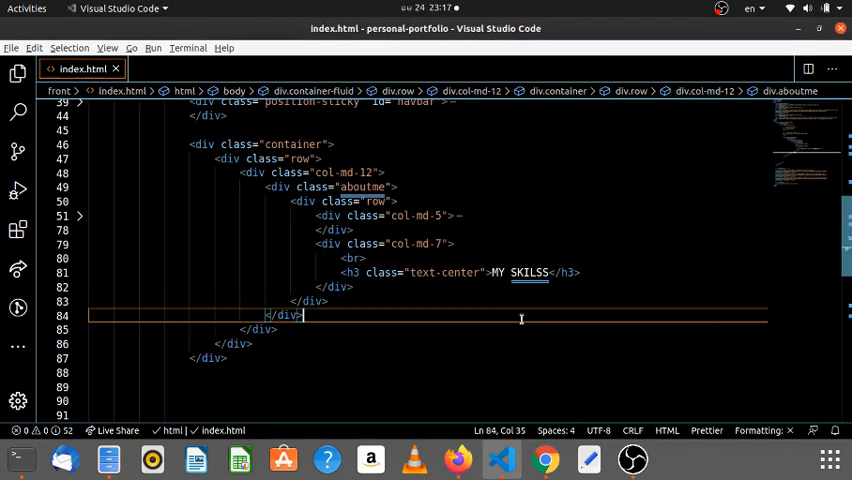
mouse_move(593, 272)
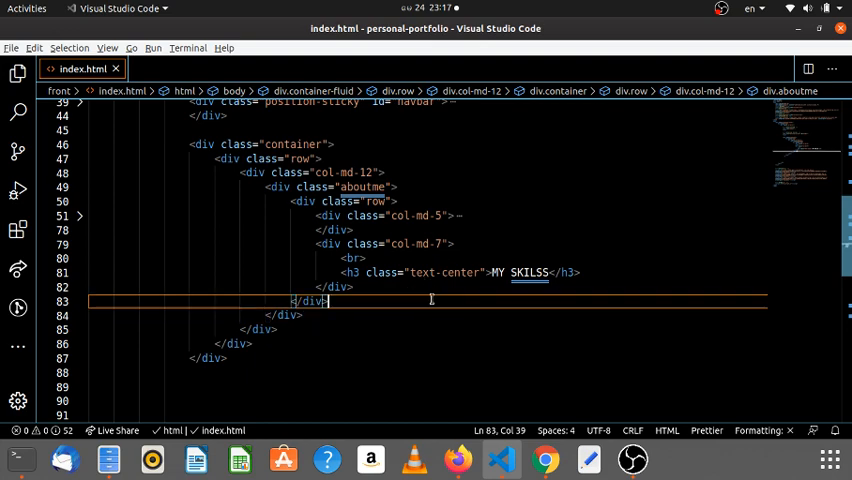
left_click(544, 460)
type("<div class=\"row\">")
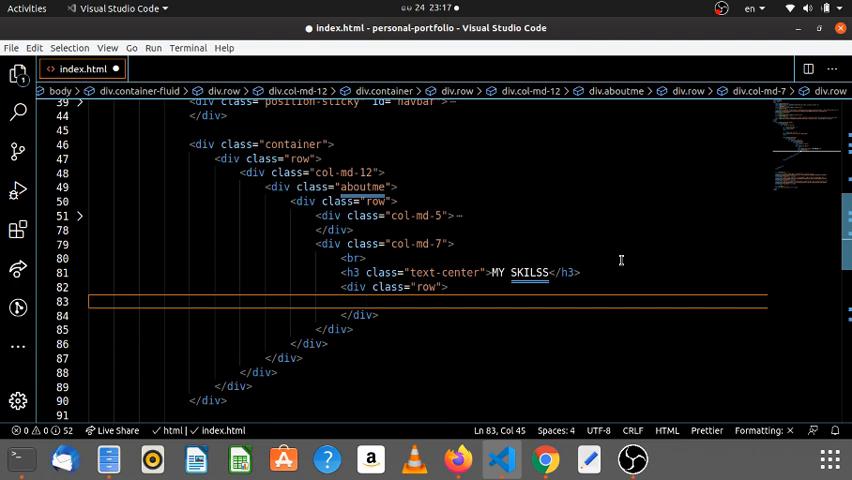
left_click(544, 460)
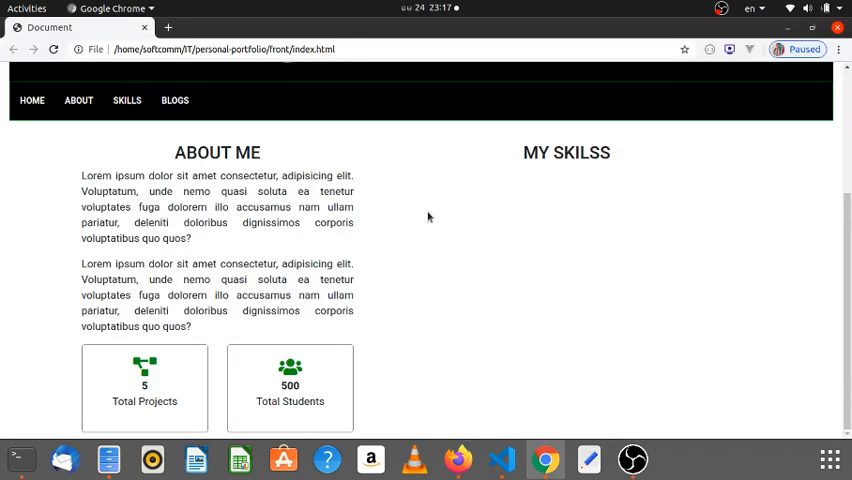
mouse_move(398, 212)
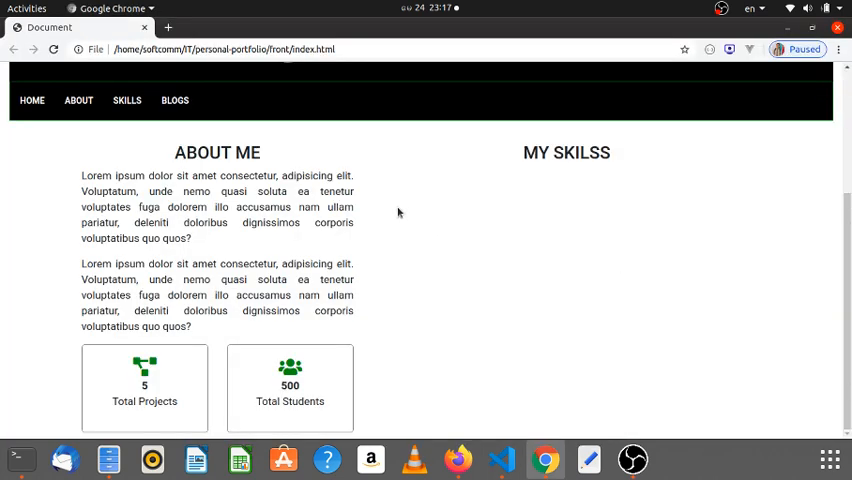
mouse_move(786, 224)
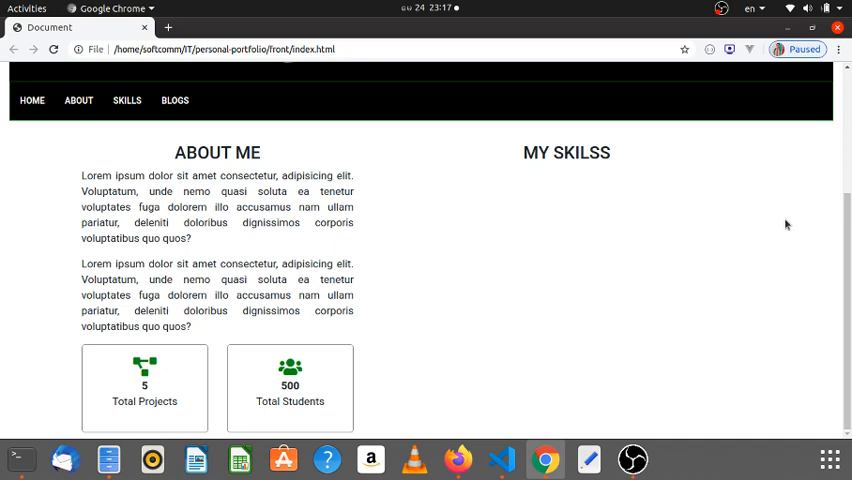
mouse_move(779, 223)
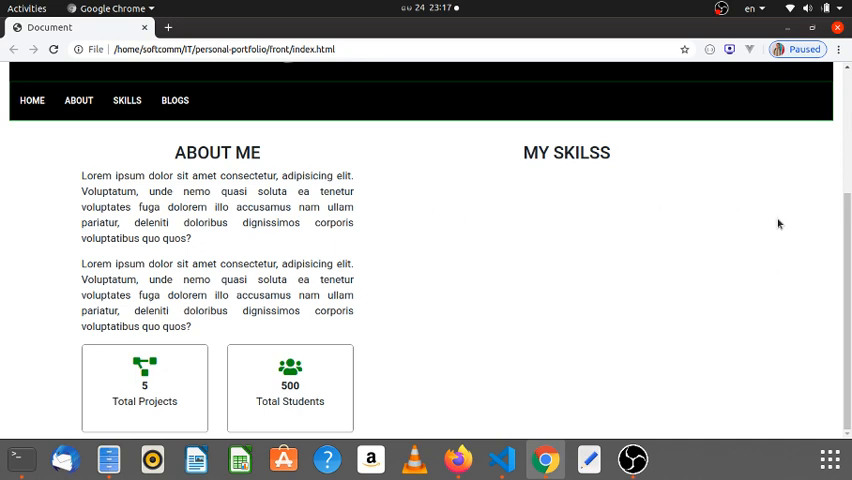
left_click(501, 459)
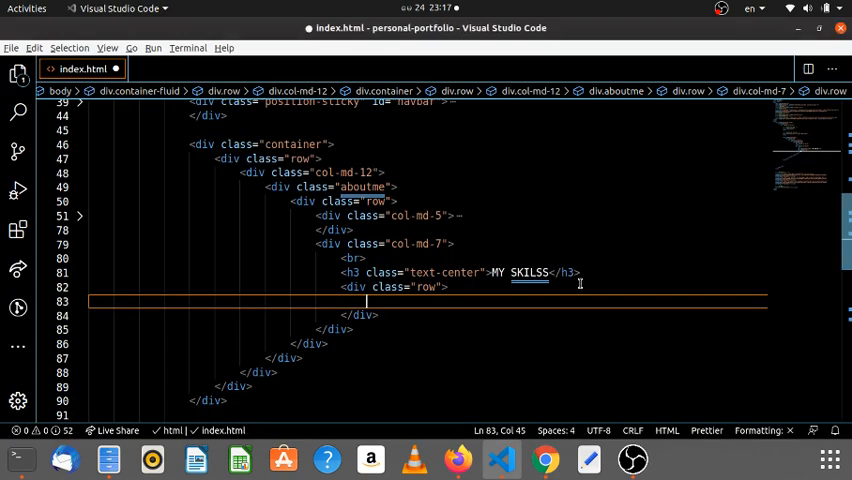
Step: Use Emmet to add col-md-9 and col-md-3 divs in the row, labelling the second HTML
type(".row")
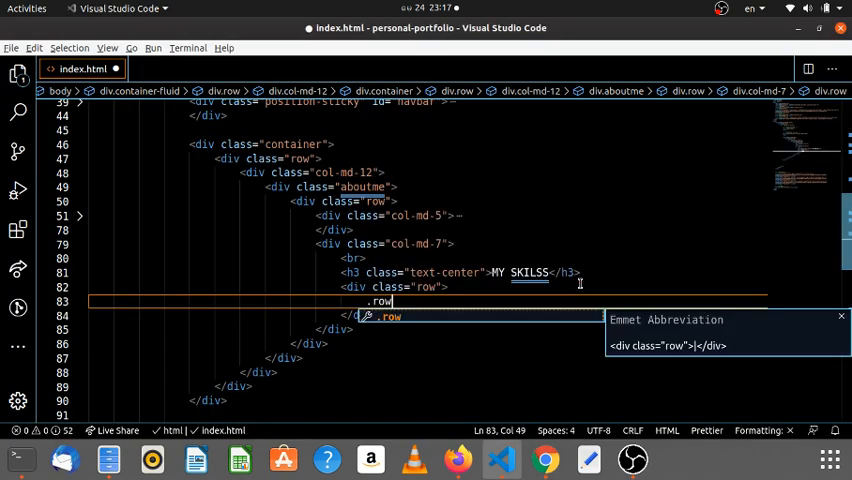
type(".col")
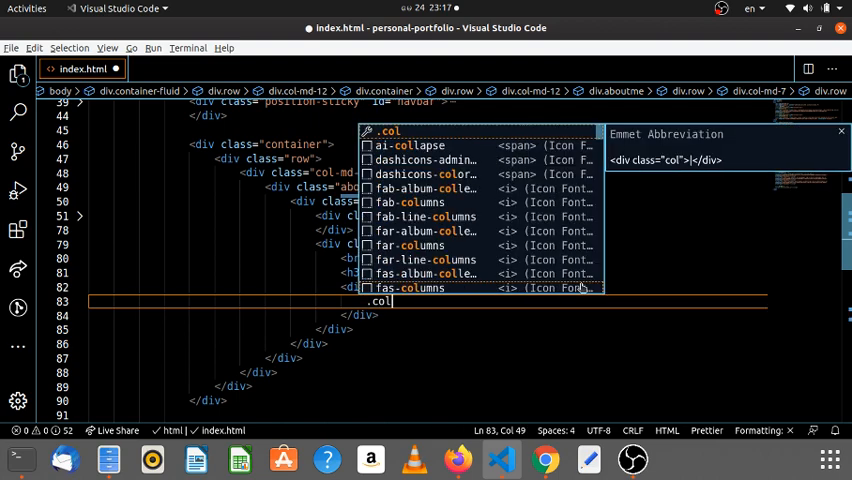
type("-md")
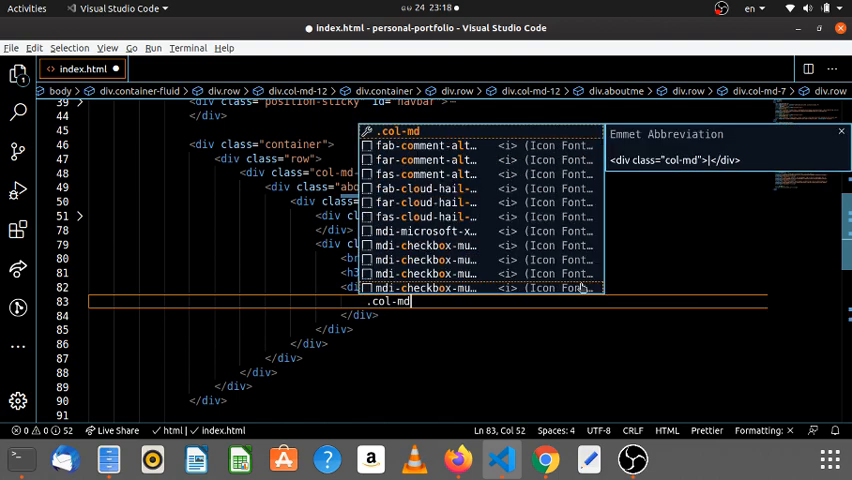
type("-9\"></div>")
type("<div class=\"col-md-3\"></div>")
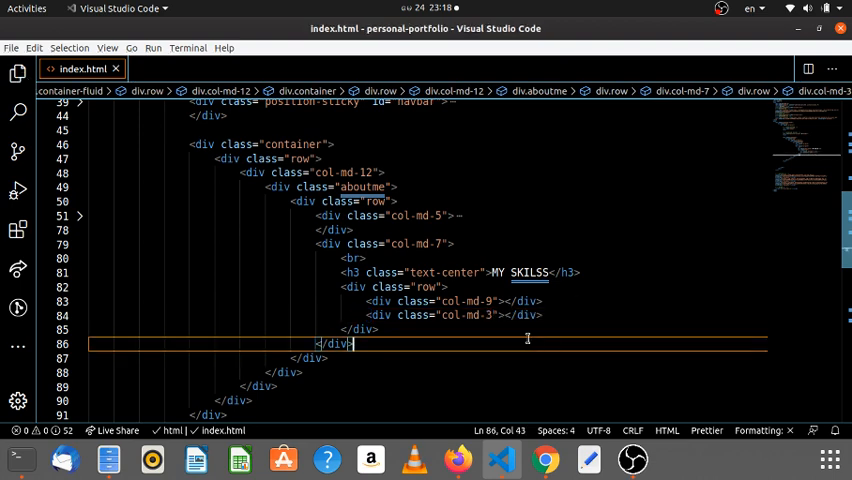
type("HT")
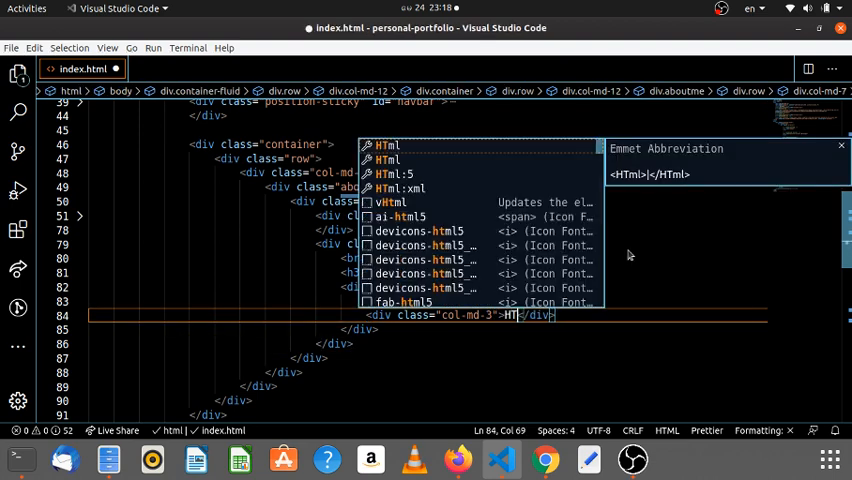
left_click(544, 460)
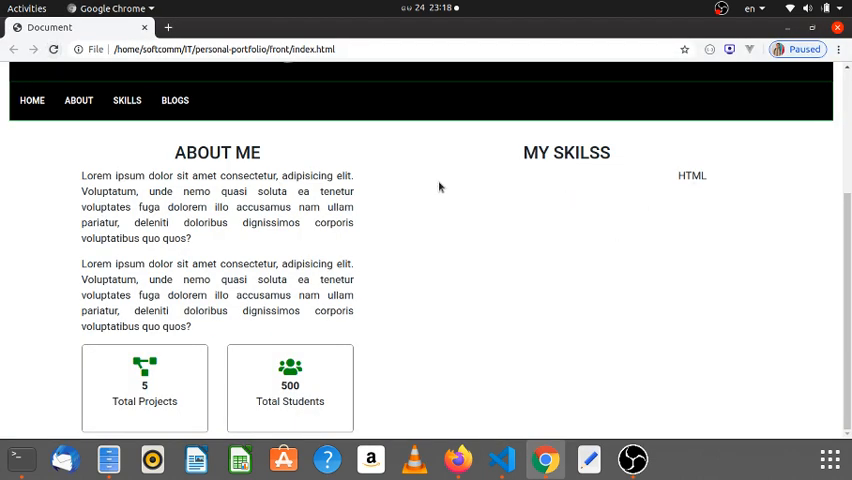
Step: Add a div with class progress inside the col-md-9 column
left_click(500, 460)
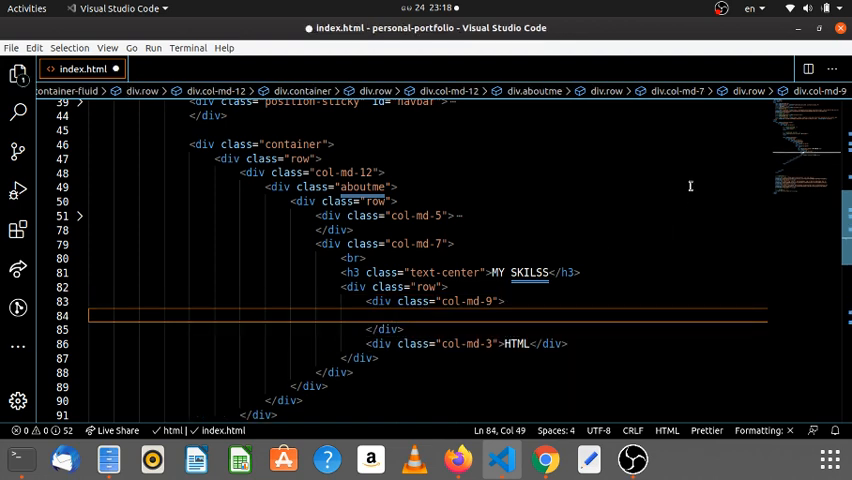
mouse_move(476, 286)
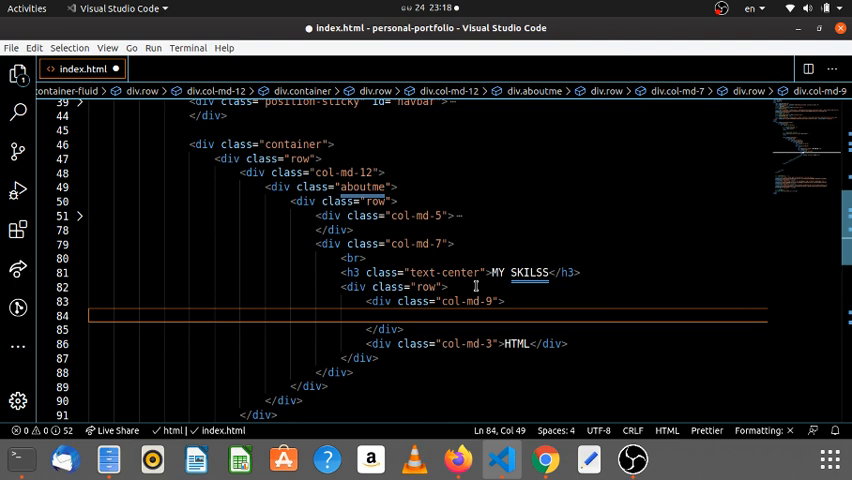
type("pre")
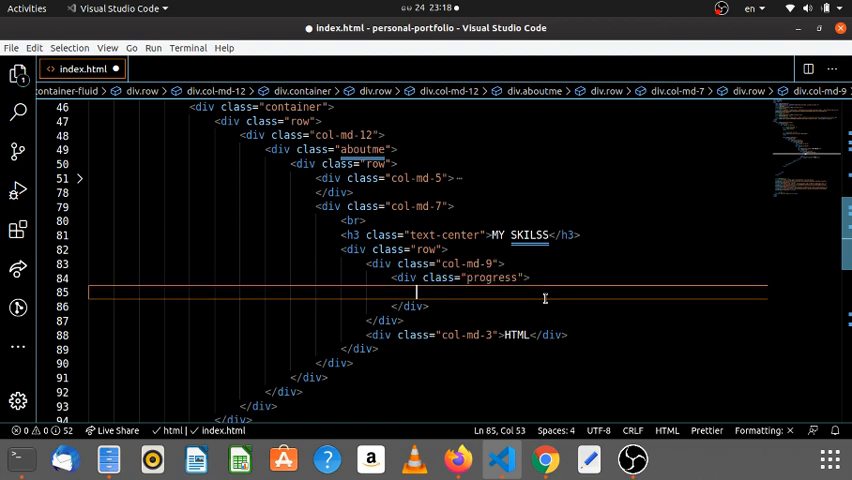
left_click(544, 459)
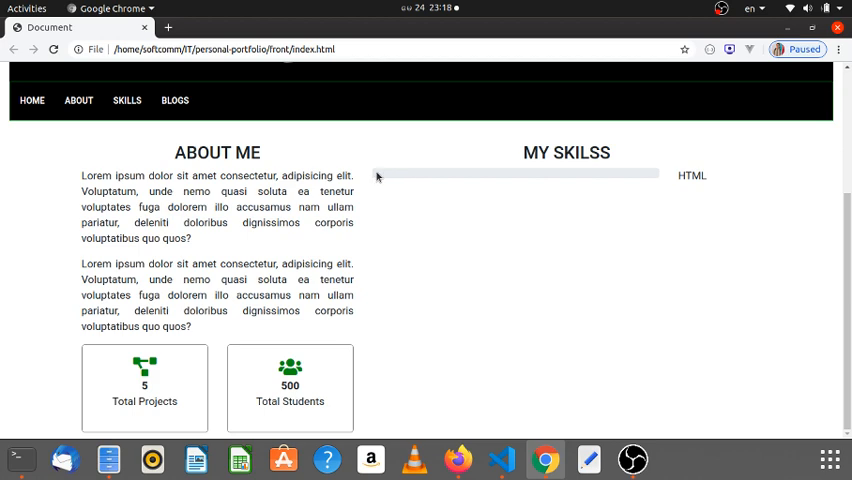
mouse_move(586, 258)
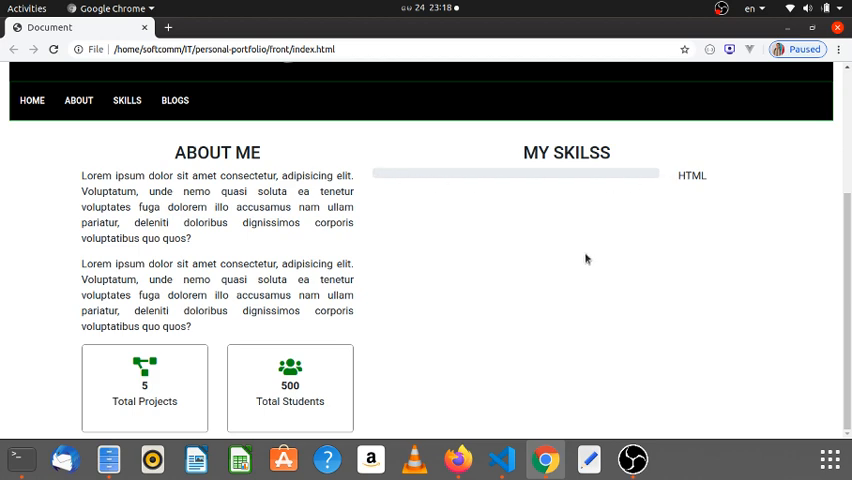
Step: Preview the page with the progress class removed, then restore it
left_click(501, 459)
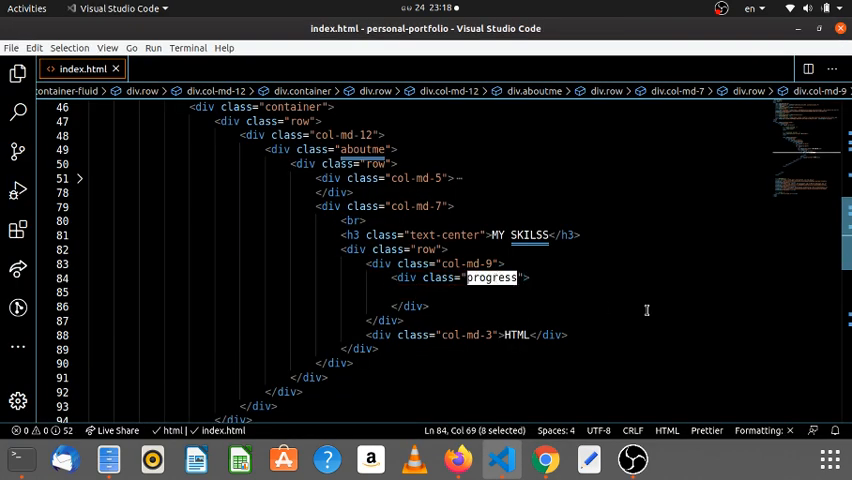
key("Backspace")
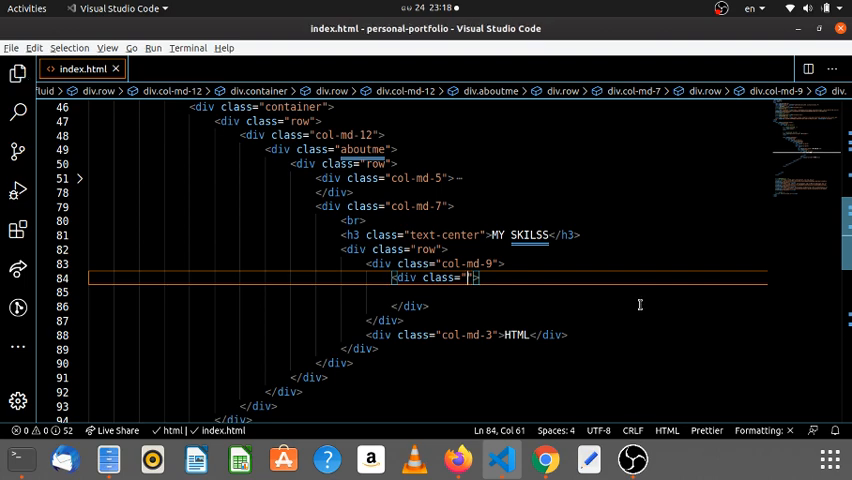
left_click(544, 460)
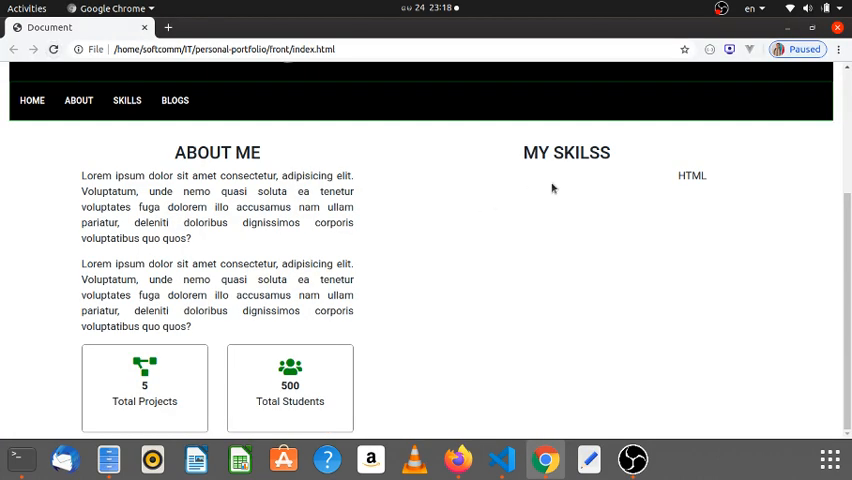
left_click(500, 459)
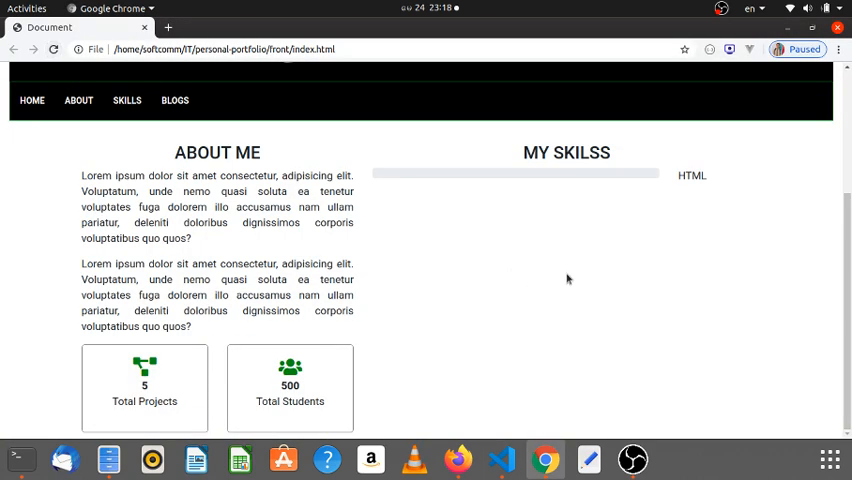
left_click(500, 459)
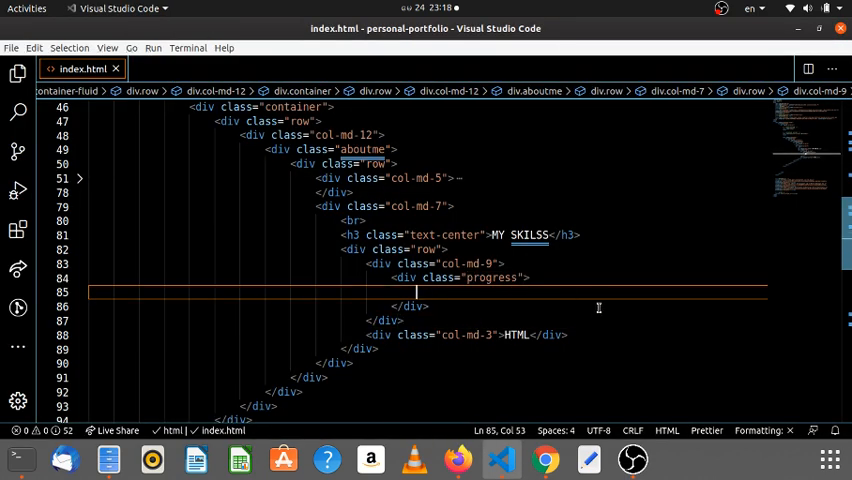
Step: Add an inner progressbar div styled width: 95% containing 95
type("\"progressbar\"></div>")
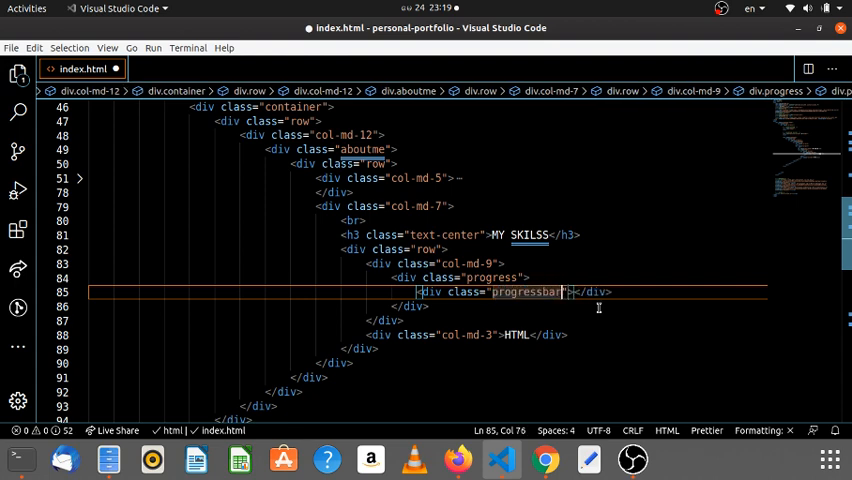
left_click(544, 459)
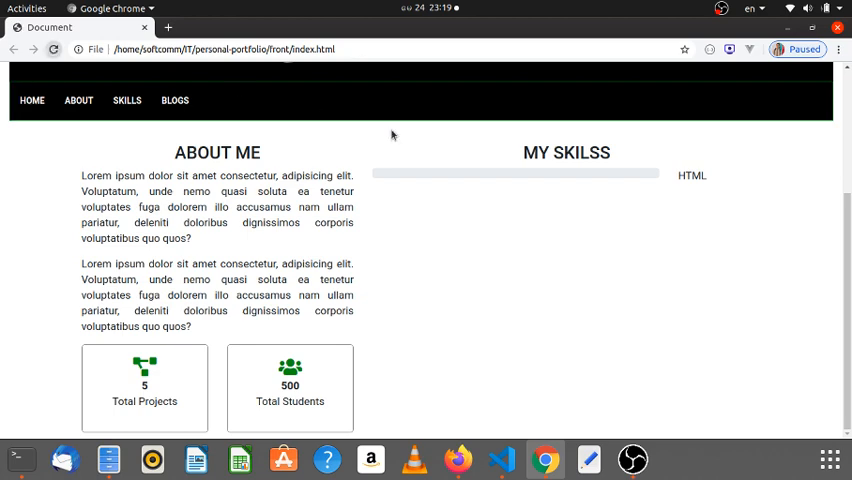
left_click(501, 459)
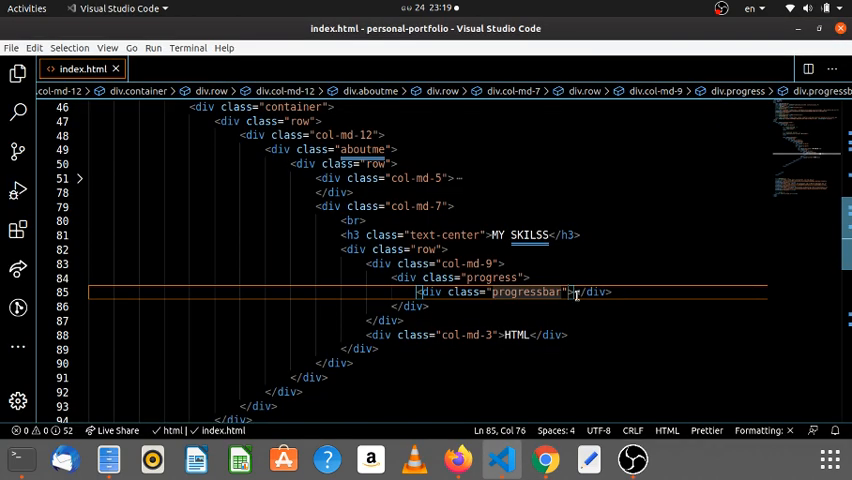
key("Enter")
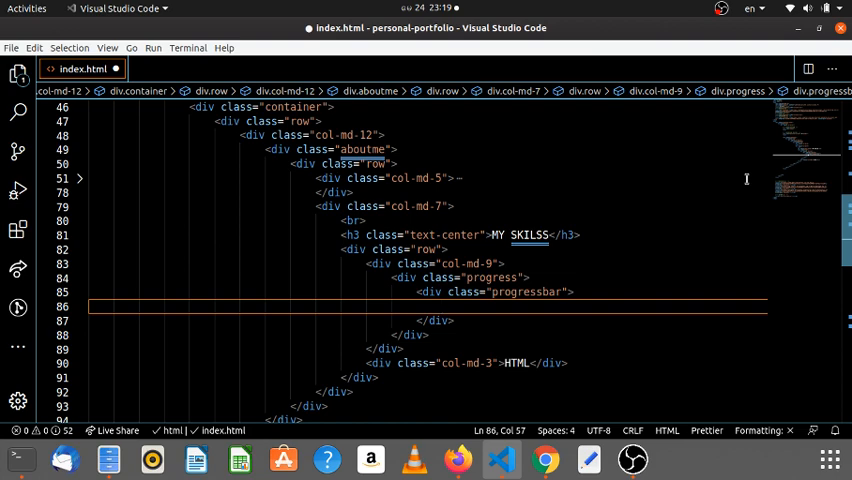
left_click(544, 459)
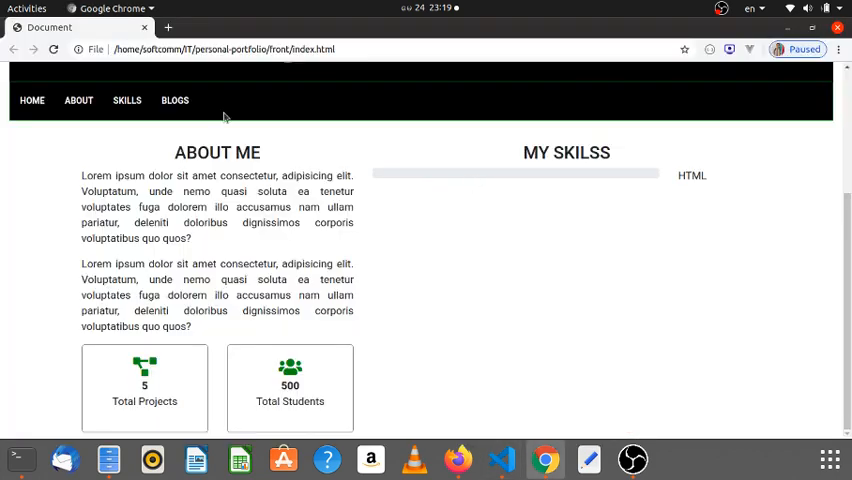
mouse_move(373, 178)
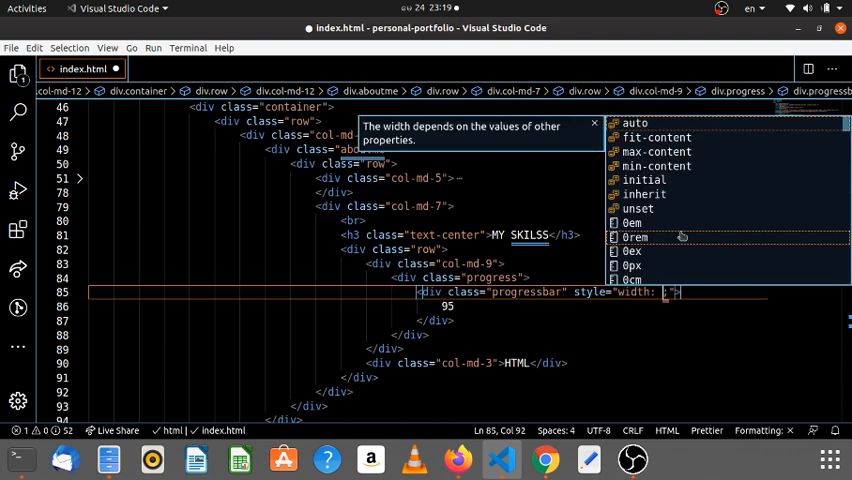
type("95%")
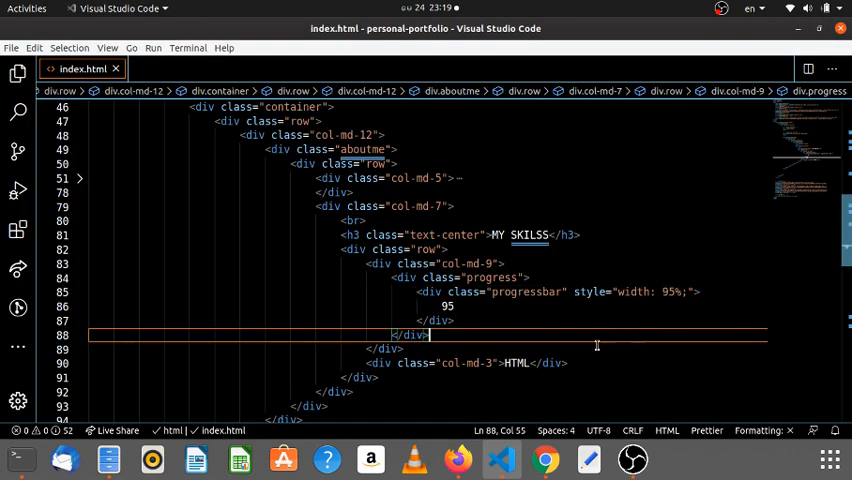
Step: Correct the bar class to progress-bar so Chrome shows the blue 95% bar
left_click(544, 459)
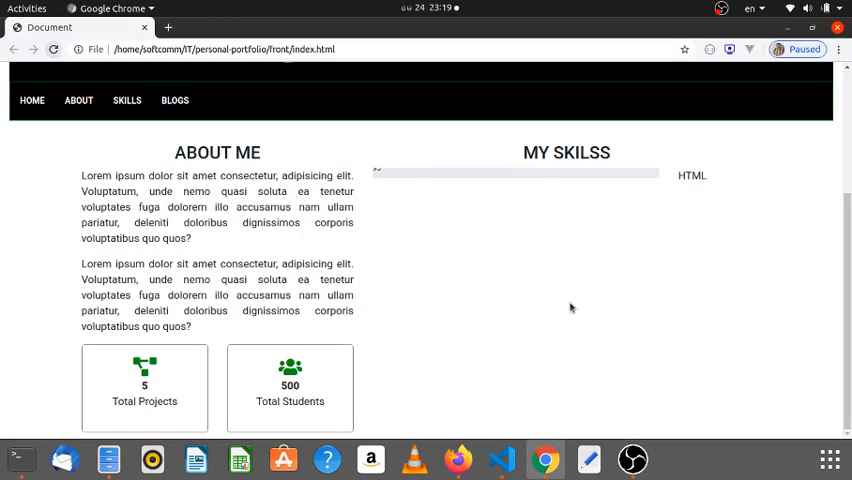
left_click(500, 460)
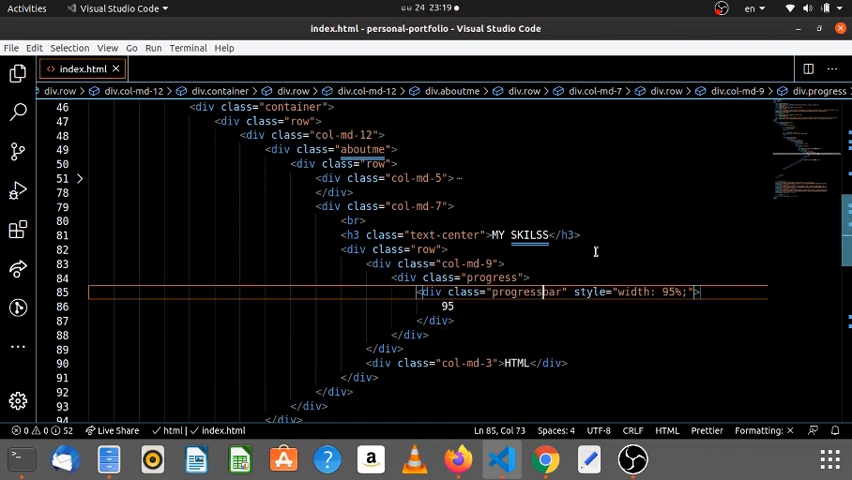
left_click(544, 459)
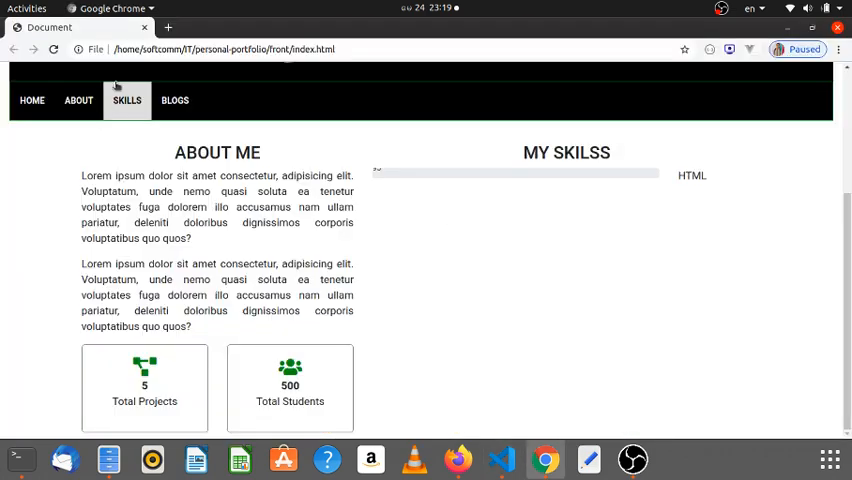
left_click(501, 459)
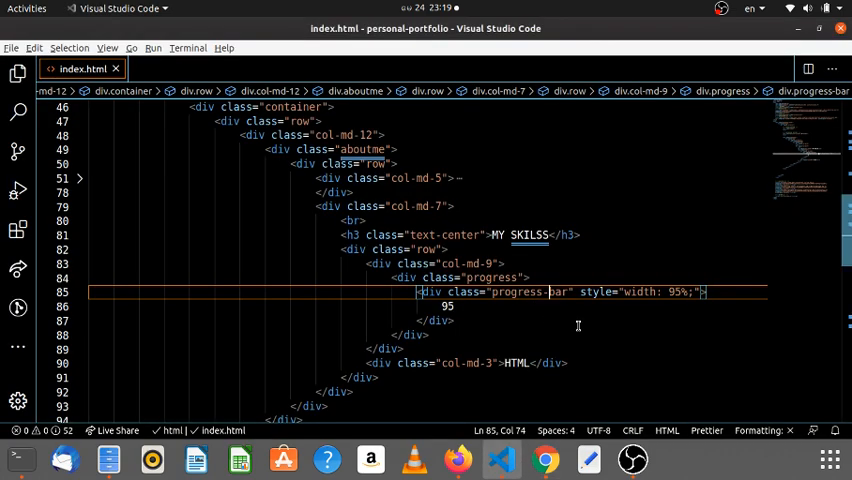
mouse_move(738, 252)
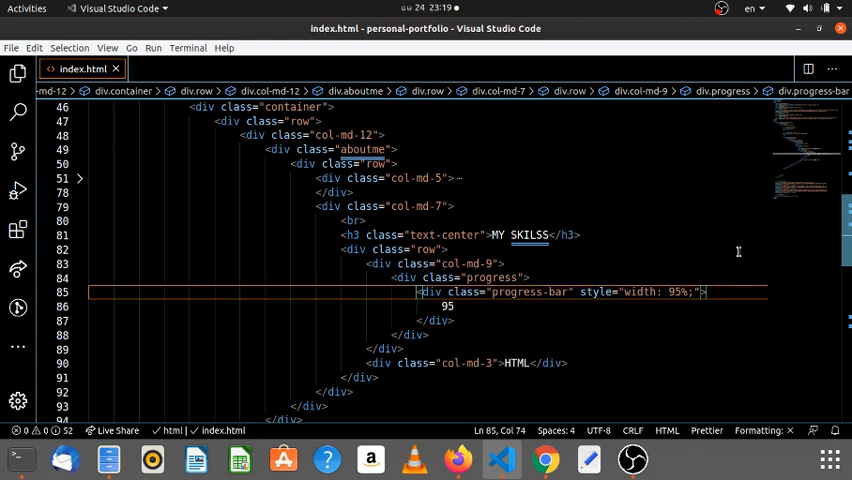
left_click(544, 459)
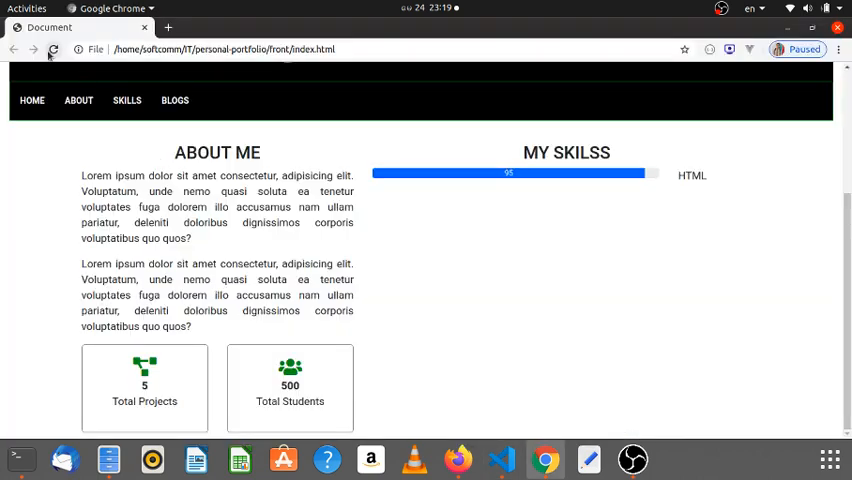
left_click(500, 459)
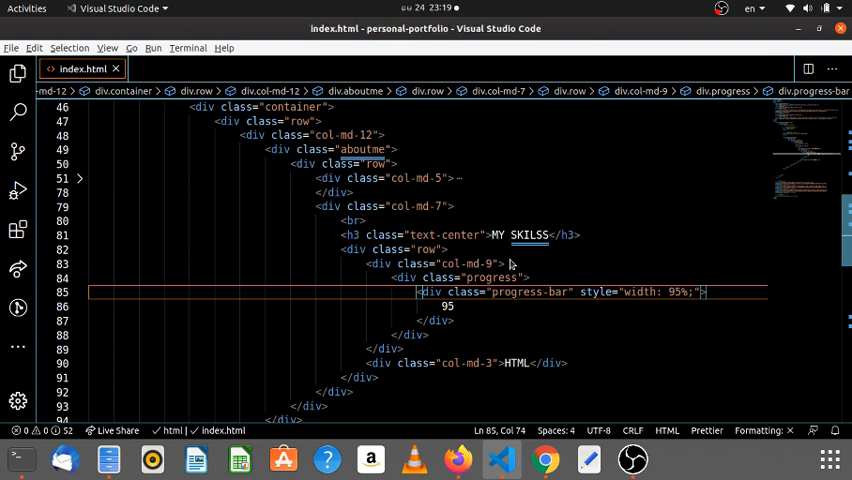
Step: Change the bar label to '95 %' and preview it
left_click(544, 460)
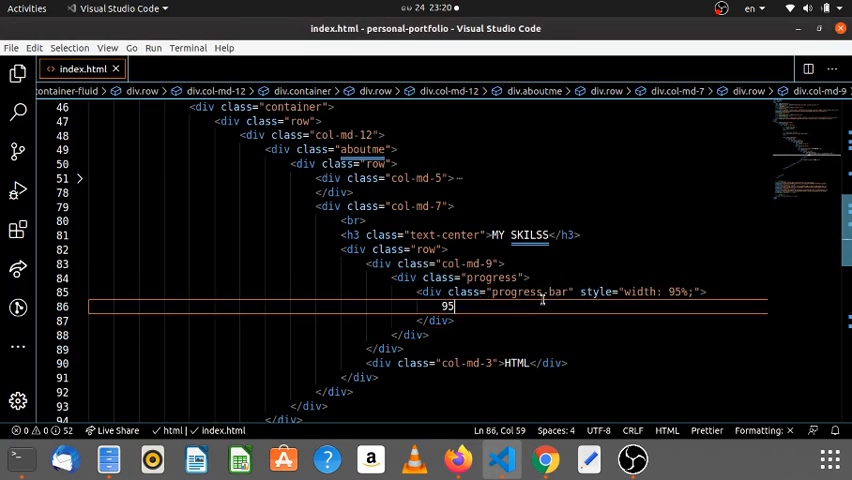
type("%")
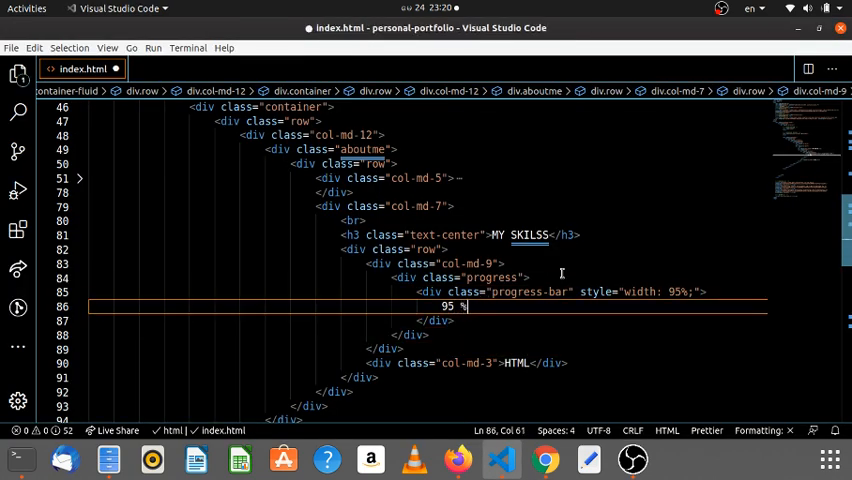
left_click(544, 460)
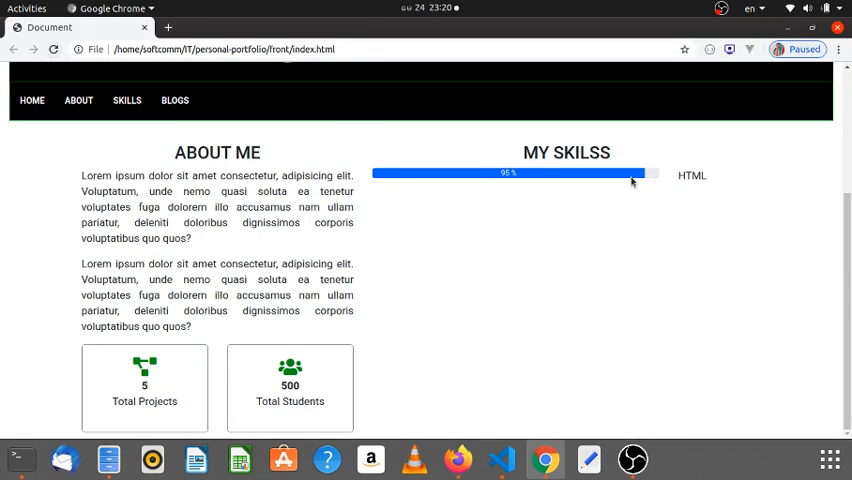
mouse_move(625, 272)
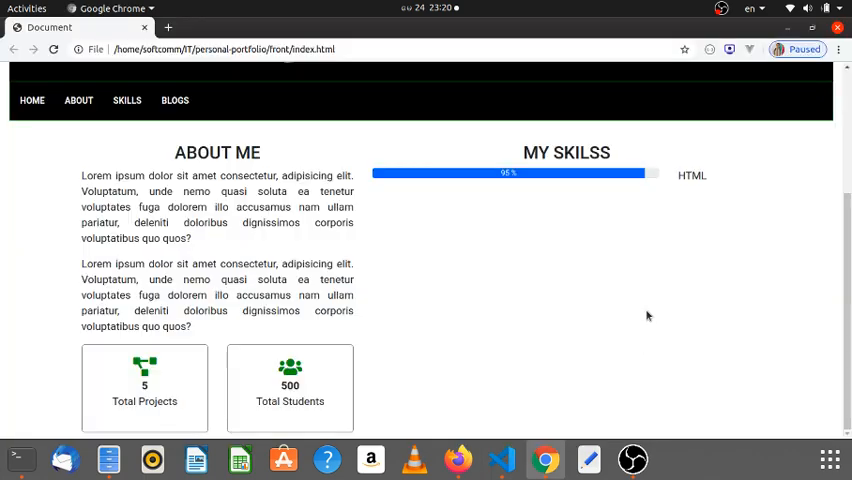
Step: Try an mb-2 margin on the progress div, then remove it
left_click(500, 460)
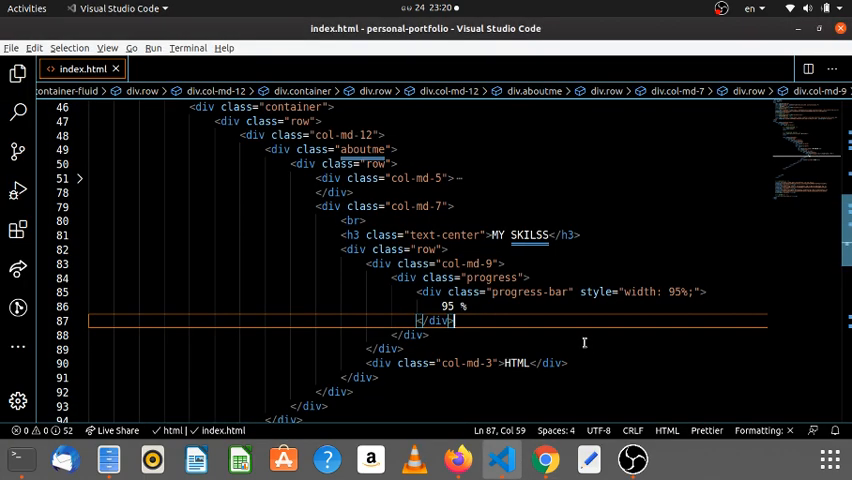
left_click(544, 460)
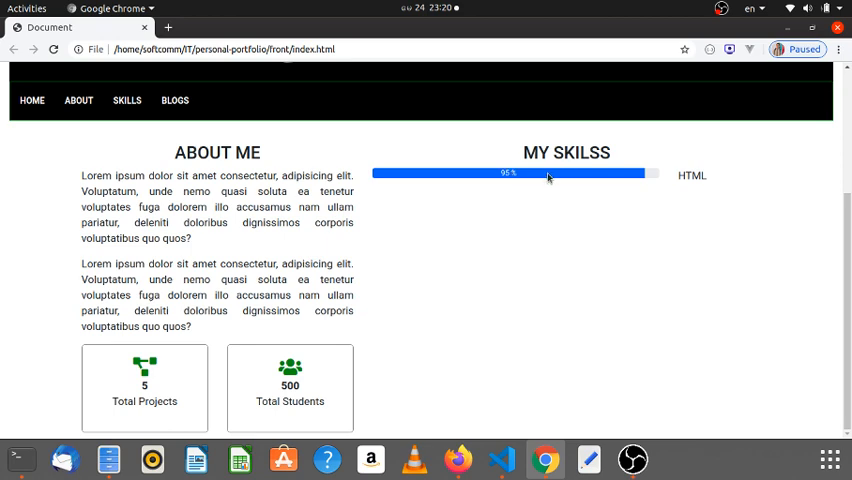
mouse_move(693, 178)
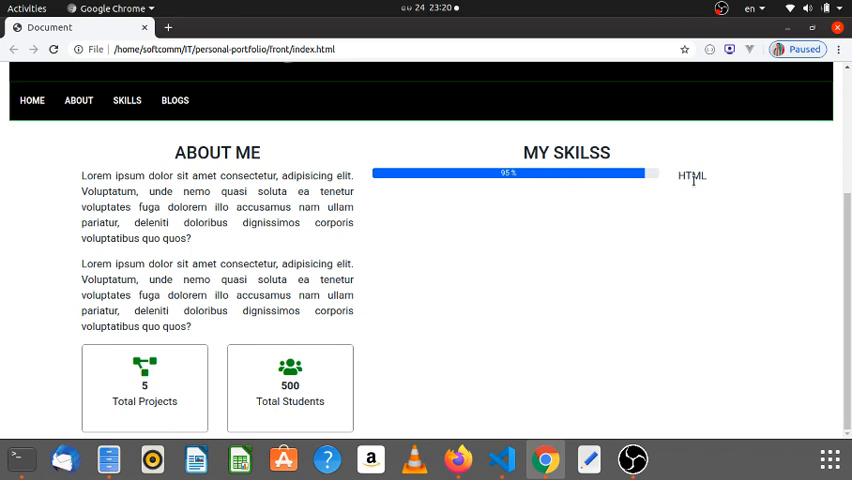
left_click(500, 459)
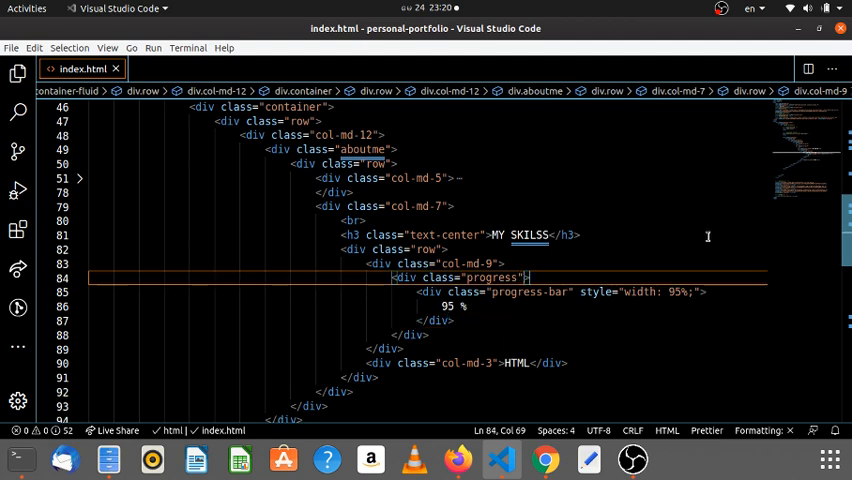
type("mb")
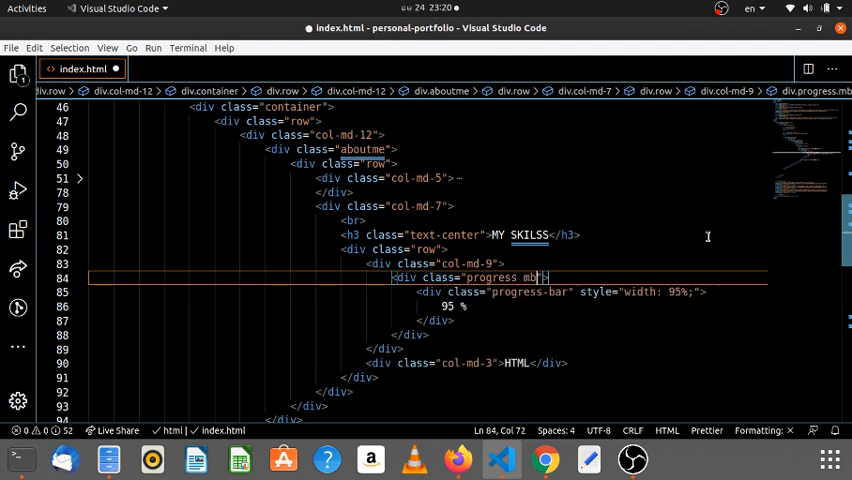
type("-2")
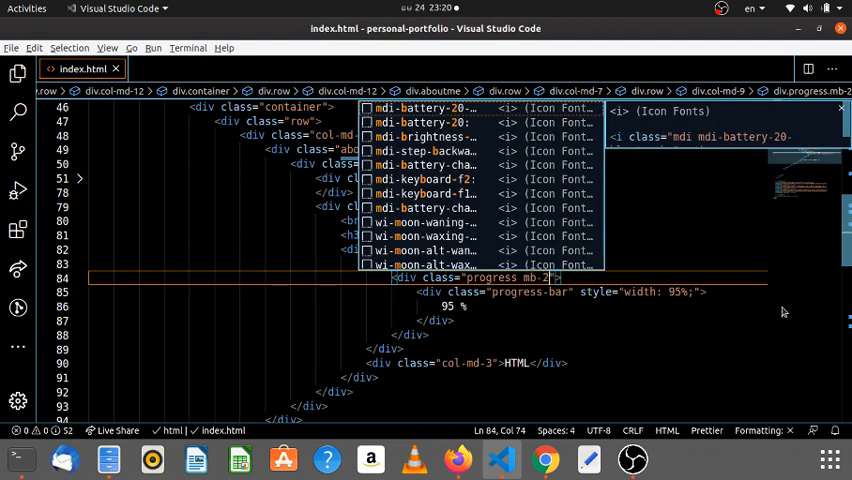
left_click(544, 460)
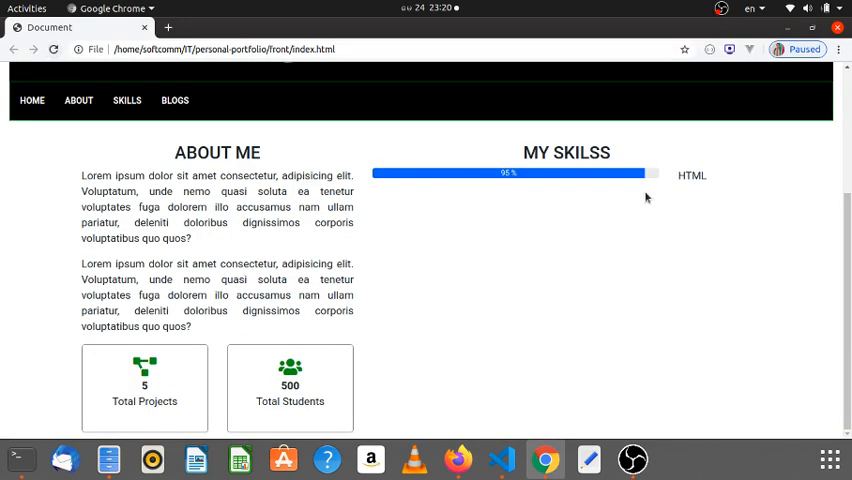
left_click(501, 459)
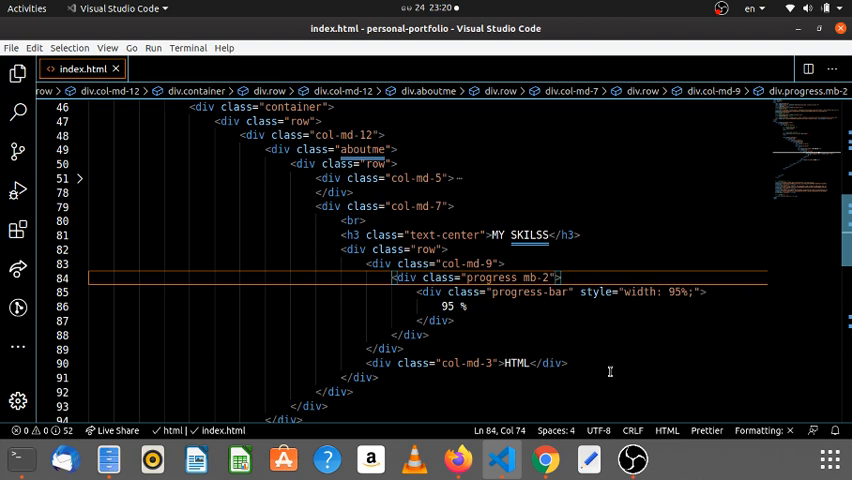
key("BackSpace")
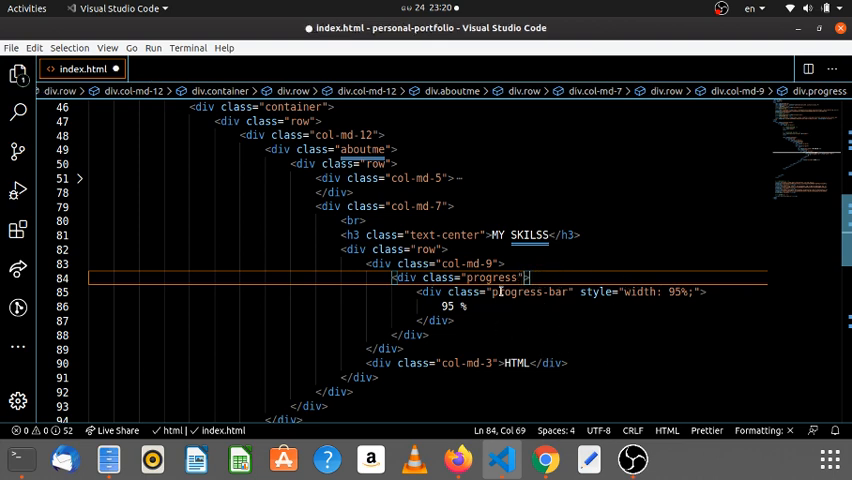
type("mb-")
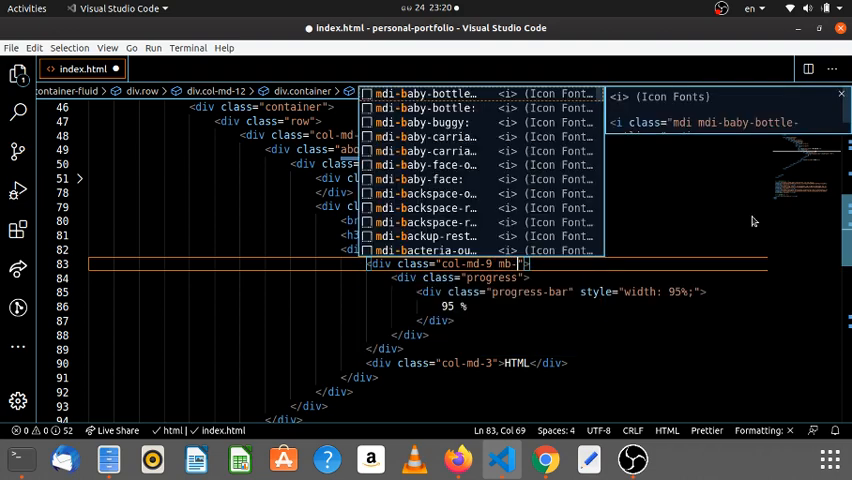
left_click(544, 460)
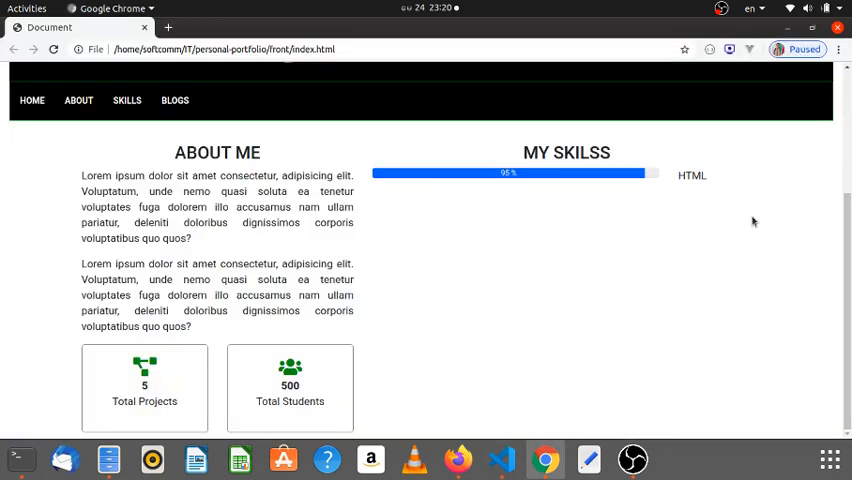
Step: Give the col-md-9 column an mt-2 top margin and refresh Chrome
left_click(500, 459)
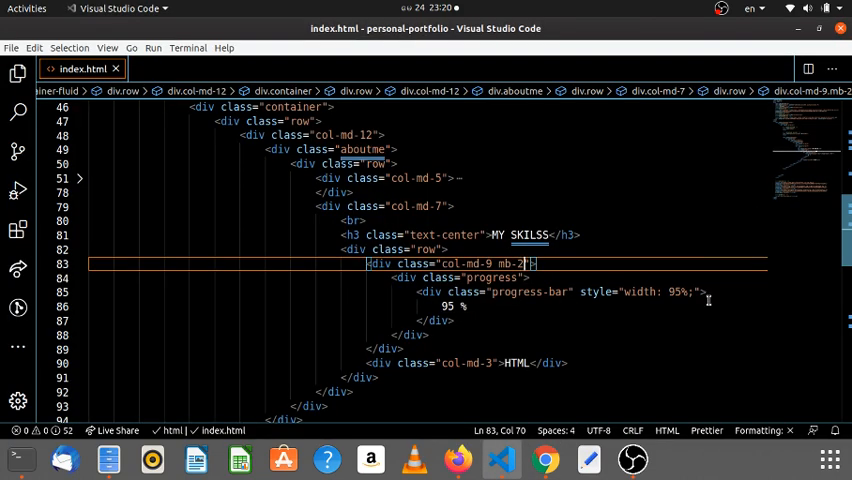
key("BackSpace")
type("t")
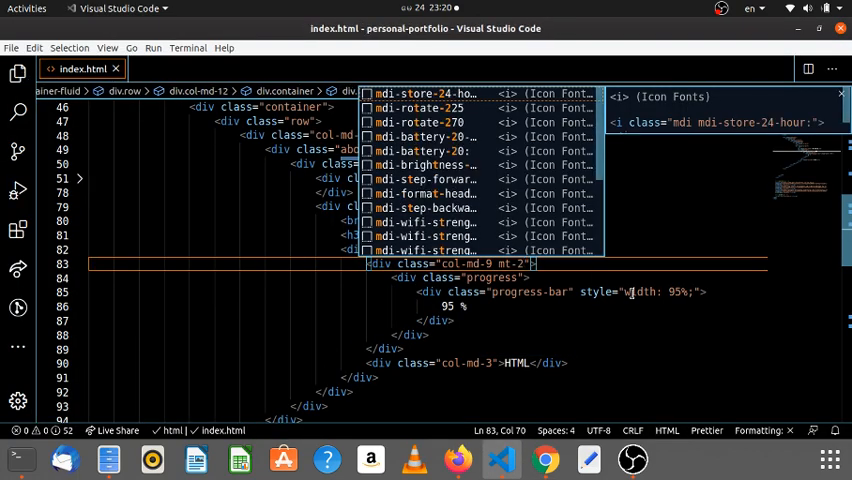
left_click(544, 460)
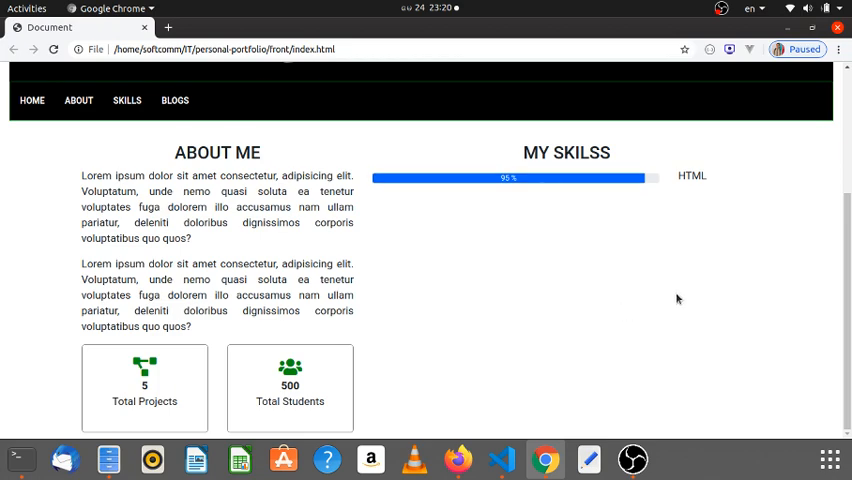
left_click(500, 460)
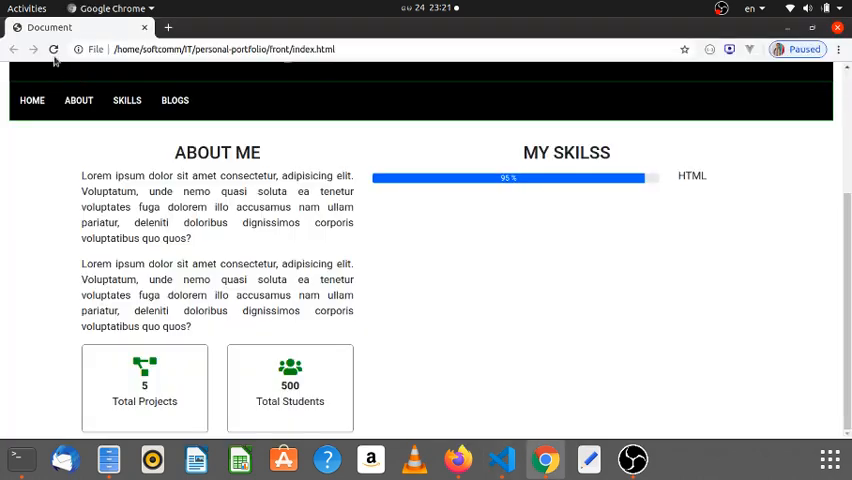
mouse_move(640, 273)
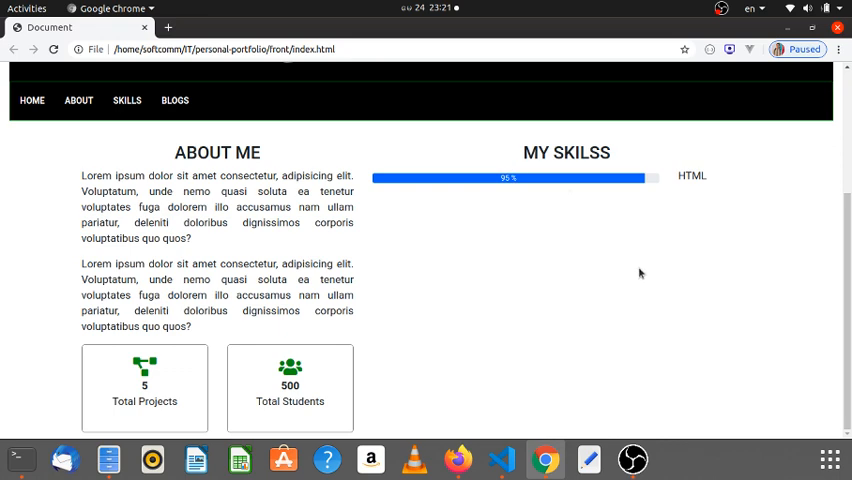
mouse_move(714, 217)
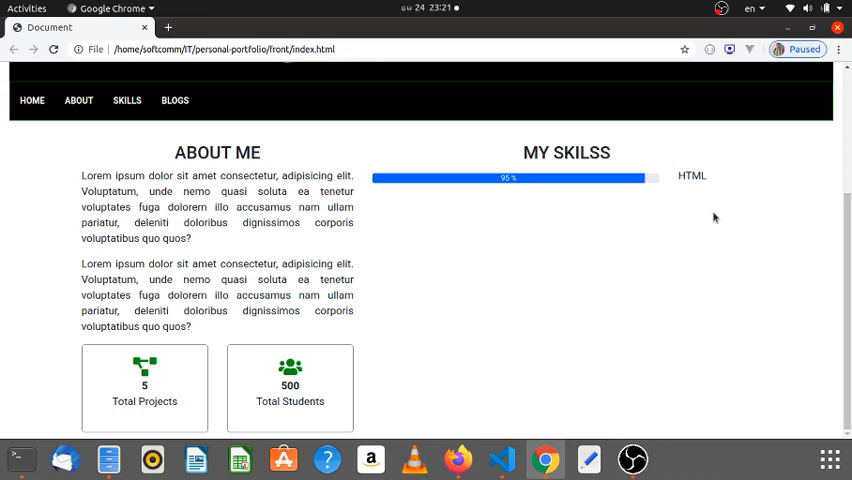
mouse_move(545, 214)
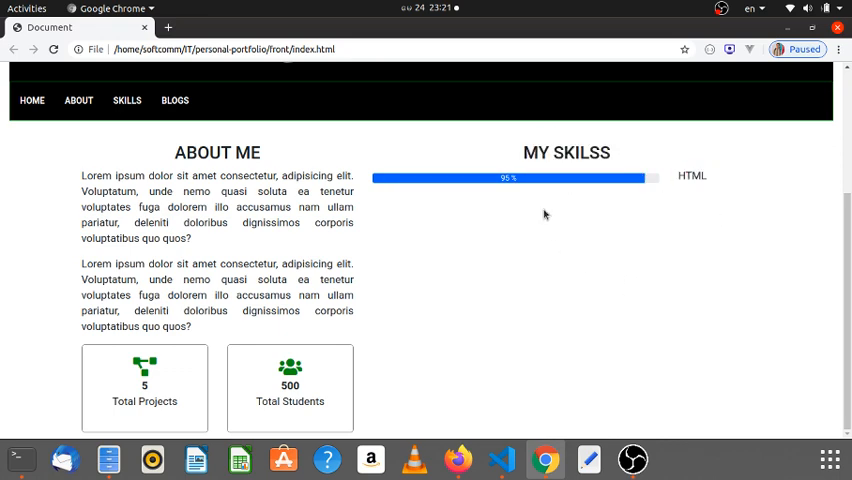
mouse_move(635, 230)
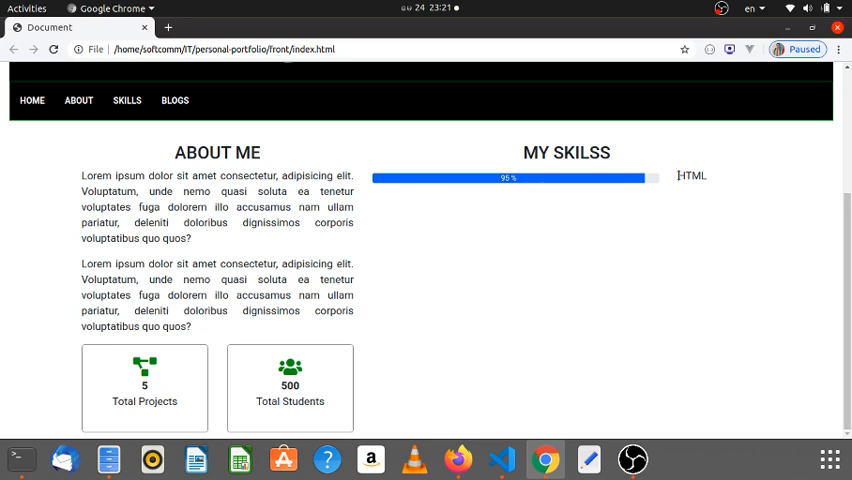
Step: Duplicate the HTML skill row below as CSS with a 75% bar width
left_click(500, 459)
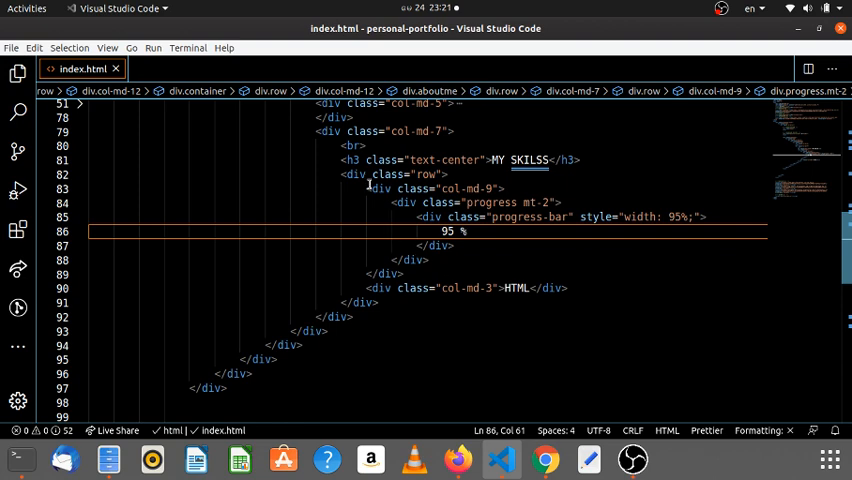
left_click(435, 188)
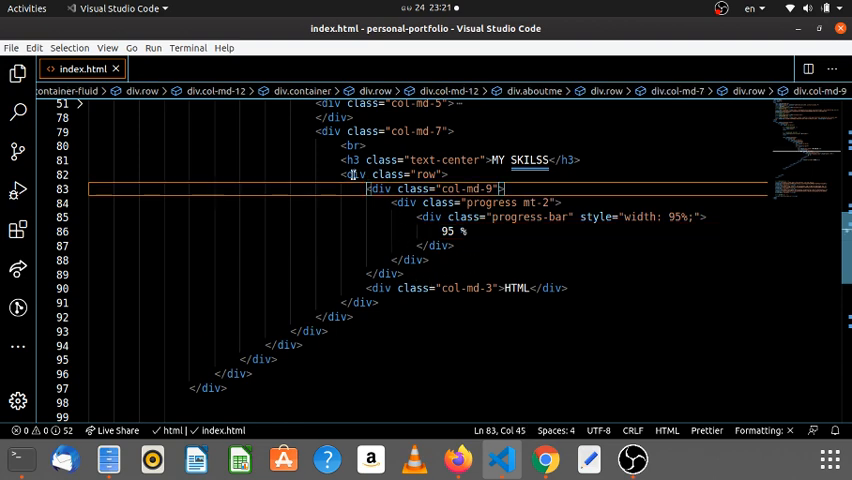
left_click_drag(505, 188, 378, 302)
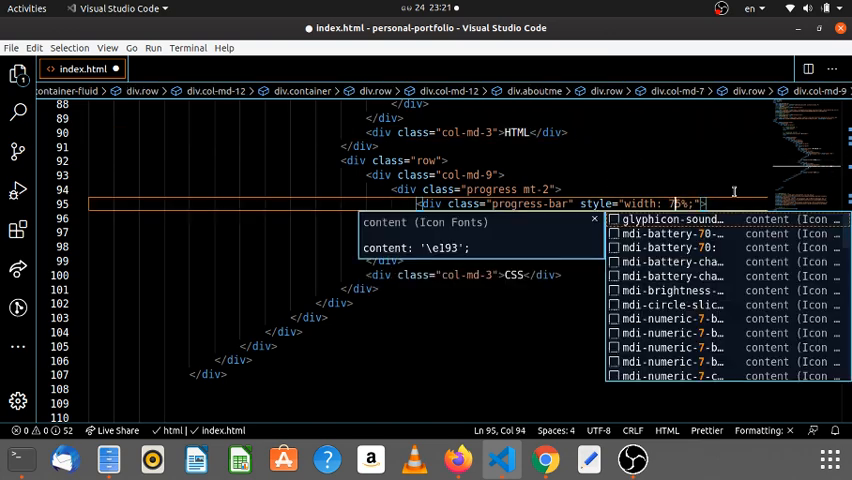
left_click(544, 459)
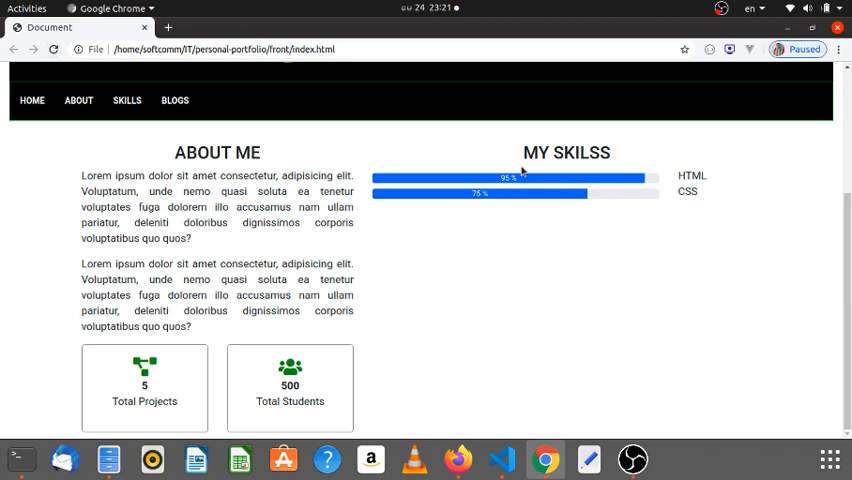
Step: Add mb-3 bottom margins to both skill rows and check the spacing in Chrome
left_click(501, 460)
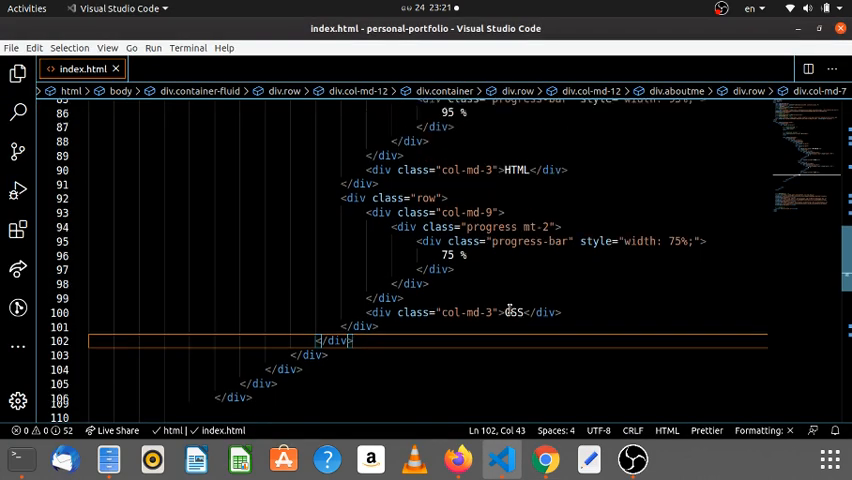
scroll("down", 3)
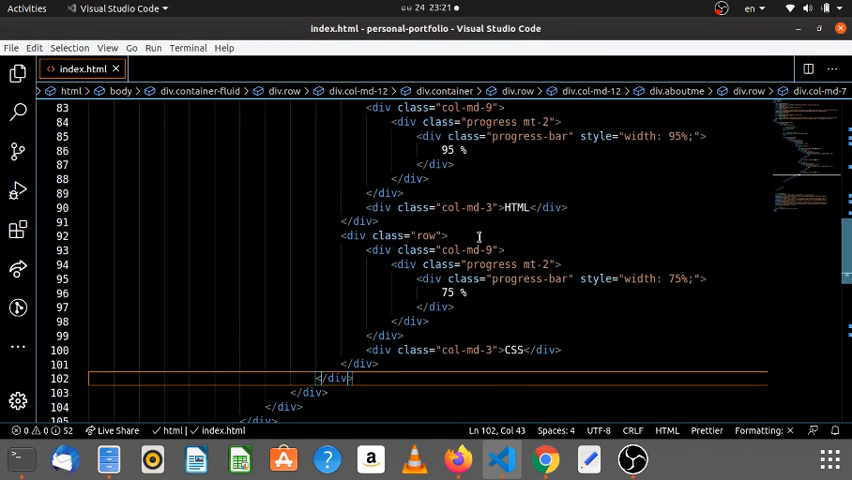
scroll("up", 3)
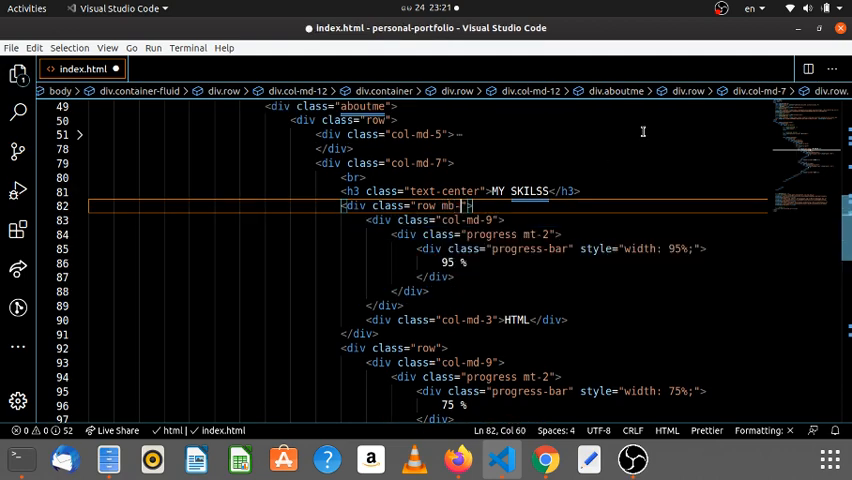
left_click(544, 459)
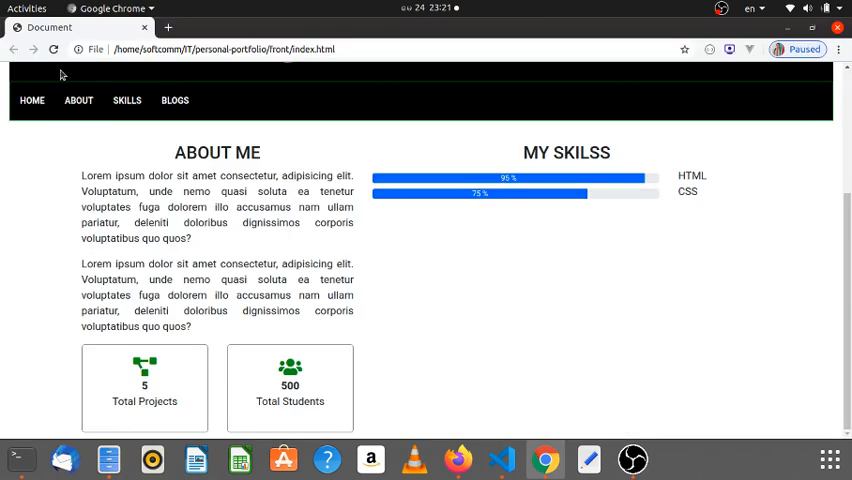
left_click(499, 459)
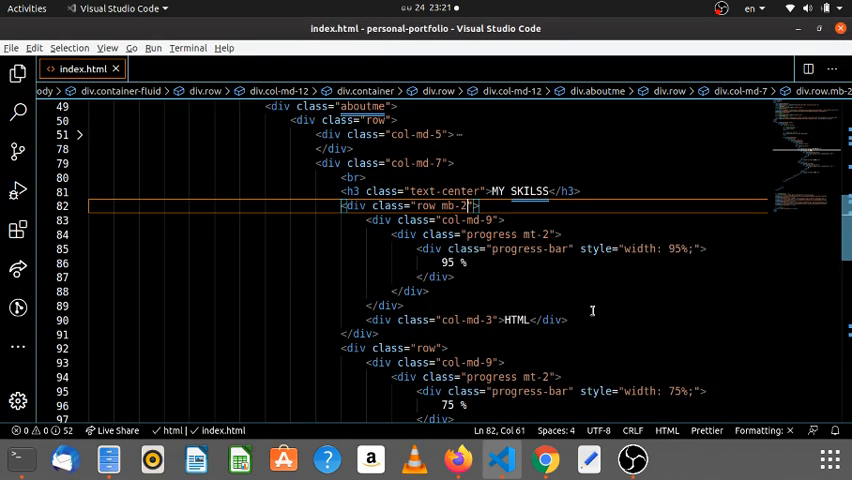
left_click(544, 460)
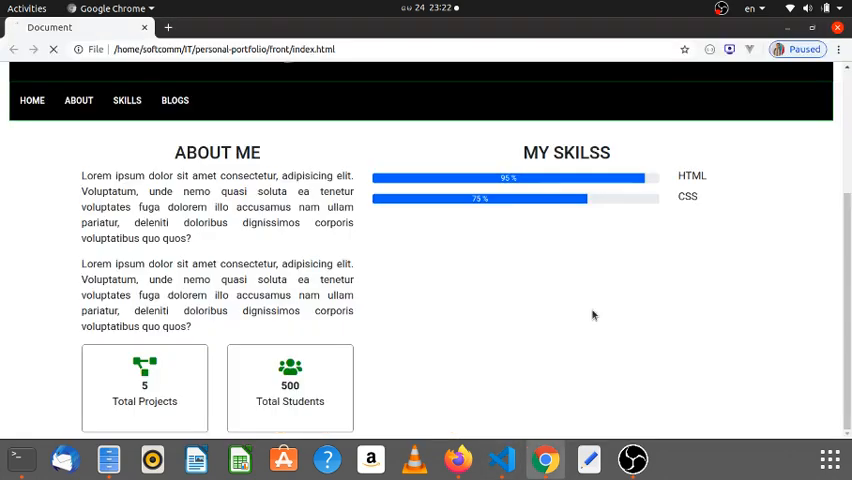
left_click(501, 460)
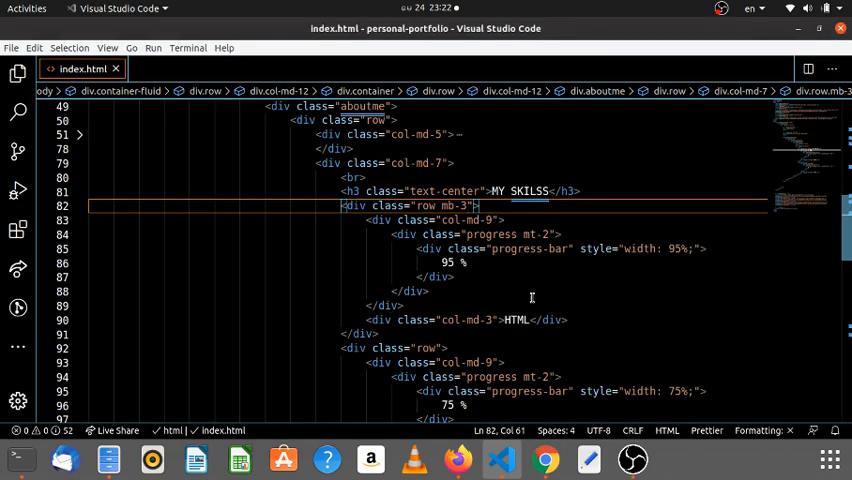
scroll("down", 3)
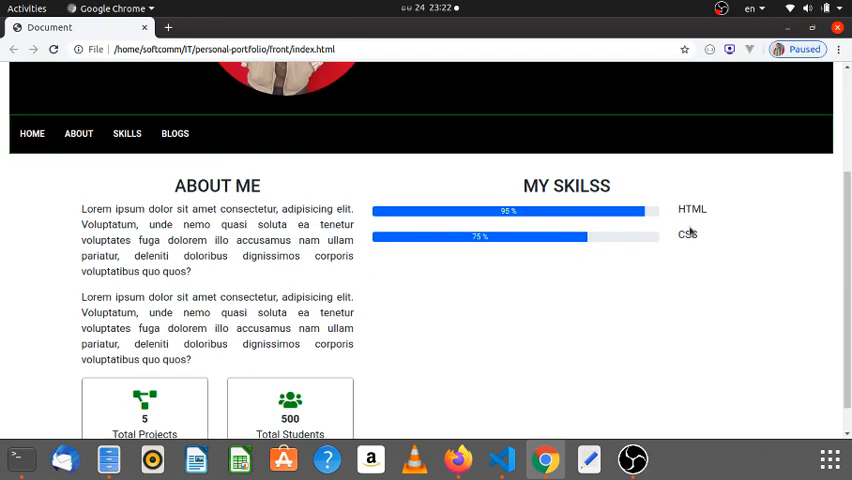
left_click(500, 459)
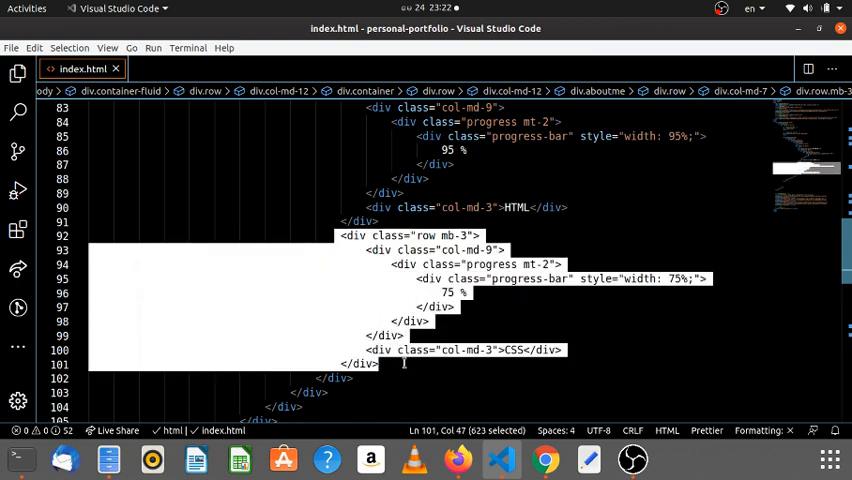
Step: Paste the CSS row twice, as a JavaScript bar at 75% and a CSS bar at 65%
left_click(480, 235)
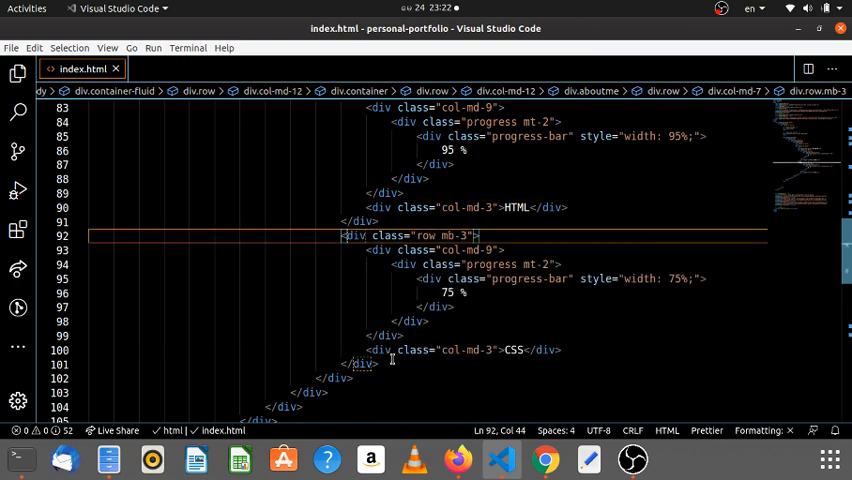
left_click(360, 363)
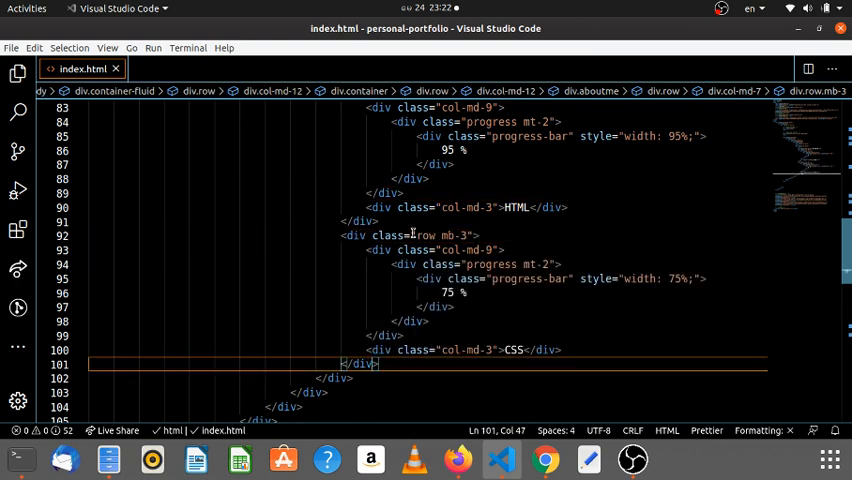
left_click_drag(343, 235, 378, 363)
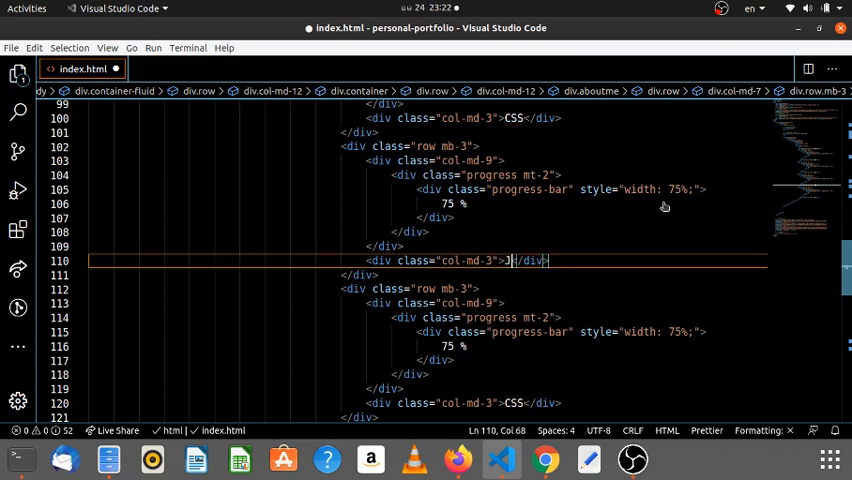
type("avasc")
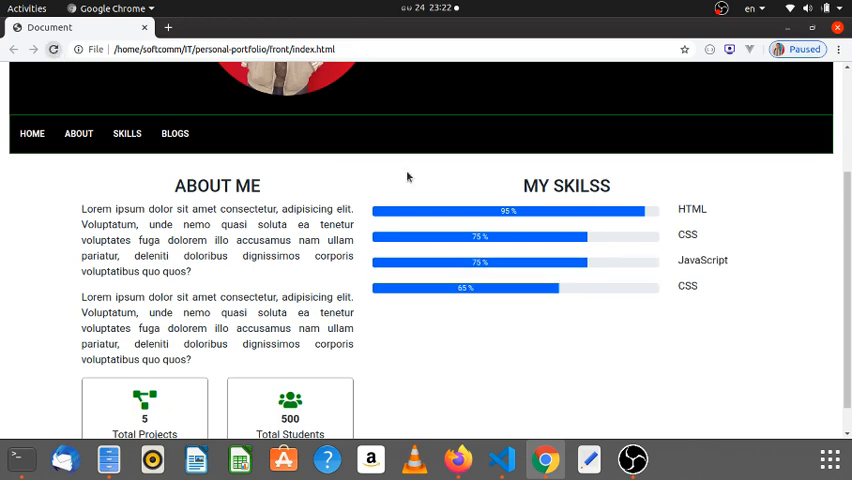
mouse_move(663, 305)
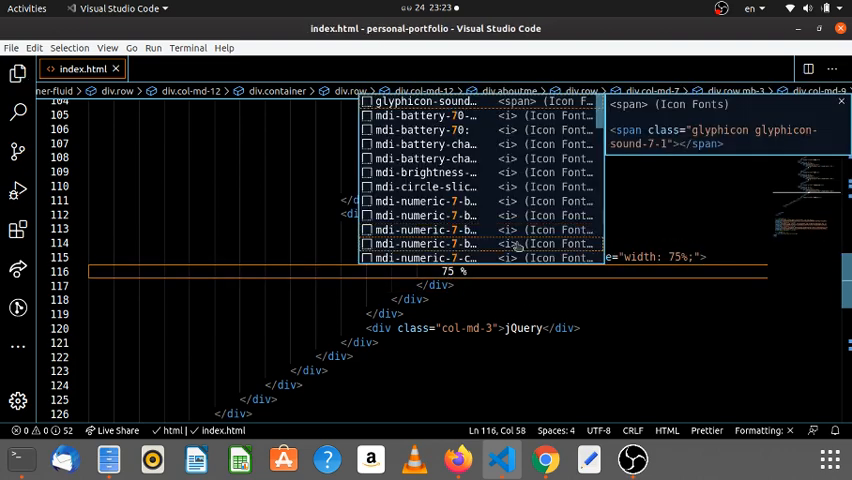
Step: Preview the JavaScript 65% and jQuery 75% bars in Chrome, then return to the jQuery row
left_click(544, 460)
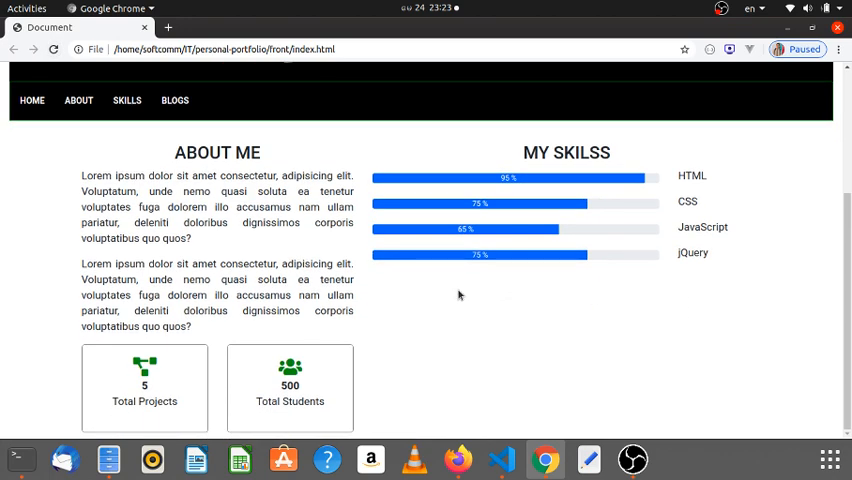
left_click(499, 459)
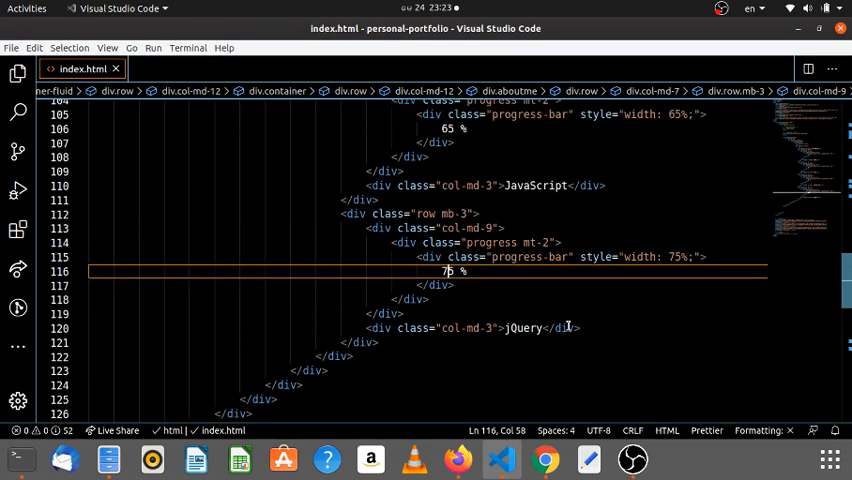
left_click(400, 214)
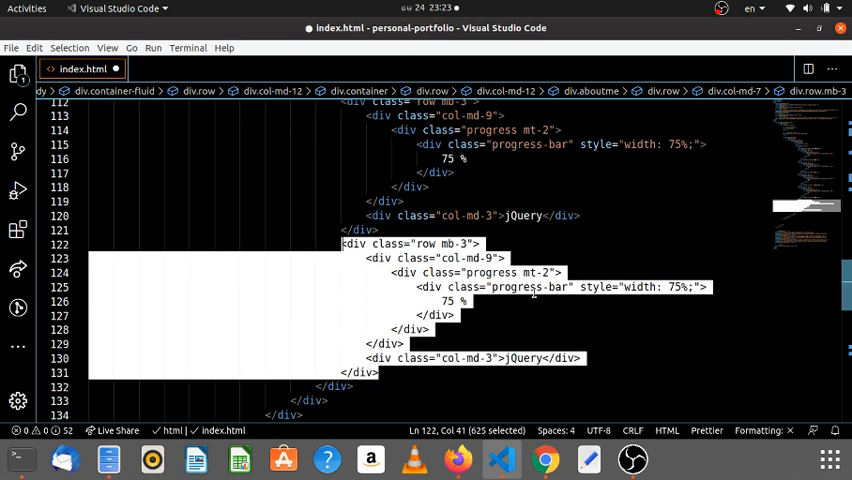
Step: Relabel the copied rows to Vue.js (55%) and Angular.js (65%) and view the bars in Chrome
double_click(523, 358)
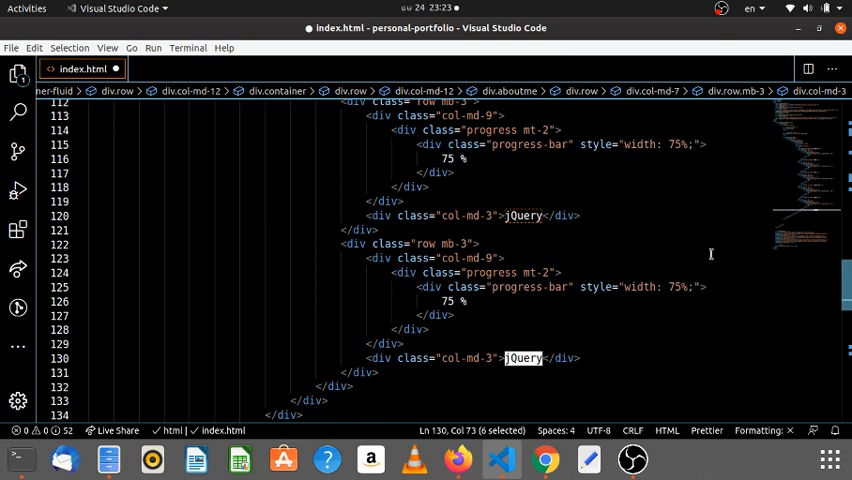
type("Vue.js")
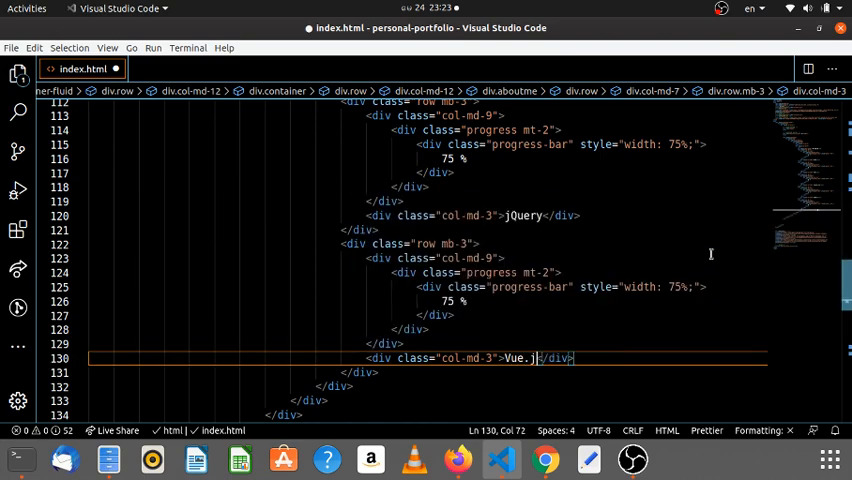
type("s")
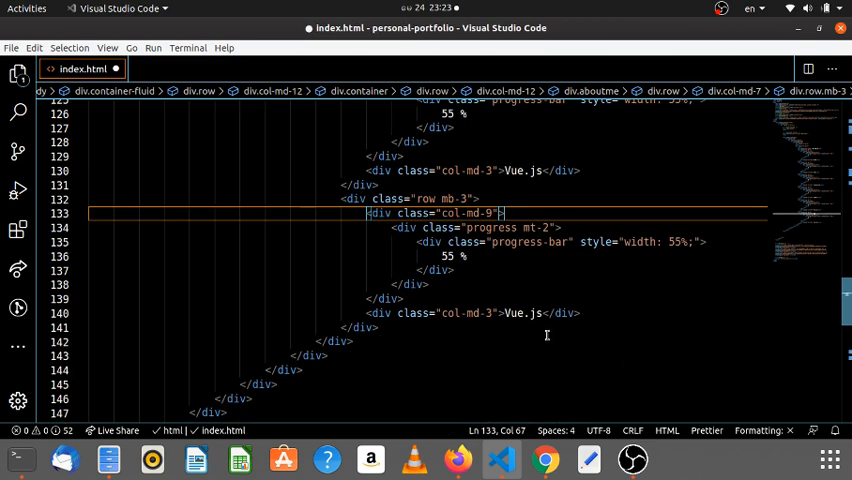
double_click(533, 313)
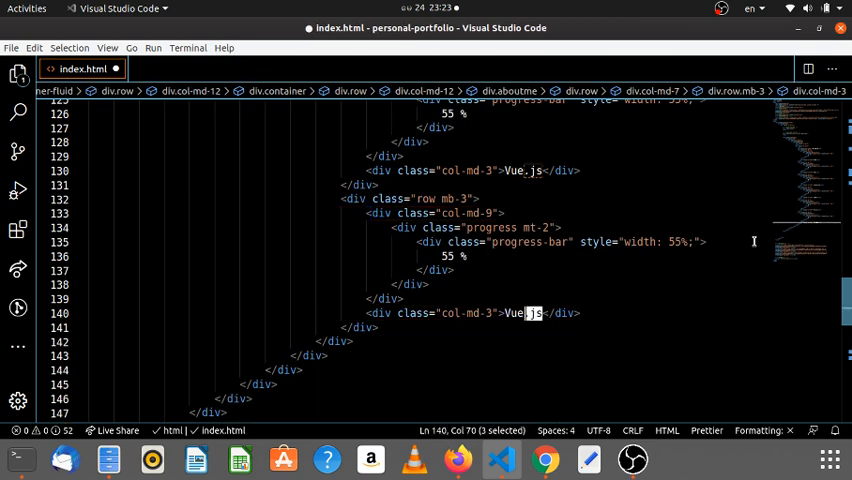
type("Angular")
left_click(429, 242)
type("6")
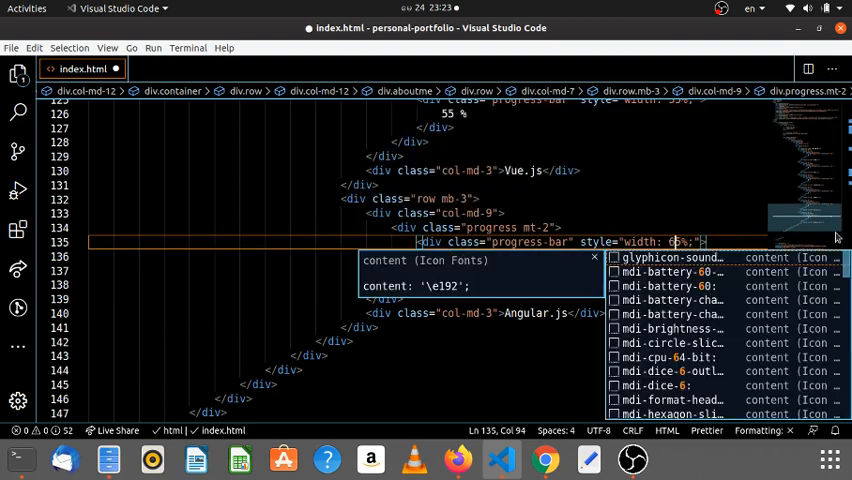
left_click(543, 460)
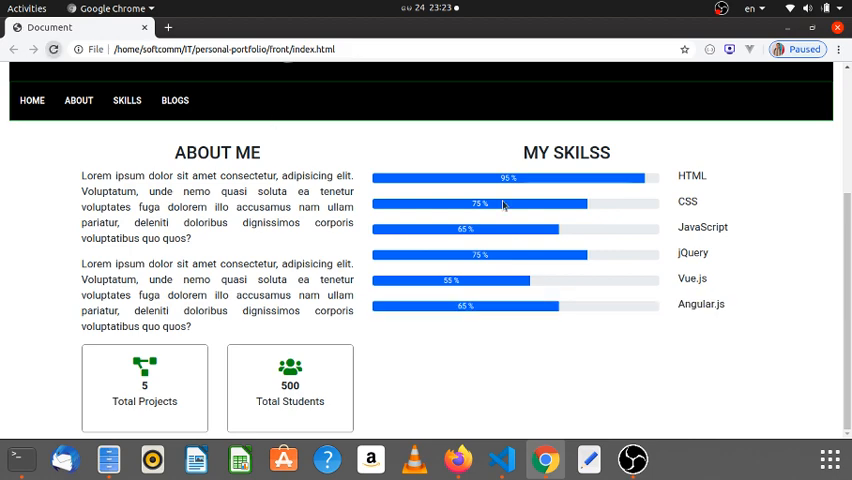
scroll("down", 3)
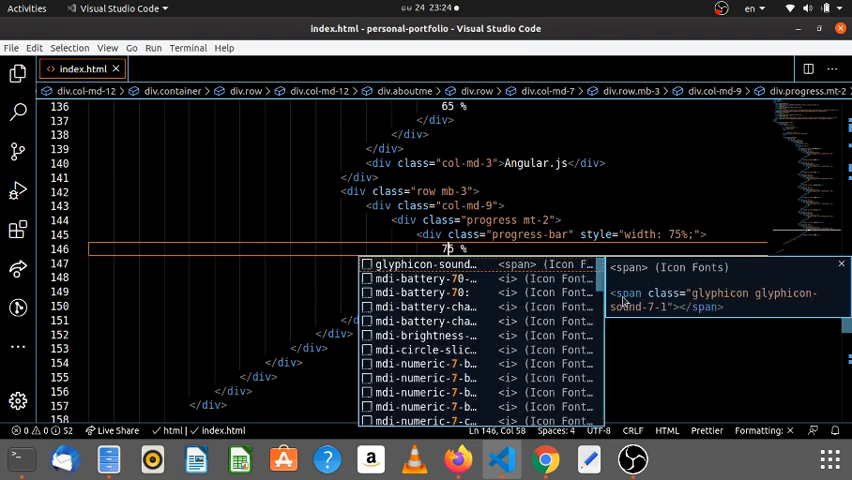
Step: Preview the PHP 75% bar, then add a C# row at 65% and recheck the list
left_click(544, 460)
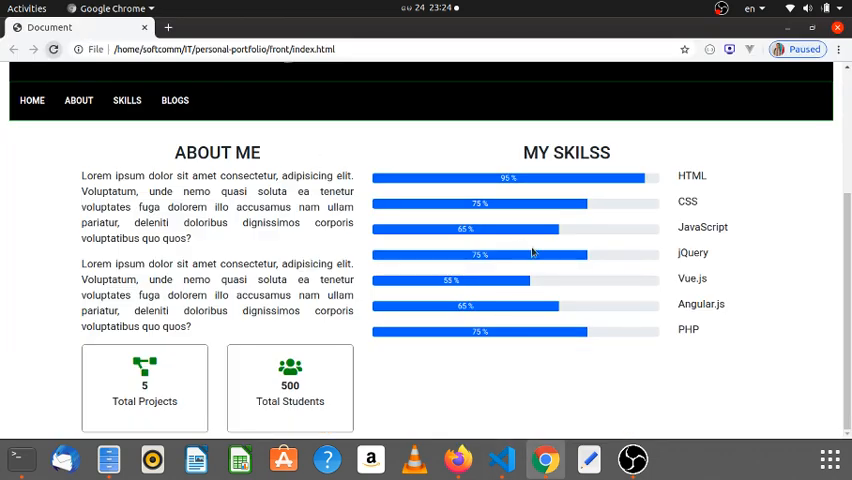
left_click(501, 460)
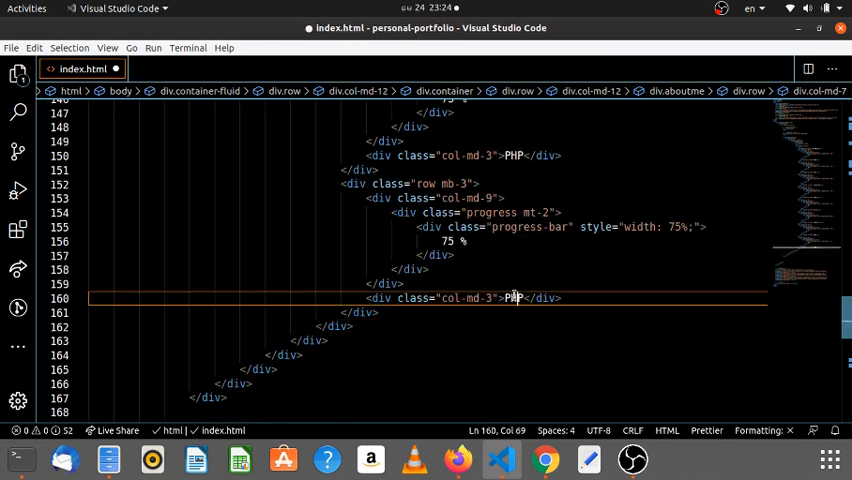
type("C#")
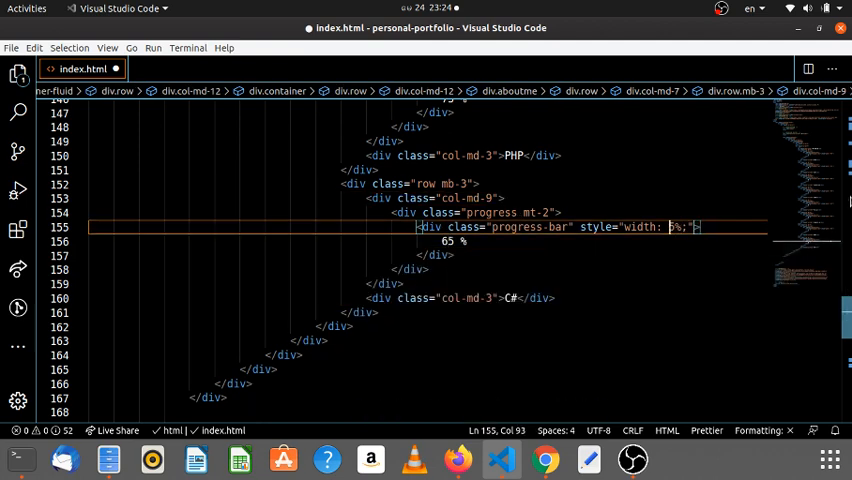
left_click(544, 460)
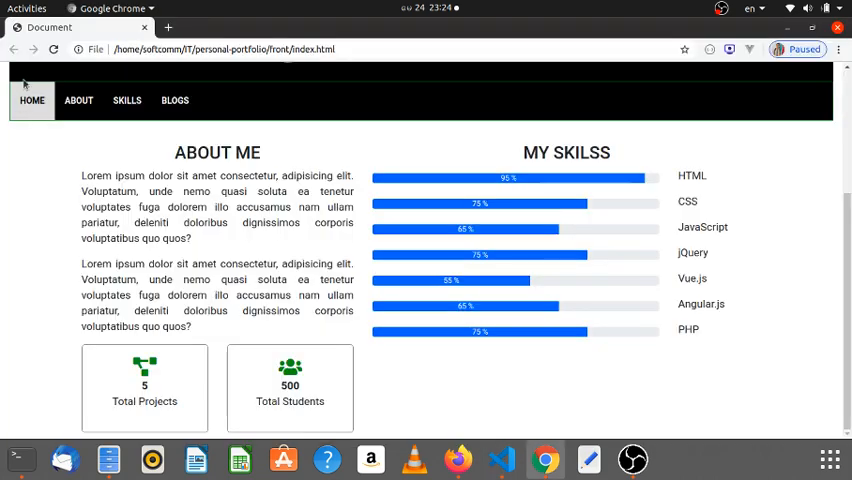
scroll("up", 3)
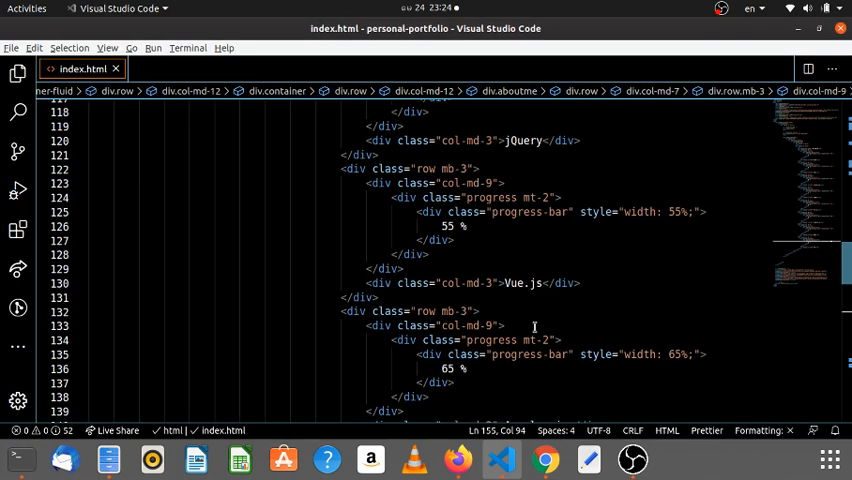
Step: Correct the h3 typo to 'MY SKILLS' and view the C# 65% bar in Chrome
scroll("up", 3)
type("<h3 class=\"text-center\">MY S</h3>")
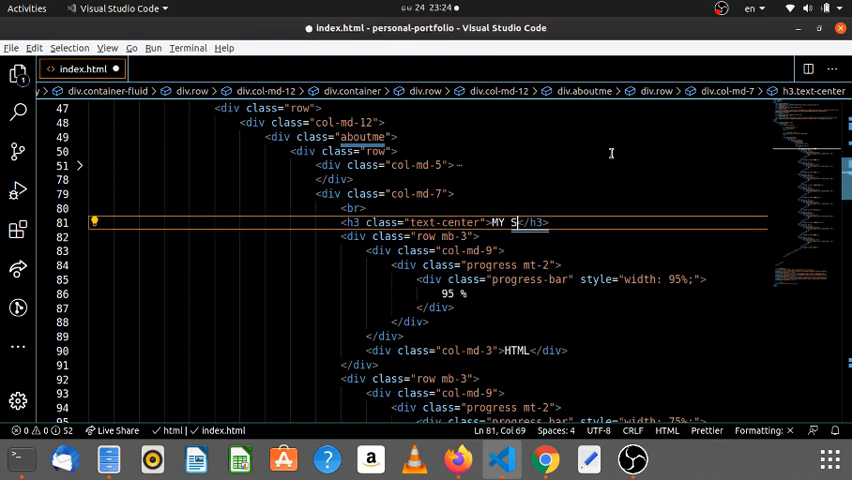
type("KILLS")
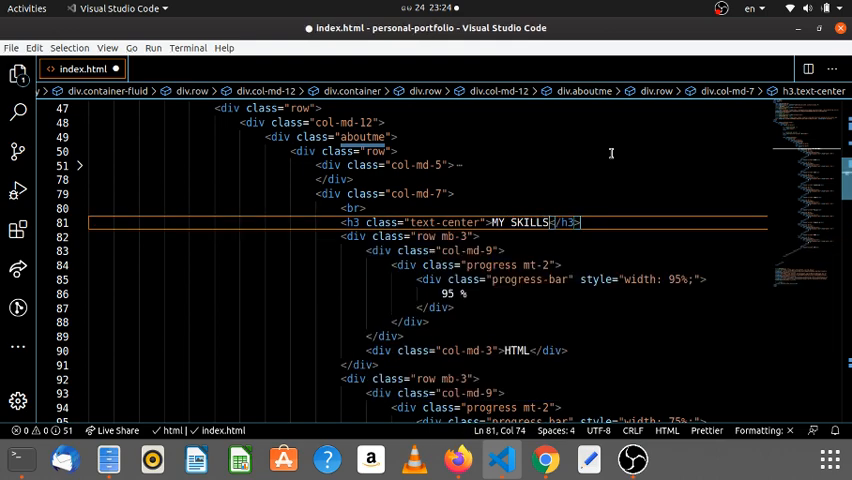
left_click(544, 460)
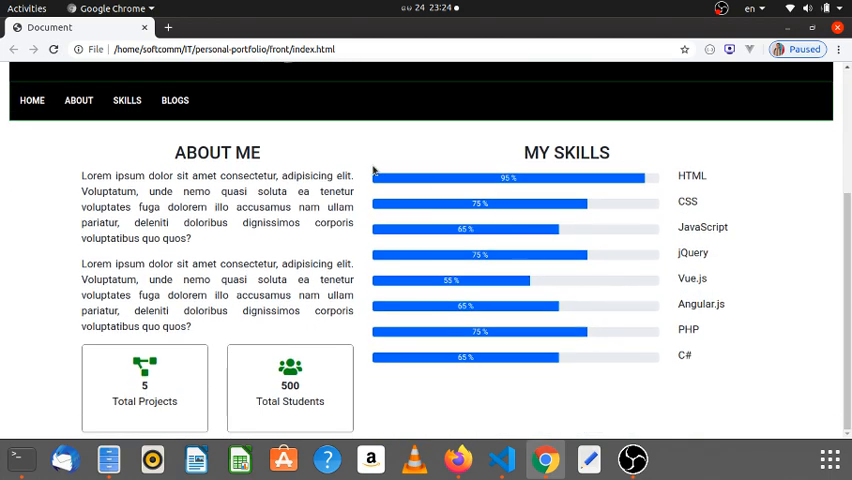
mouse_move(530, 393)
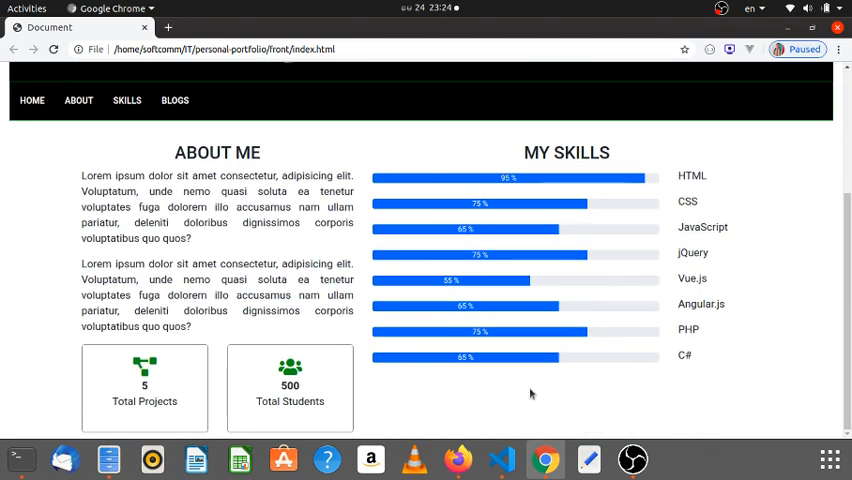
mouse_move(414, 258)
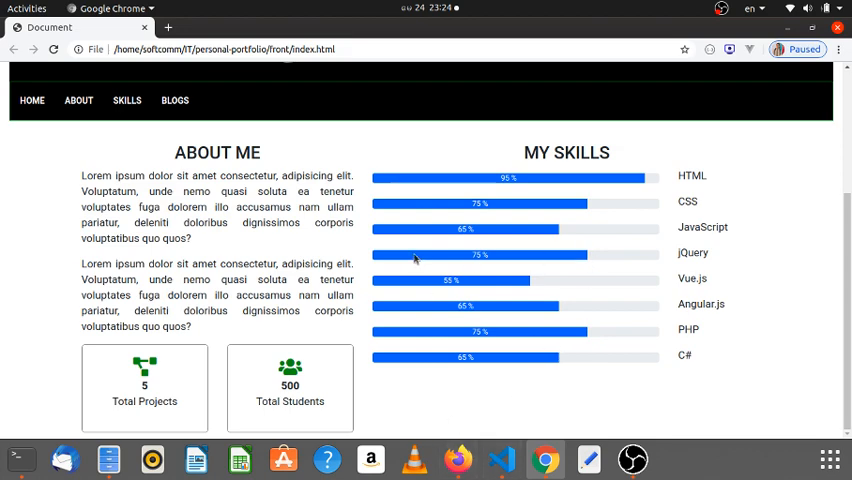
scroll("up", 3)
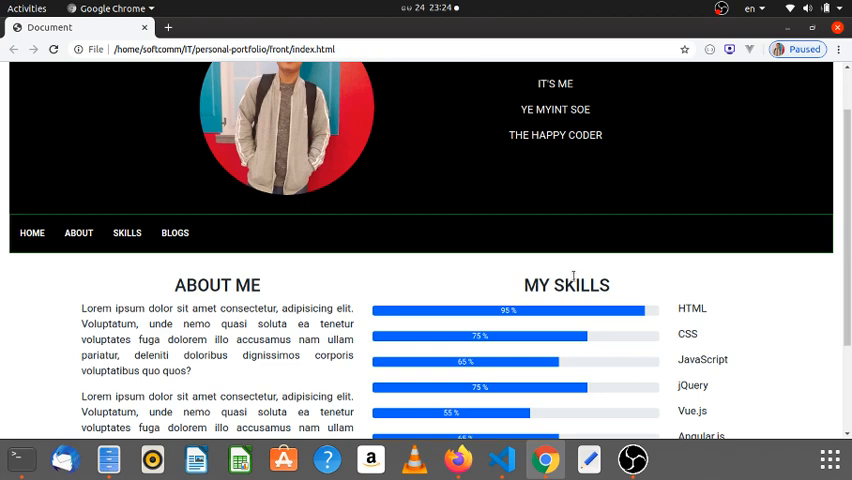
scroll("up", 3)
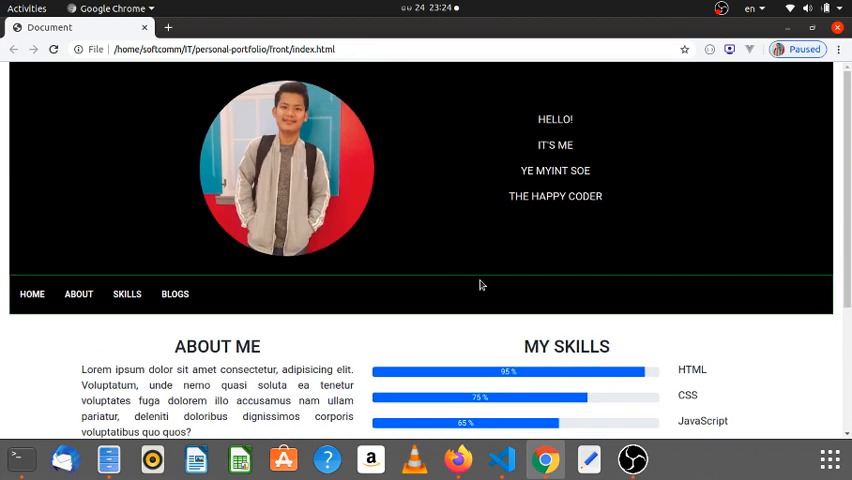
scroll("down", 3)
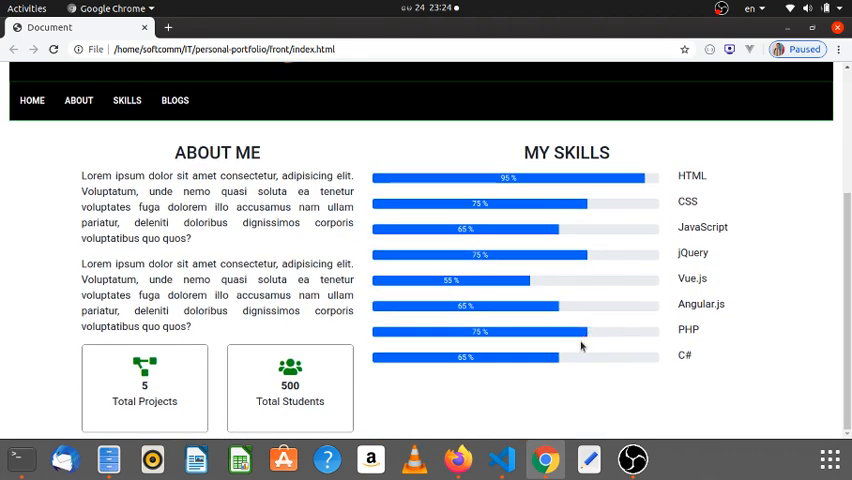
mouse_move(537, 353)
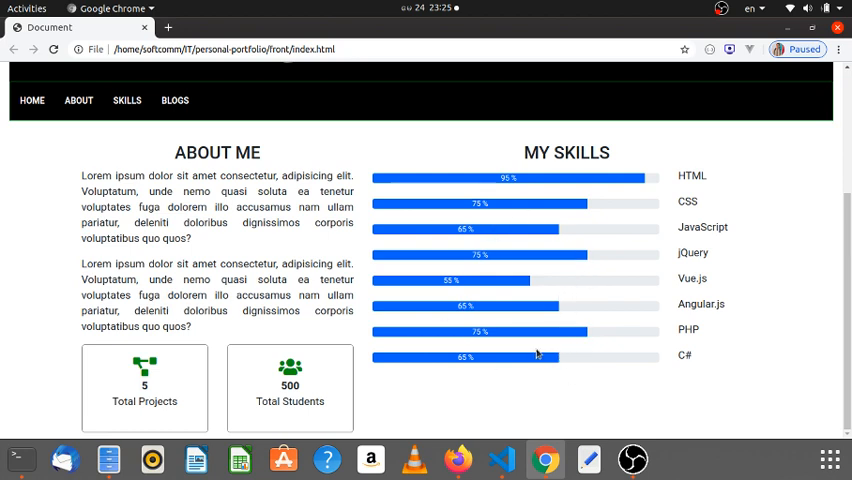
mouse_move(466, 356)
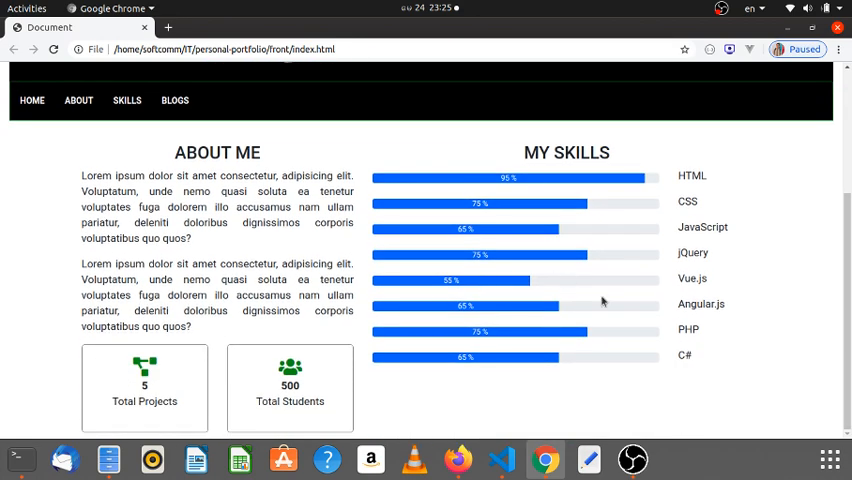
scroll("up", 3)
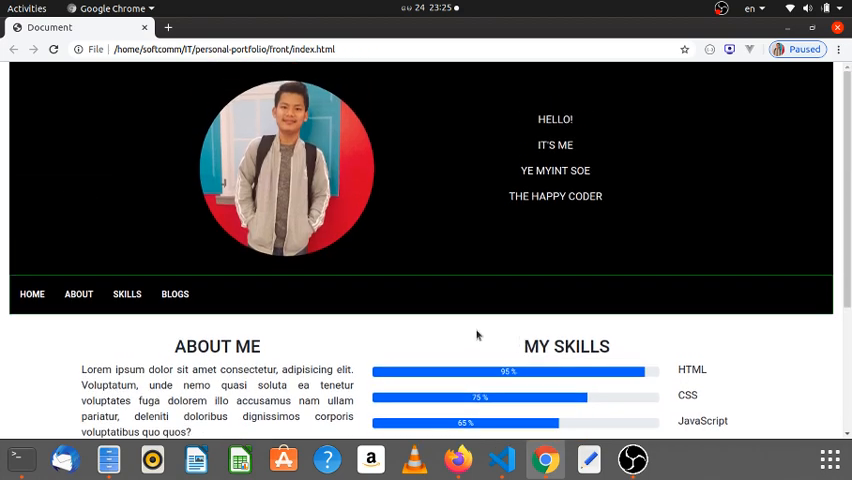
scroll("down", 3)
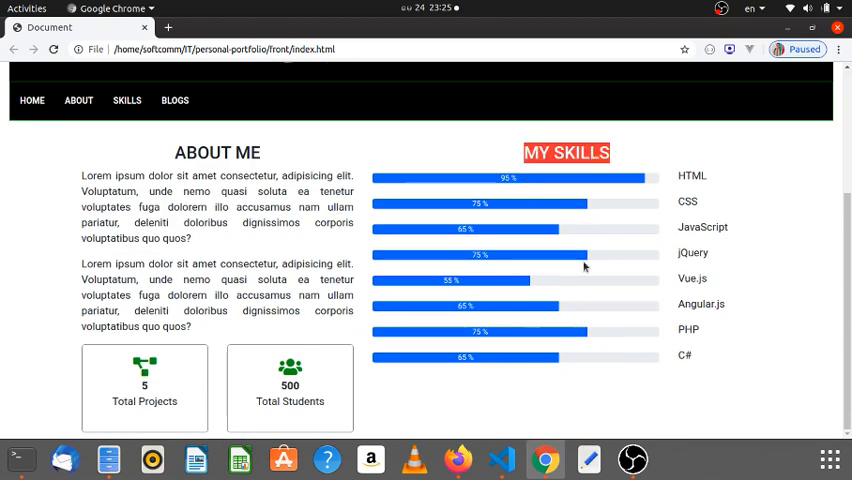
scroll("up", 3)
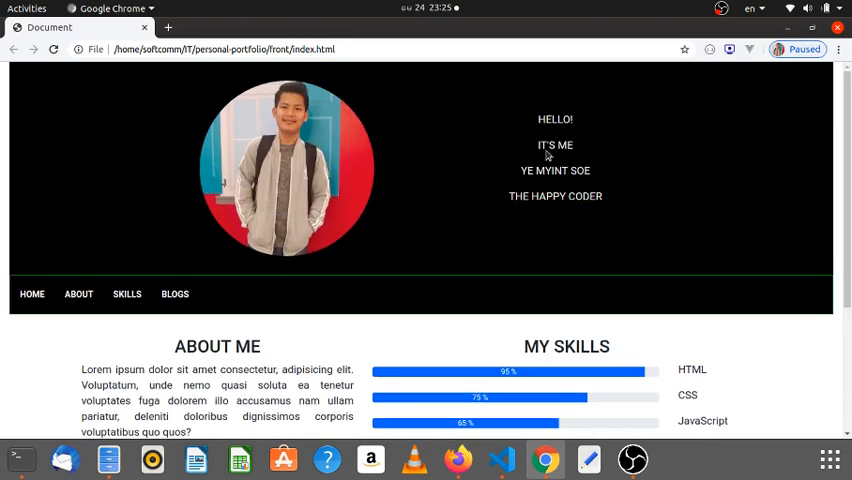
mouse_move(603, 240)
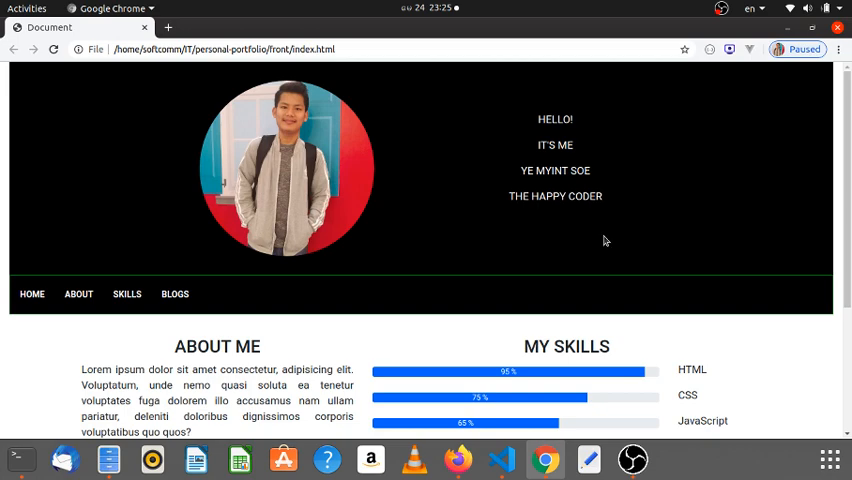
Step: Remove a line break in the header and check the page
left_click(500, 459)
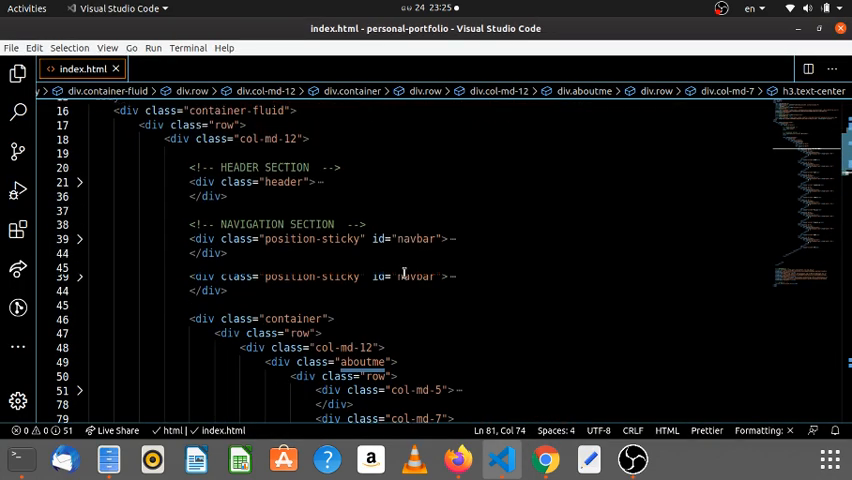
scroll("down", 3)
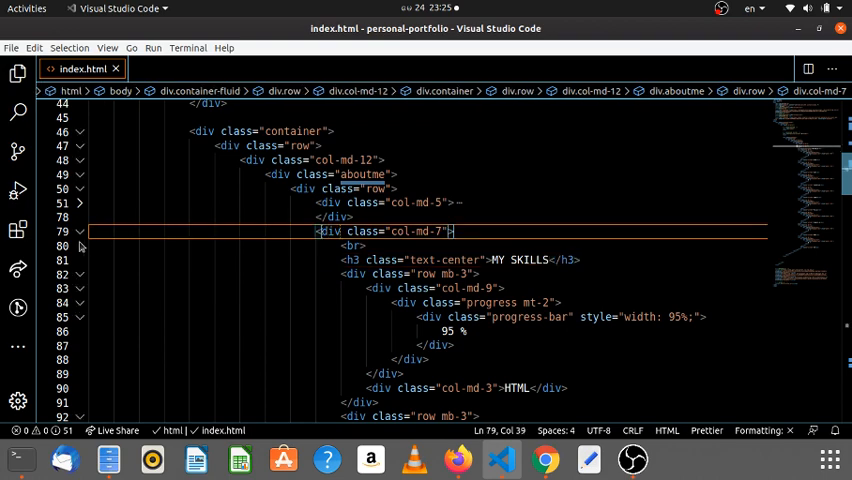
scroll("up", 3)
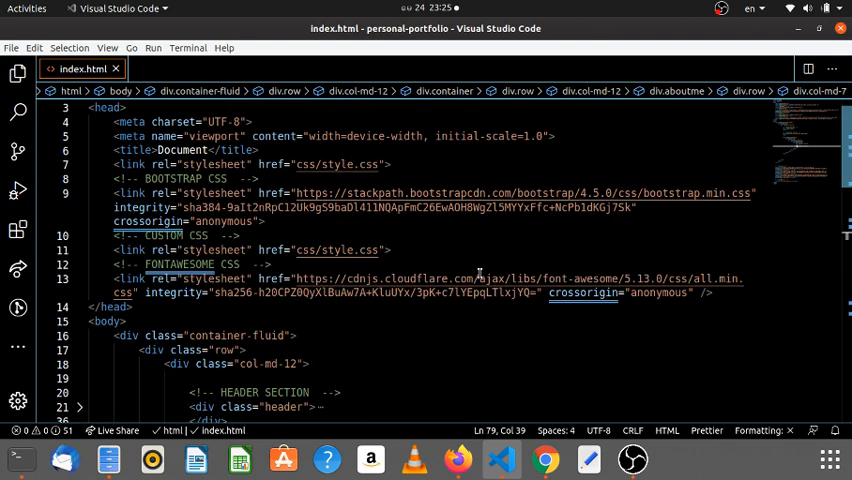
scroll("down", 3)
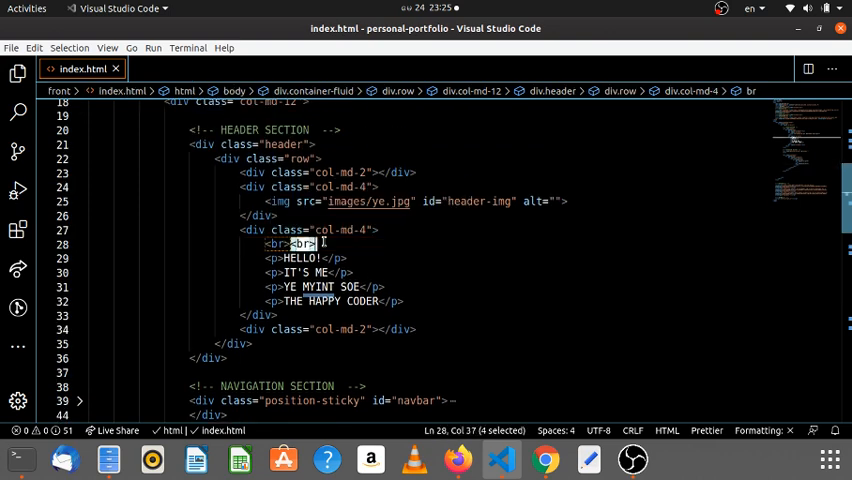
left_click(544, 460)
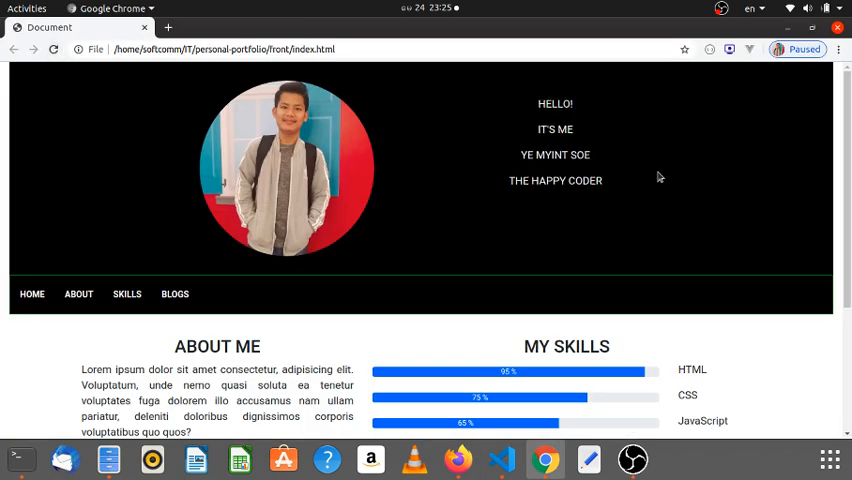
Step: Add an 'Explore My Blogs' button after THE HAPPY CODER line and reload the page
left_click(500, 460)
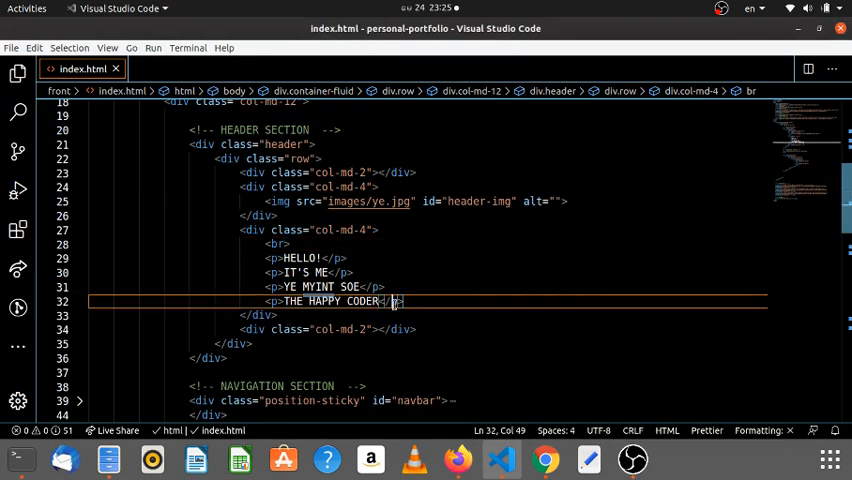
type("button>Explore </button>")
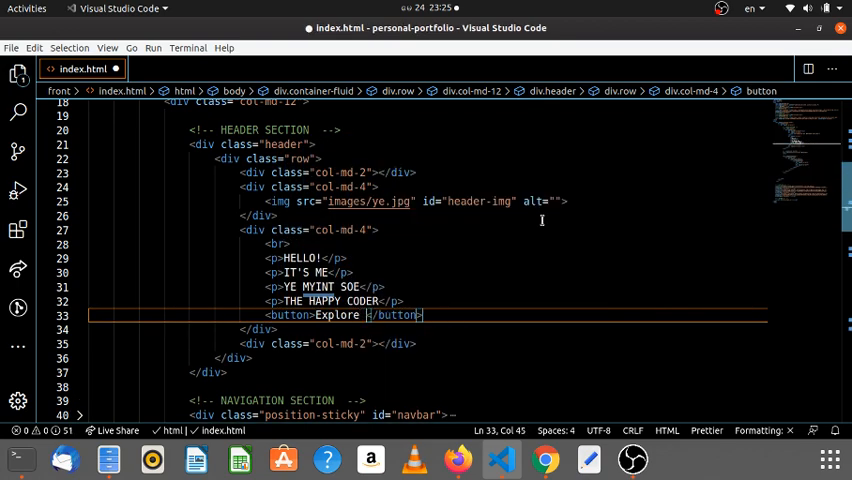
type("My Blog")
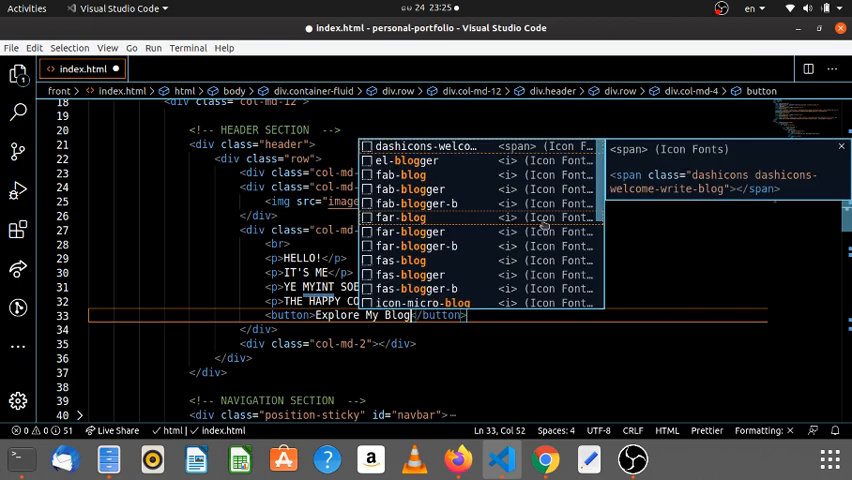
left_click(544, 460)
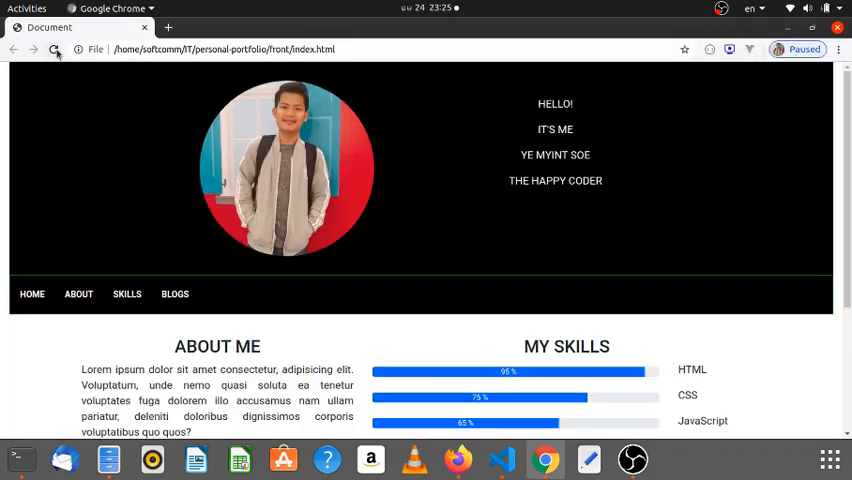
left_click(54, 49)
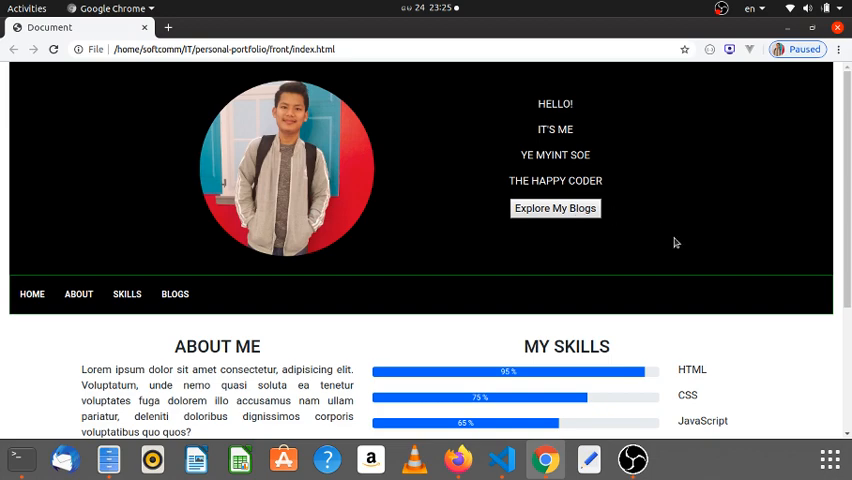
Step: Give the button a Bootstrap btn class and preview the blue button
left_click(501, 459)
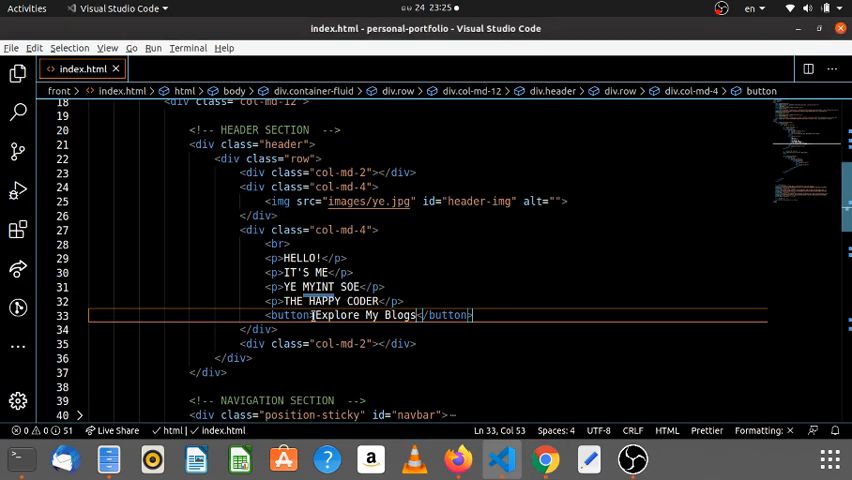
type("class=\"\"")
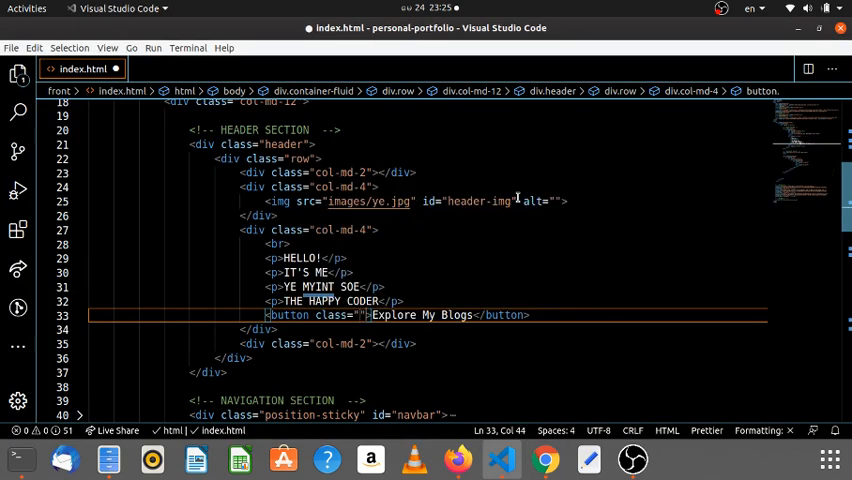
type("btn btn-primary")
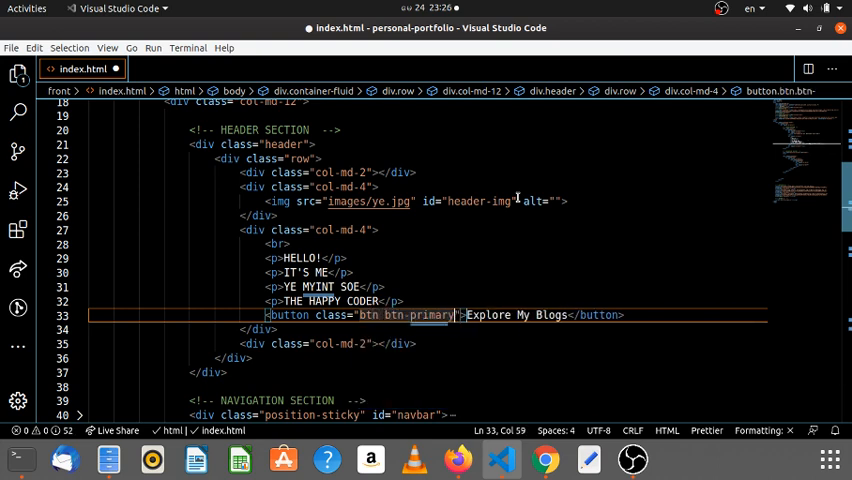
left_click(544, 460)
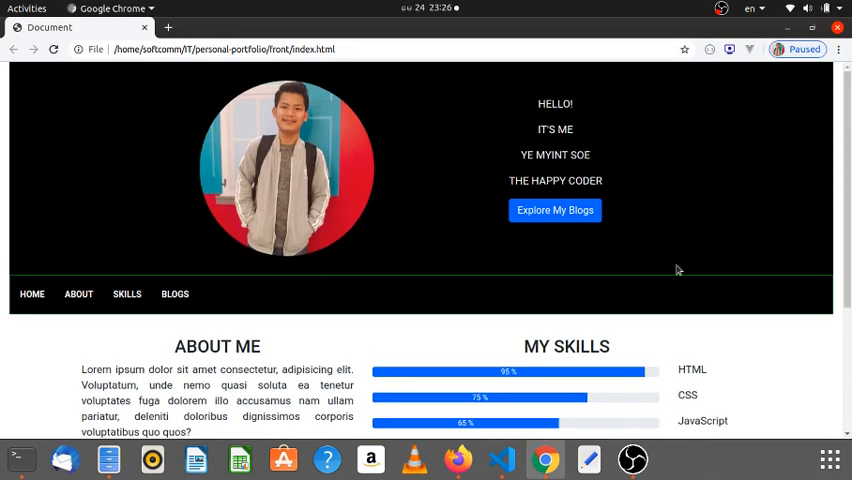
Step: Change the button class to btn-info so it renders teal
left_click(500, 459)
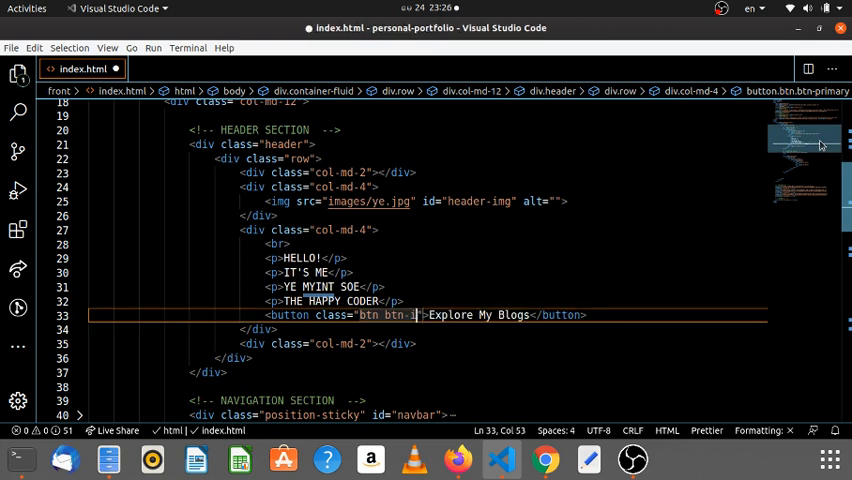
type("nfo")
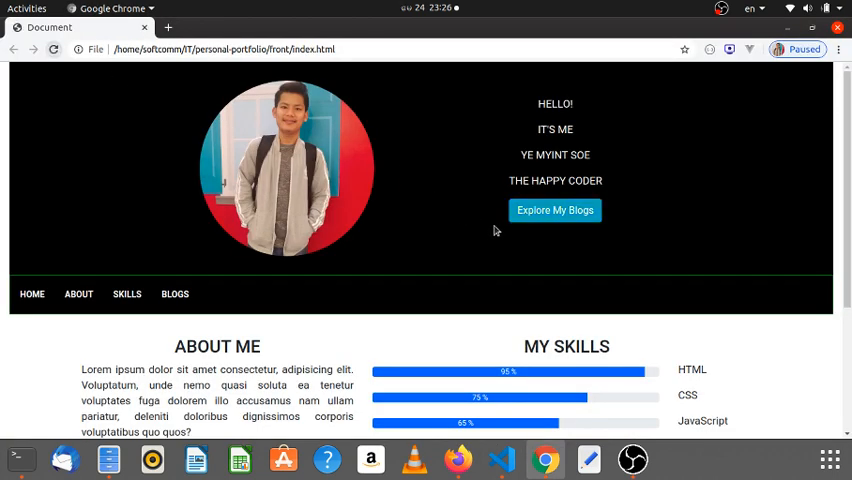
mouse_move(540, 240)
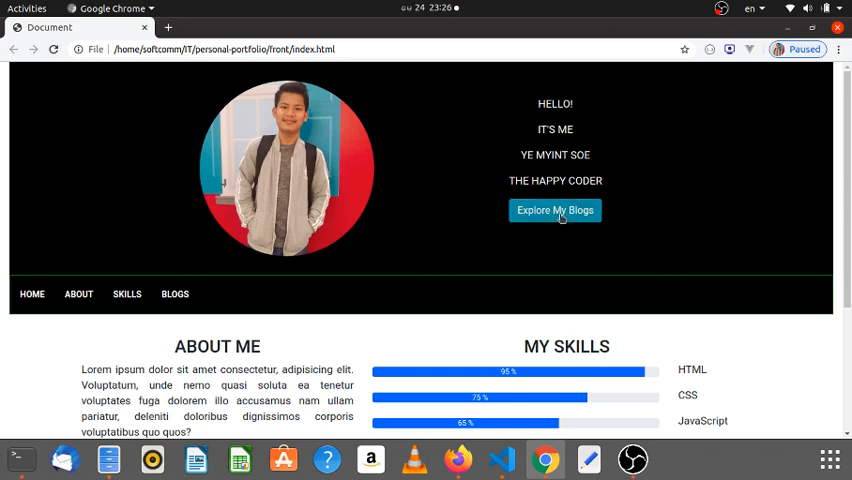
scroll("down", 3)
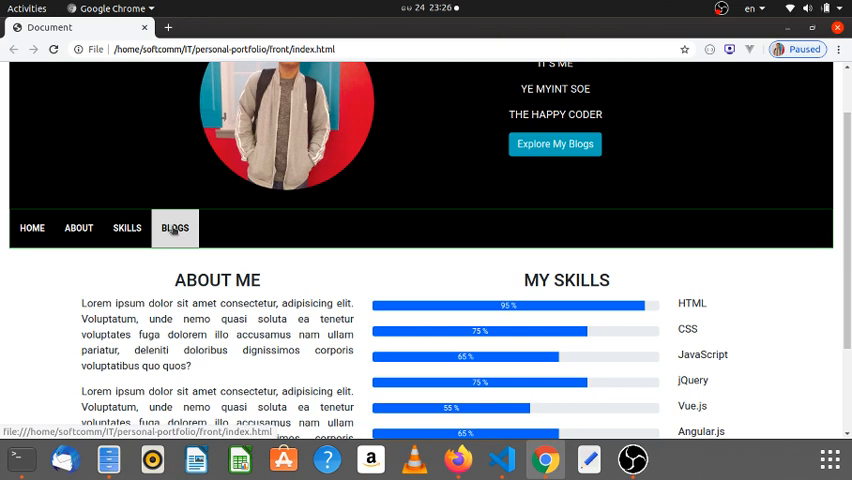
scroll("up", 3)
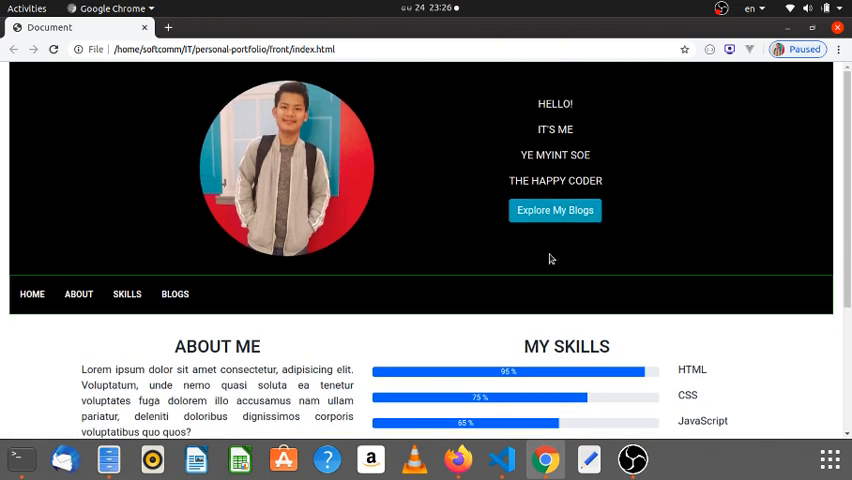
left_click(500, 460)
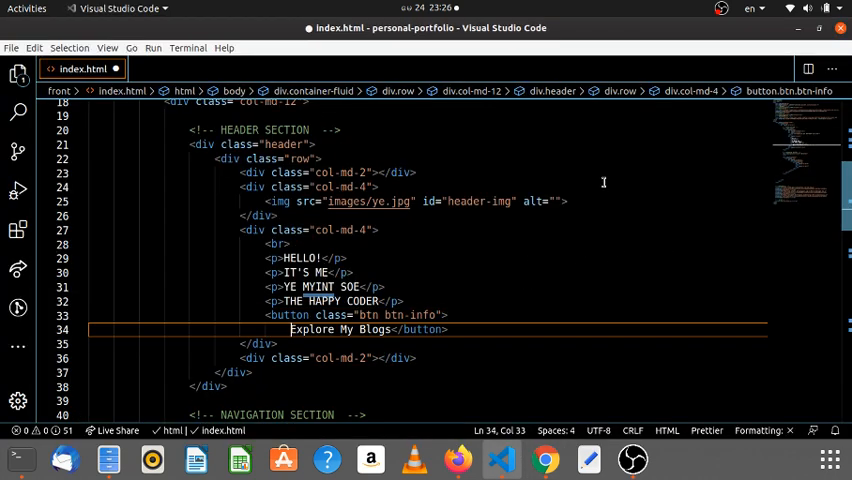
Step: Move the button label to its own line and add a Font Awesome icon element
key("Enter")
type("<i c></i>")
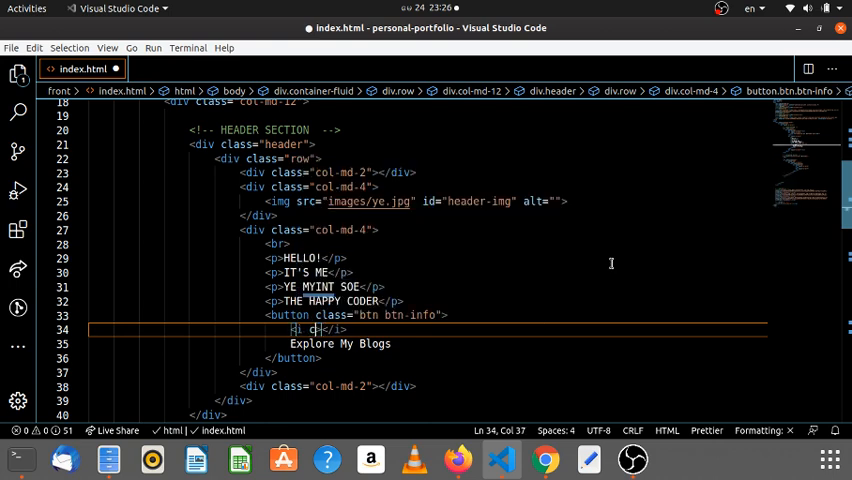
type("fa fa-plu\"")
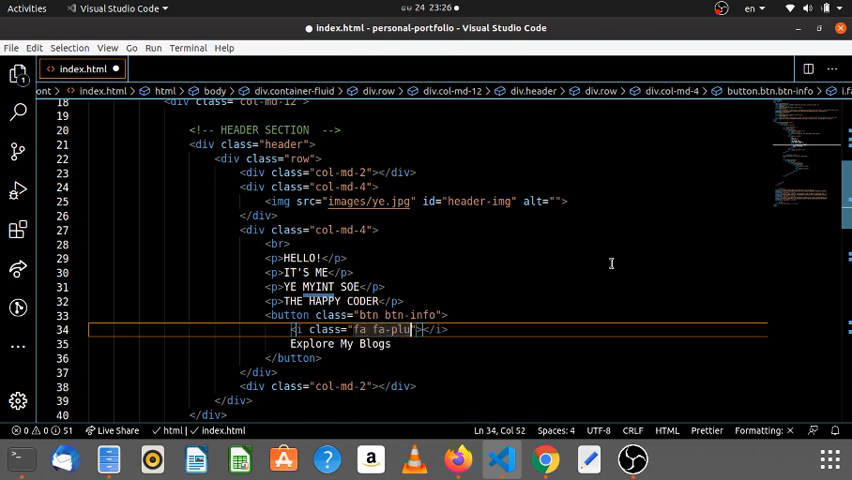
left_click(544, 459)
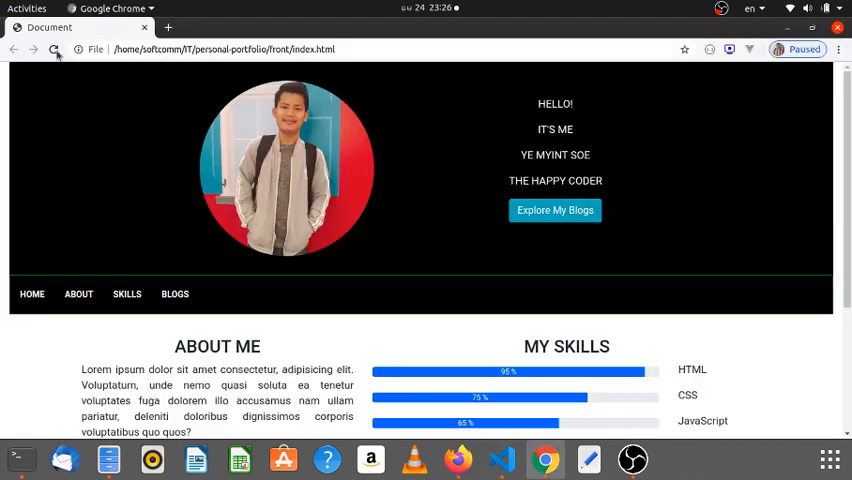
left_click(499, 459)
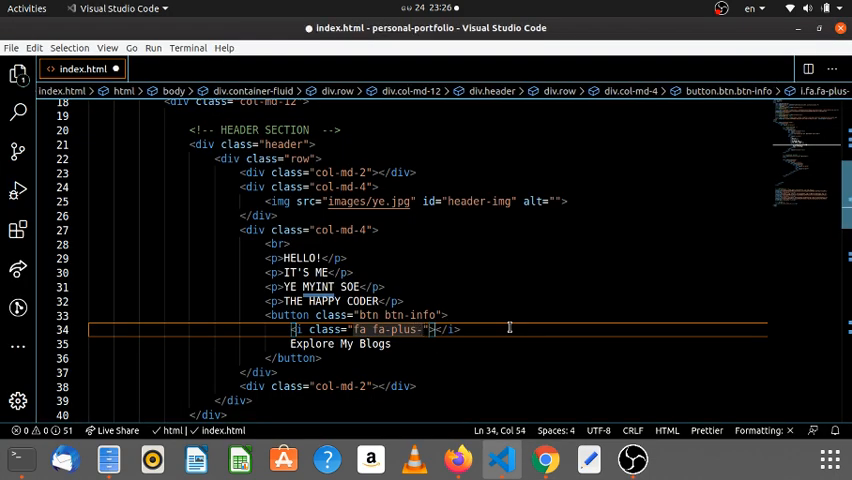
Step: Try the fa-plus-square icon, then switch it to fa-plus-circle and save
type("square")
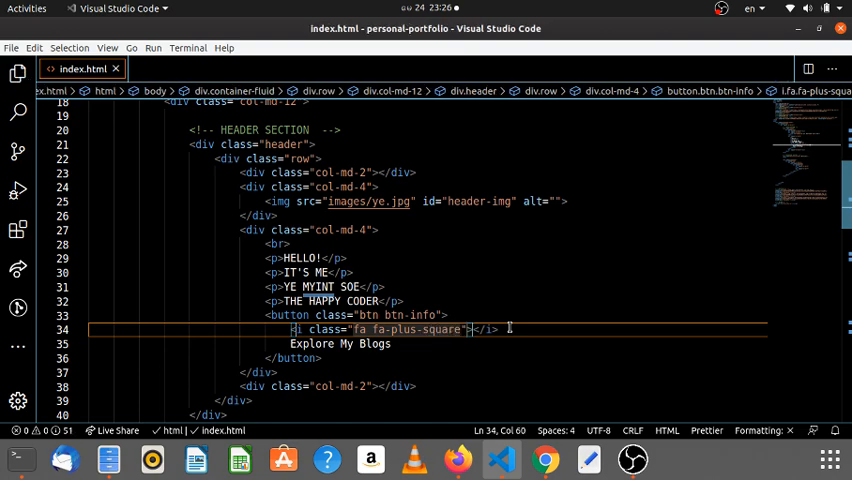
left_click(544, 459)
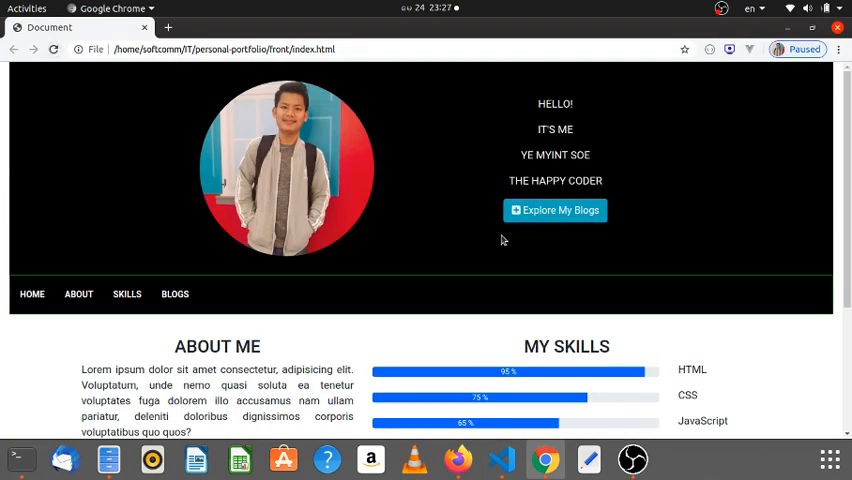
left_click(499, 459)
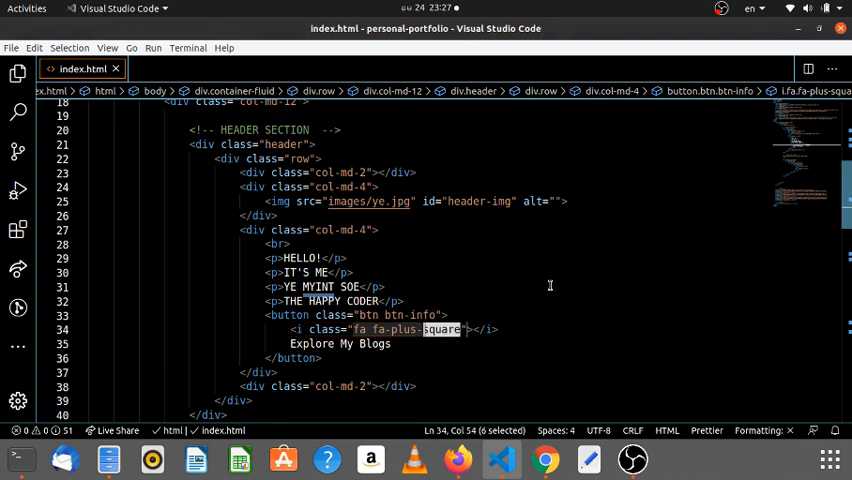
type("circle")
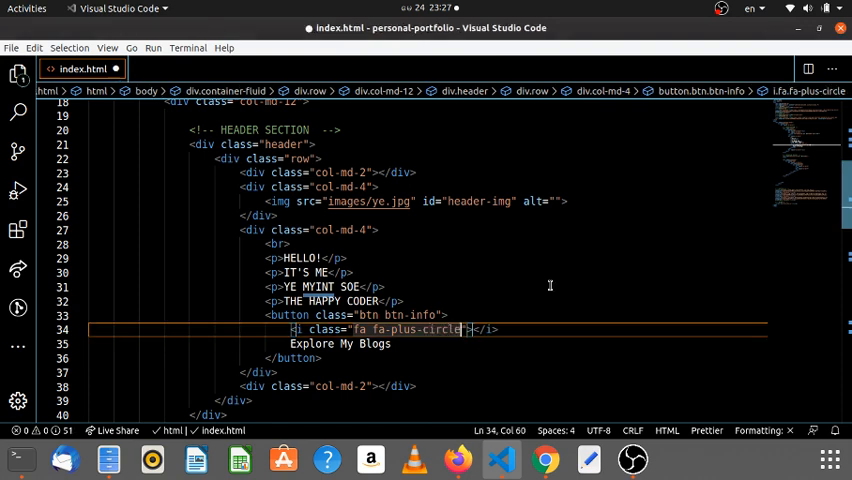
key("ctrl+s")
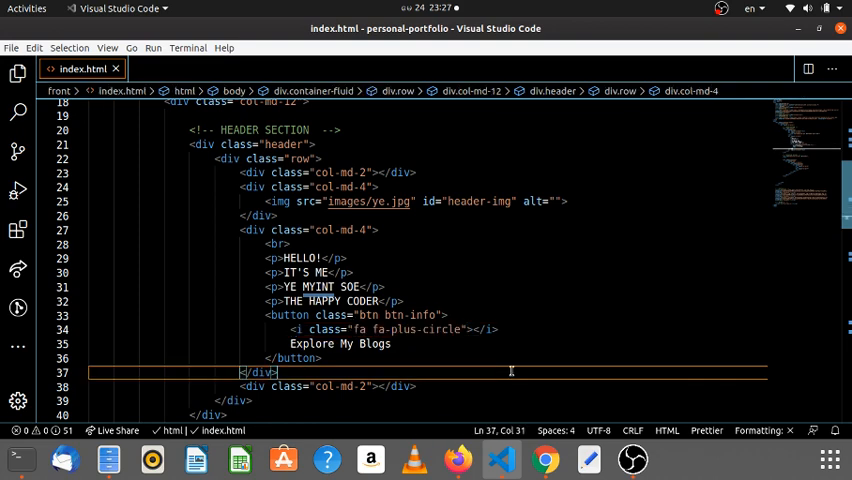
mouse_move(413, 350)
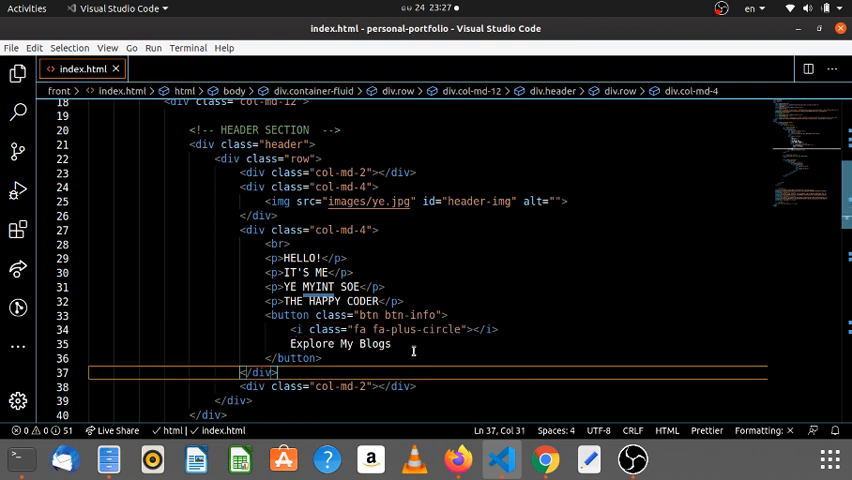
mouse_move(447, 351)
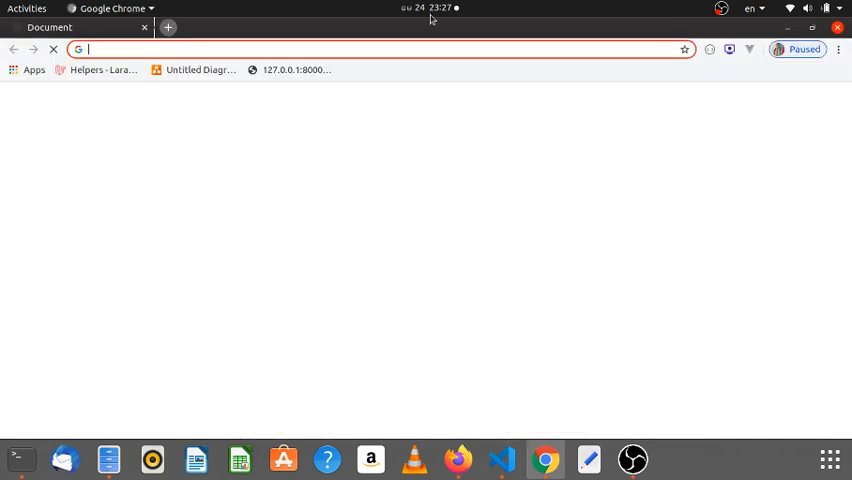
Step: Search Google for Font Awesome and open its icon gallery
type("font")
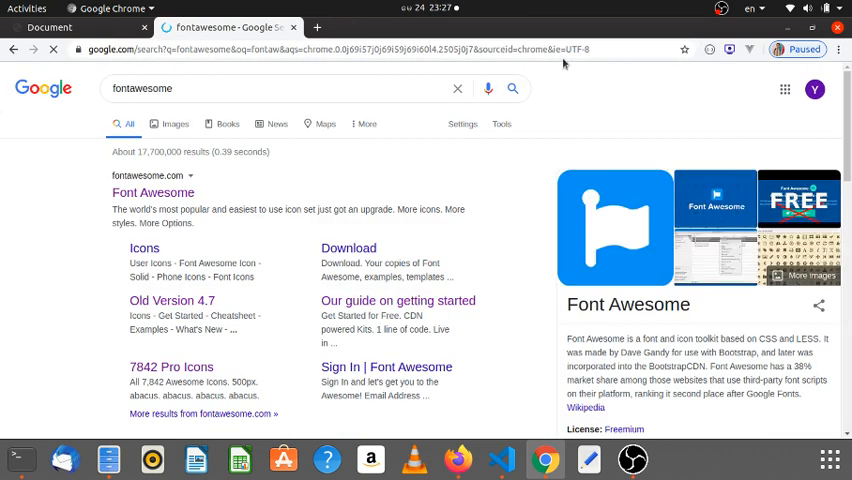
left_click(153, 192)
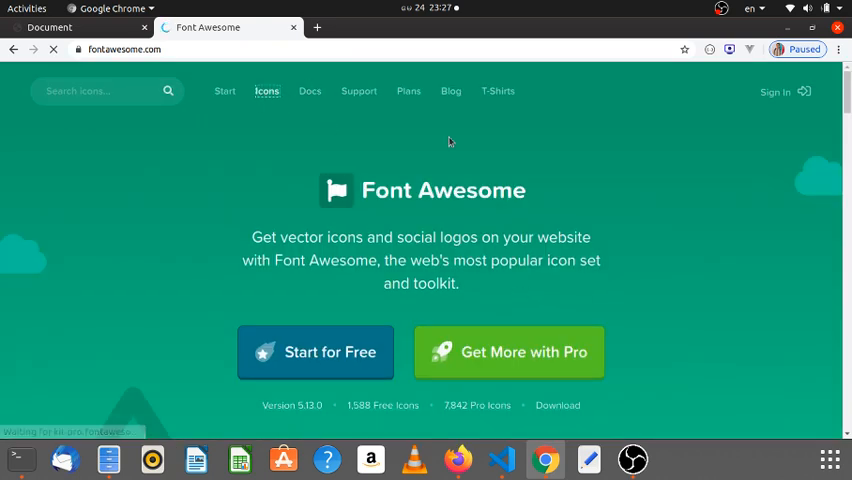
left_click(266, 91)
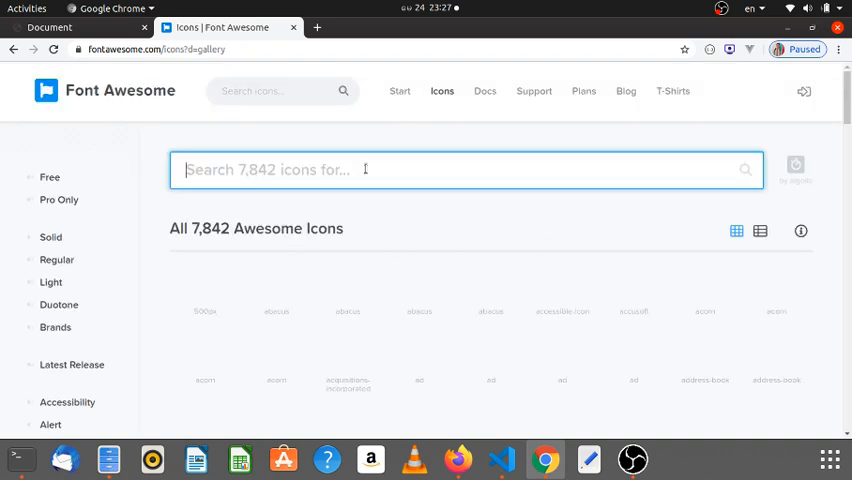
Step: Search icons for 'plus', open plus-circle, and copy its HTML snippet
type("plu")
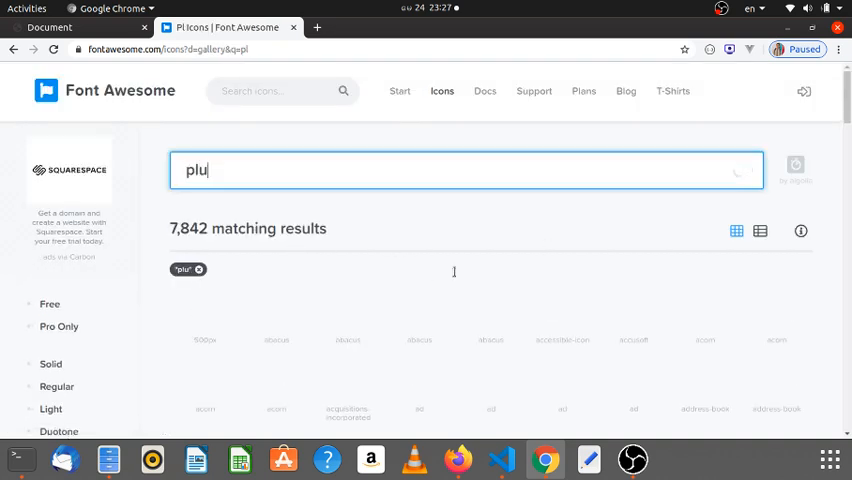
type("s")
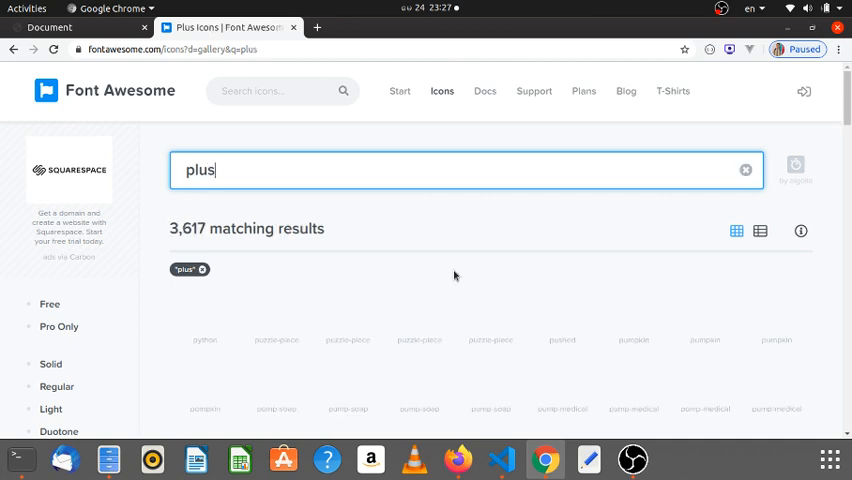
key("Return")
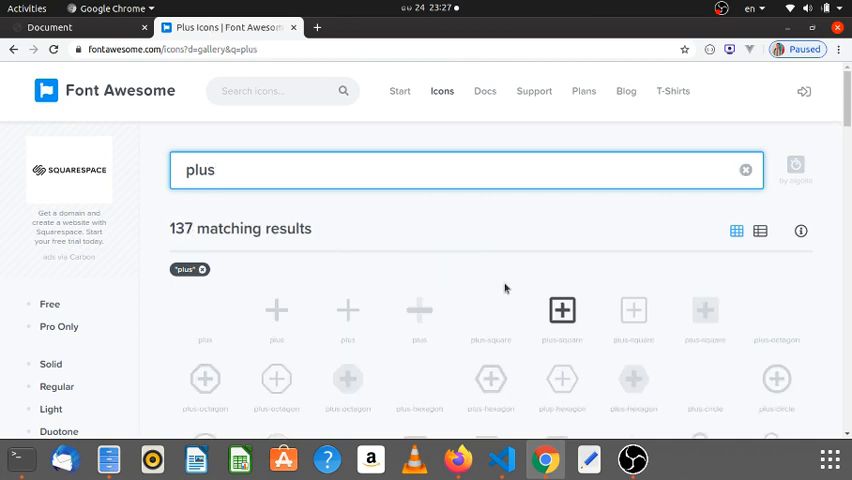
scroll("down", 3)
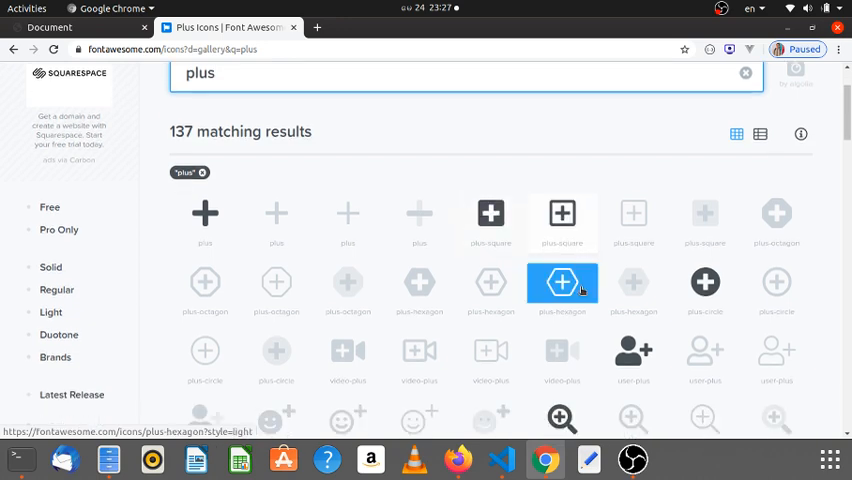
scroll("down", 3)
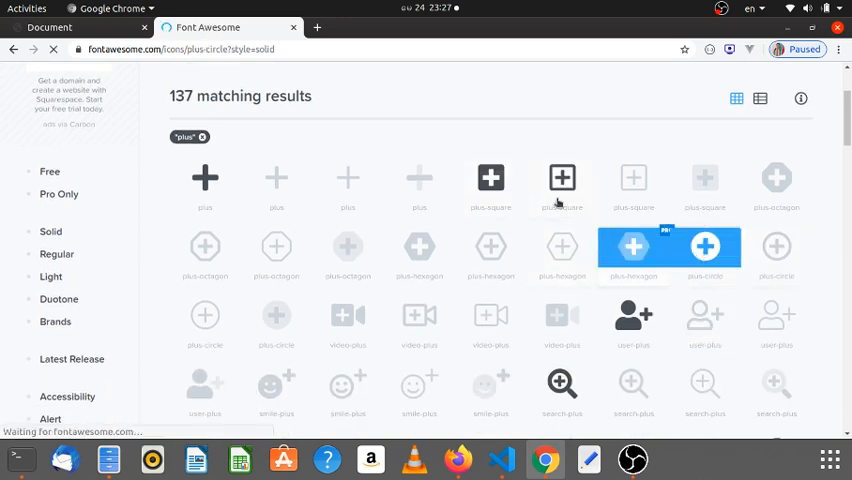
left_click(705, 247)
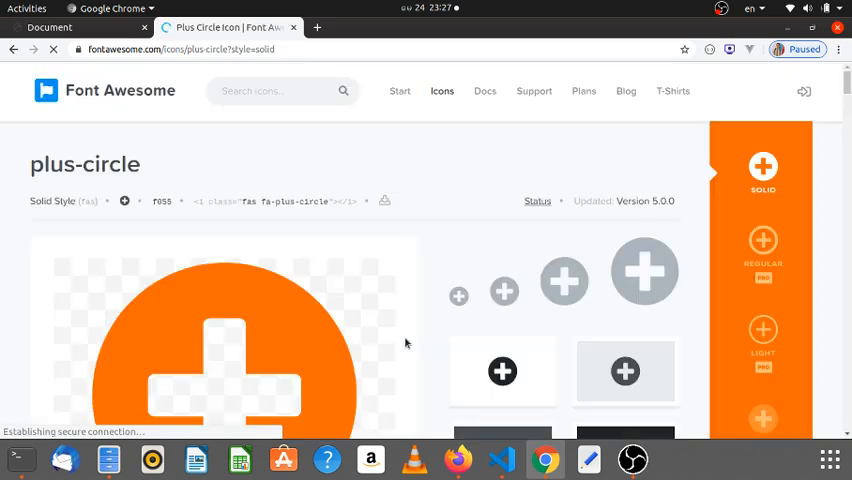
mouse_move(290, 201)
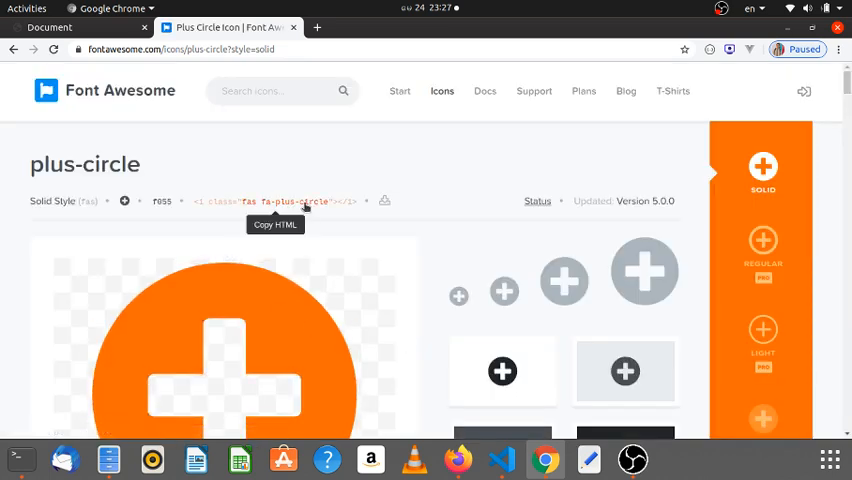
left_click(500, 459)
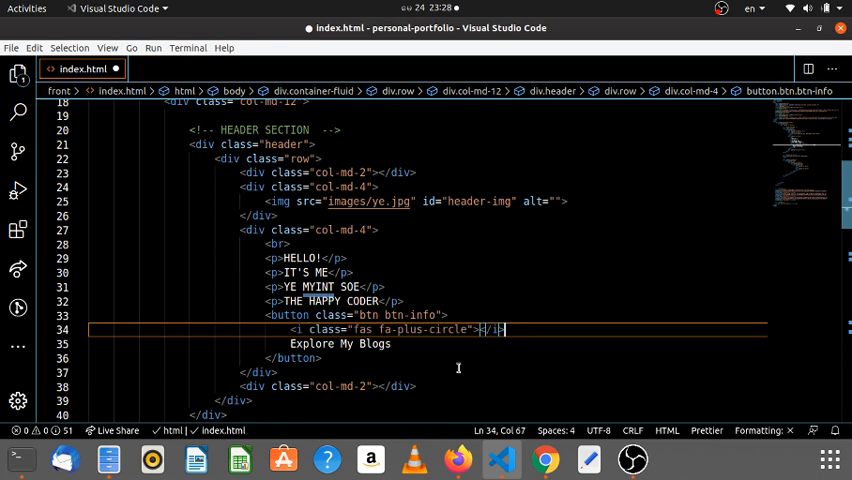
Step: Reload the portfolio page and scroll between the plus-circle button and skills bars
left_click(225, 27)
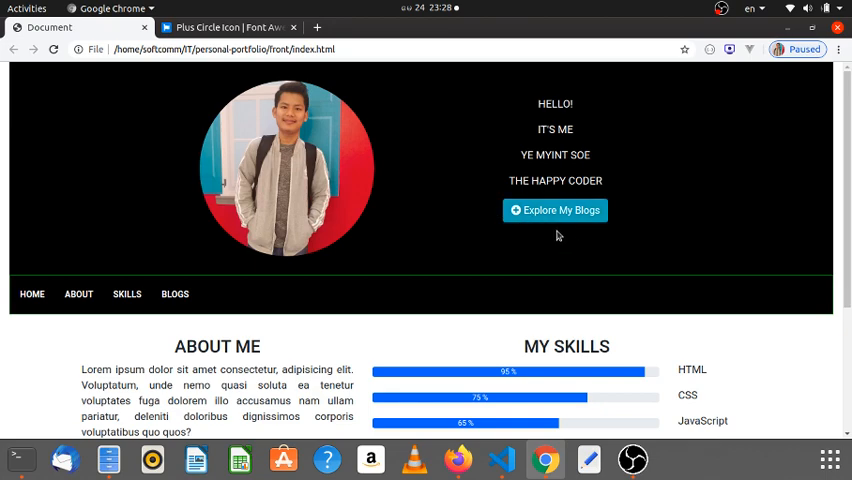
mouse_move(627, 265)
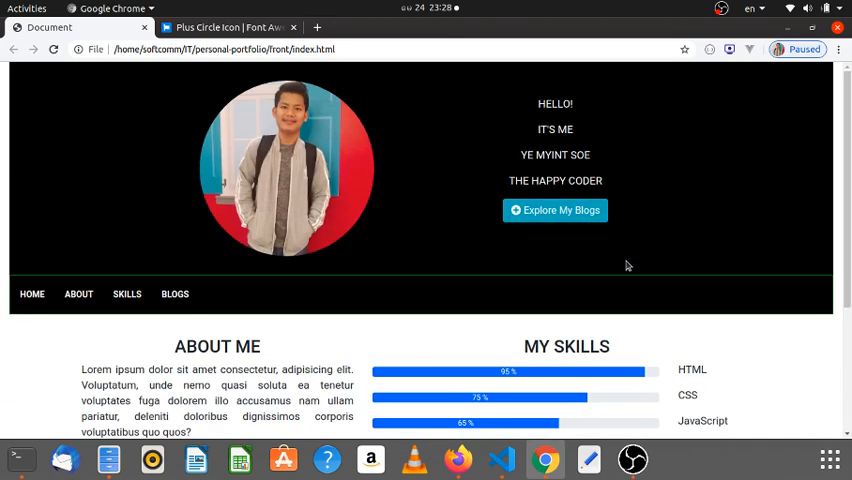
mouse_move(150, 229)
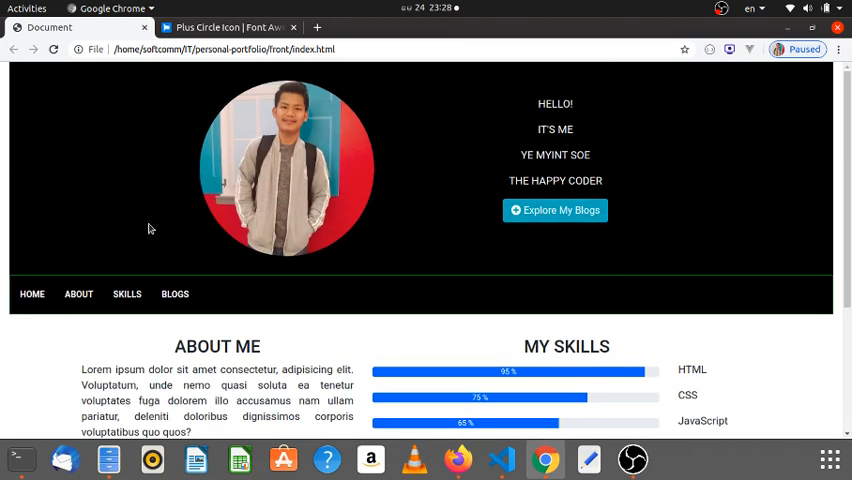
mouse_move(803, 213)
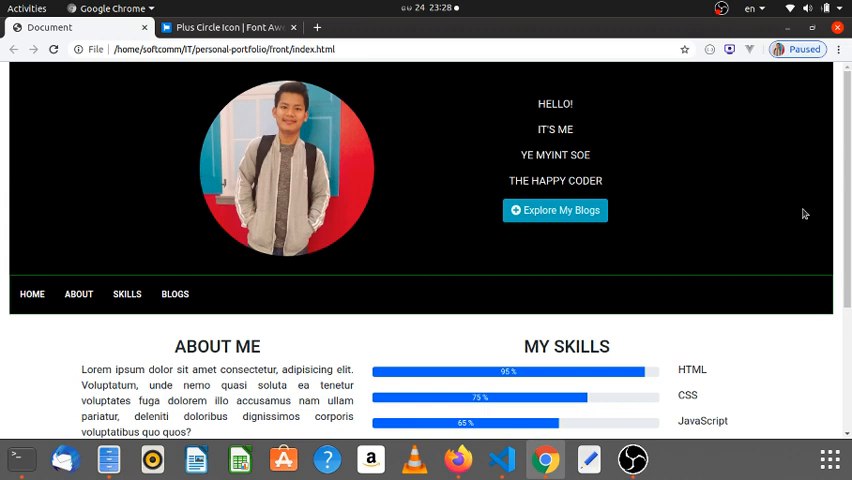
mouse_move(735, 178)
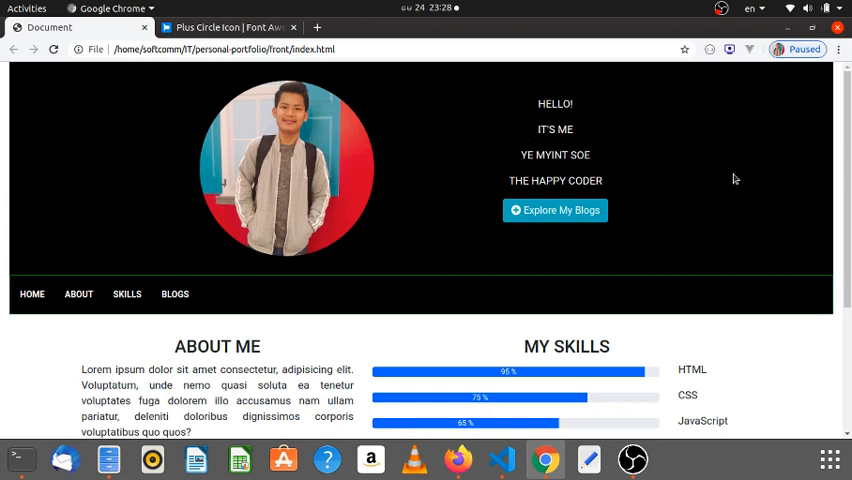
mouse_move(588, 246)
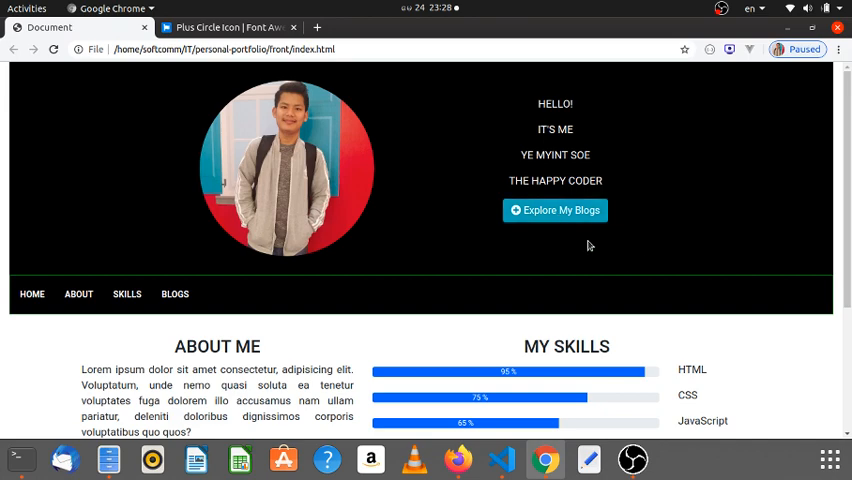
scroll("down", 3)
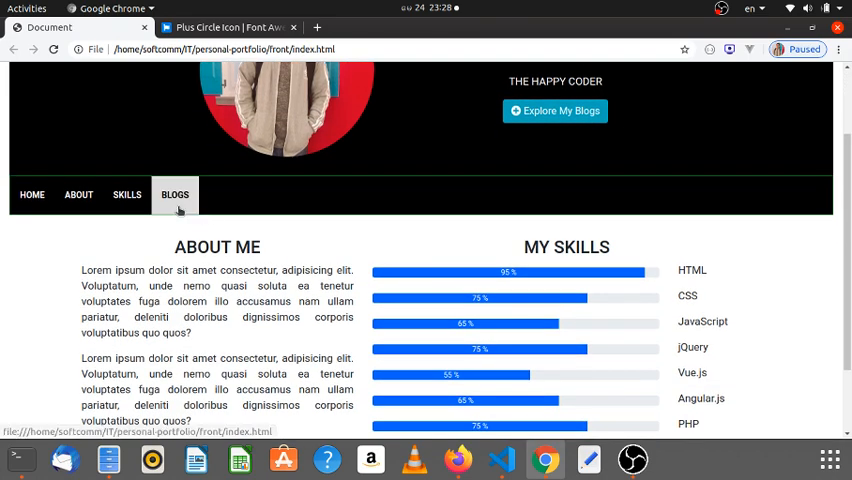
scroll("up", 3)
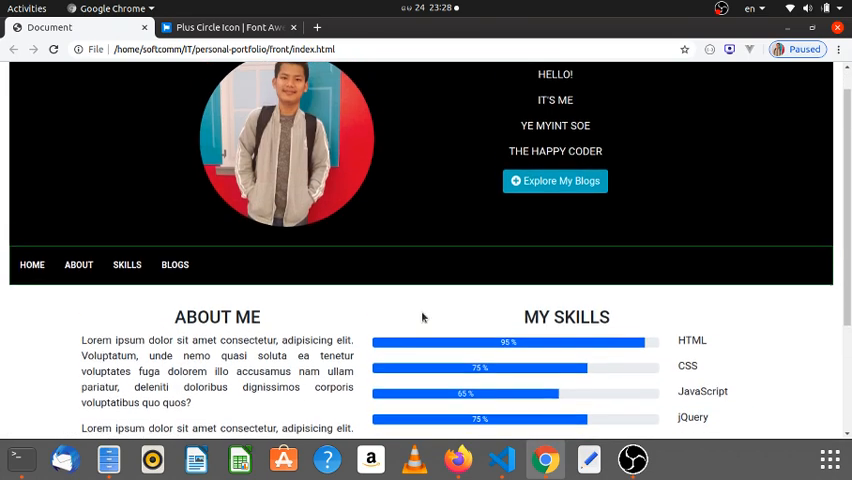
scroll("up", 3)
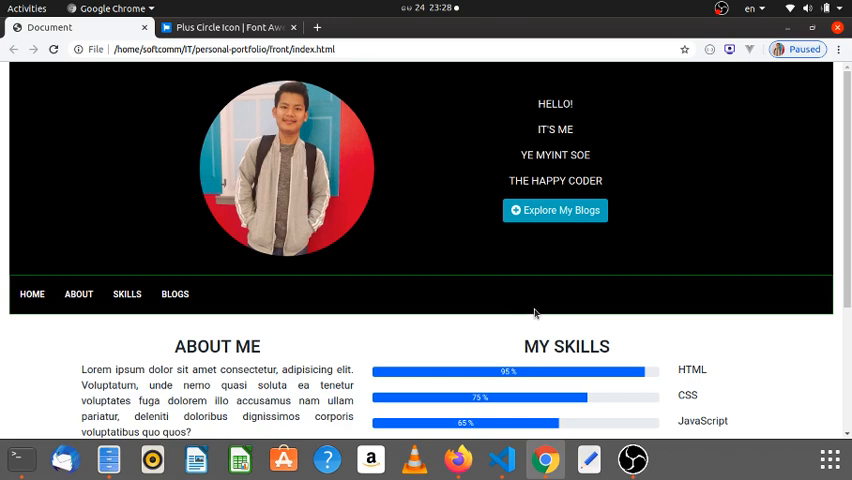
scroll("down", 3)
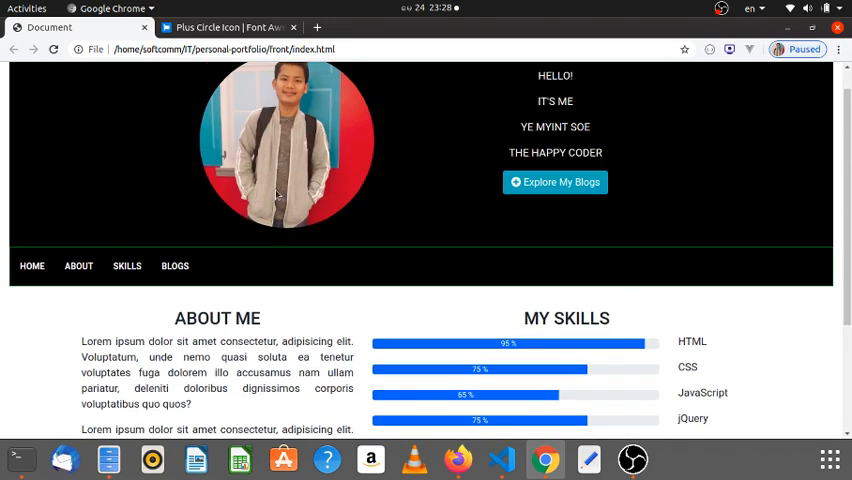
scroll("down", 3)
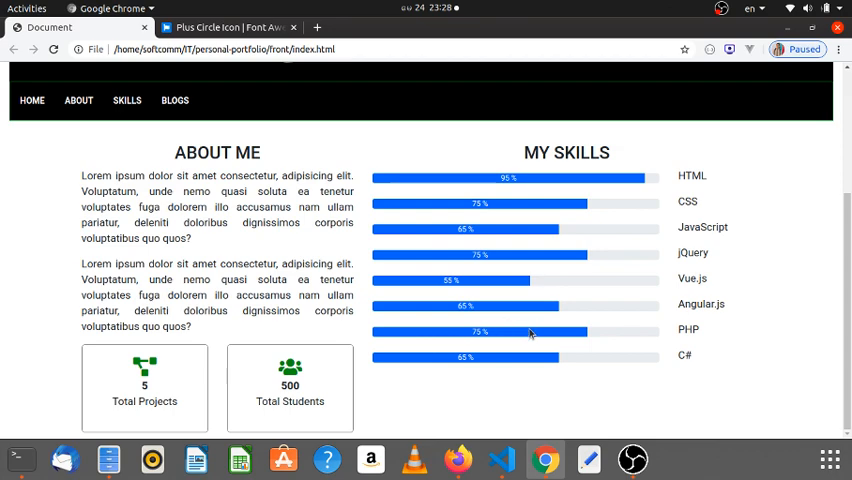
mouse_move(535, 313)
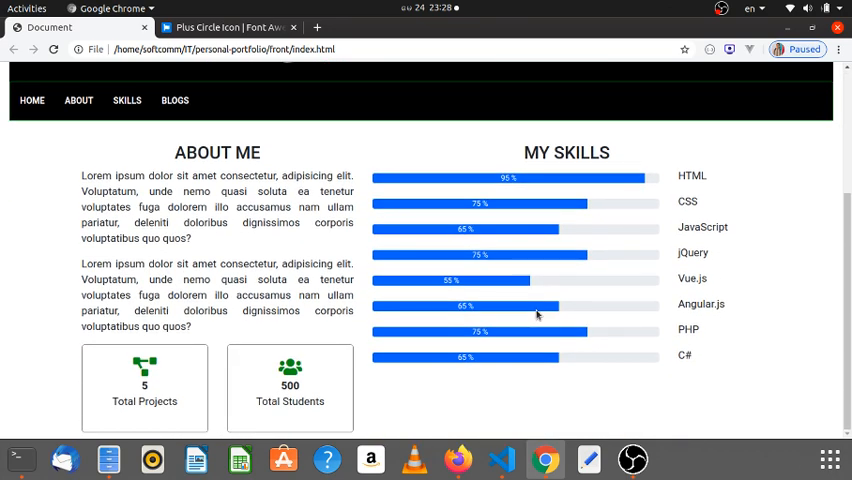
mouse_move(625, 279)
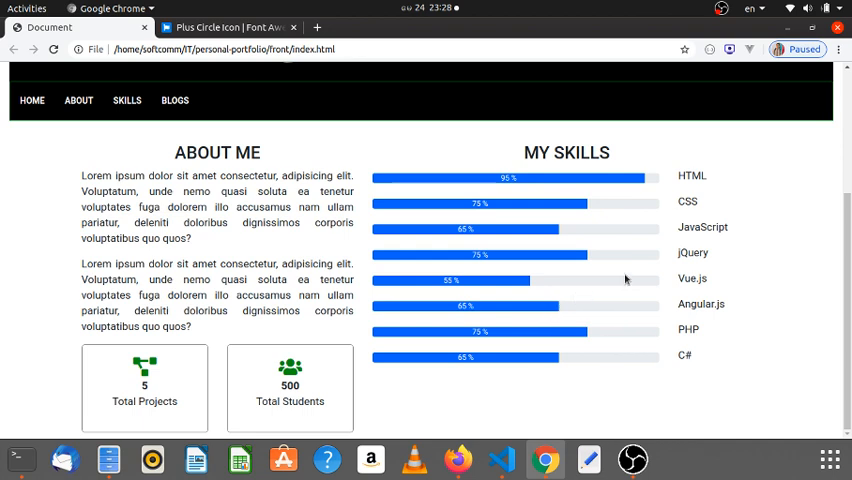